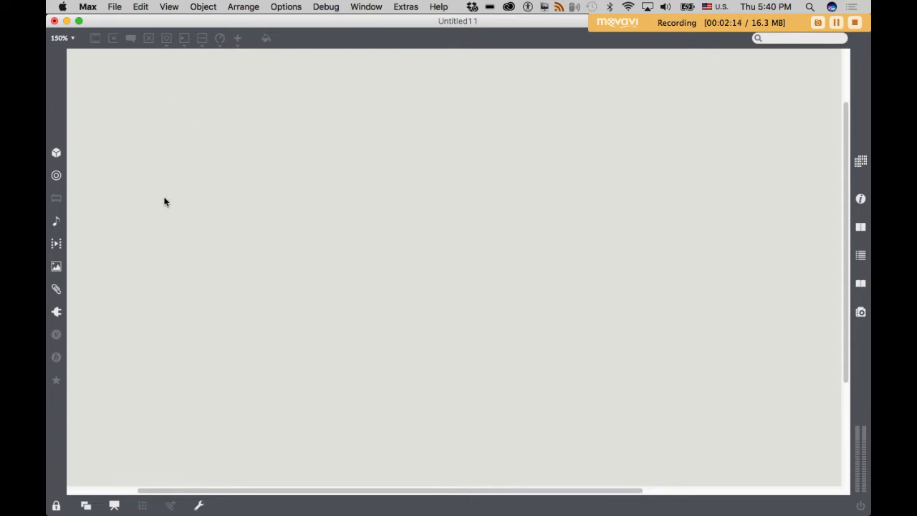
mouse_move(204, 155)
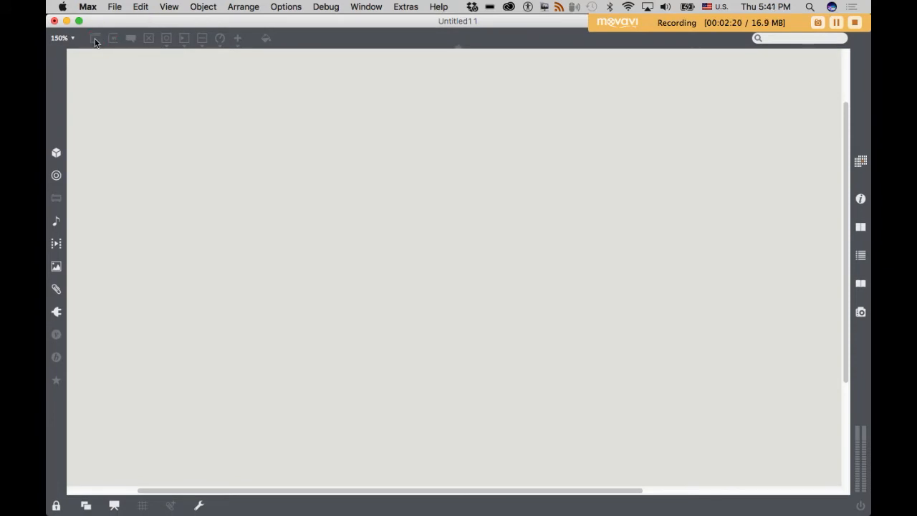
mouse_move(153, 84)
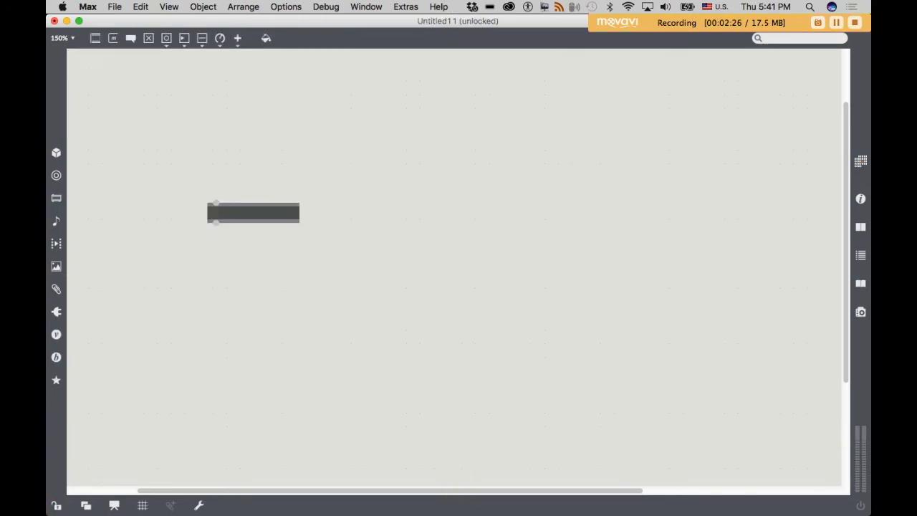
text(jit.window)
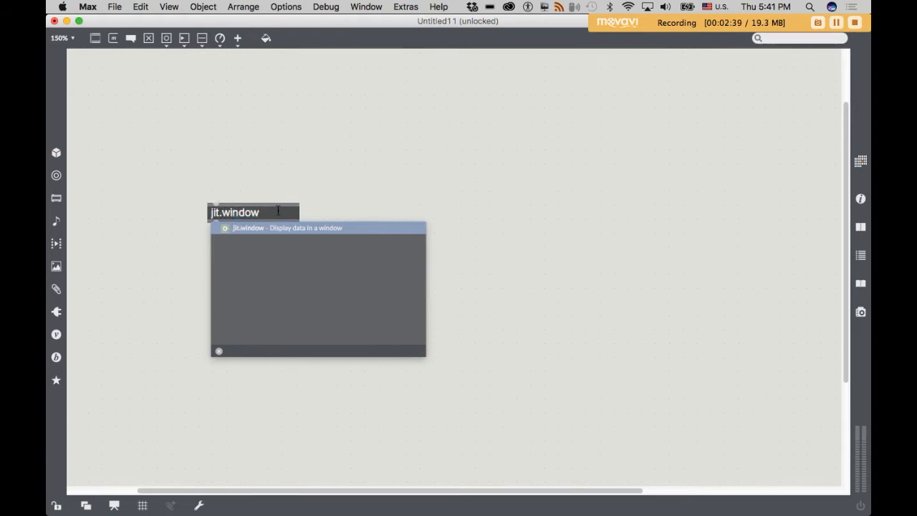
key(space)
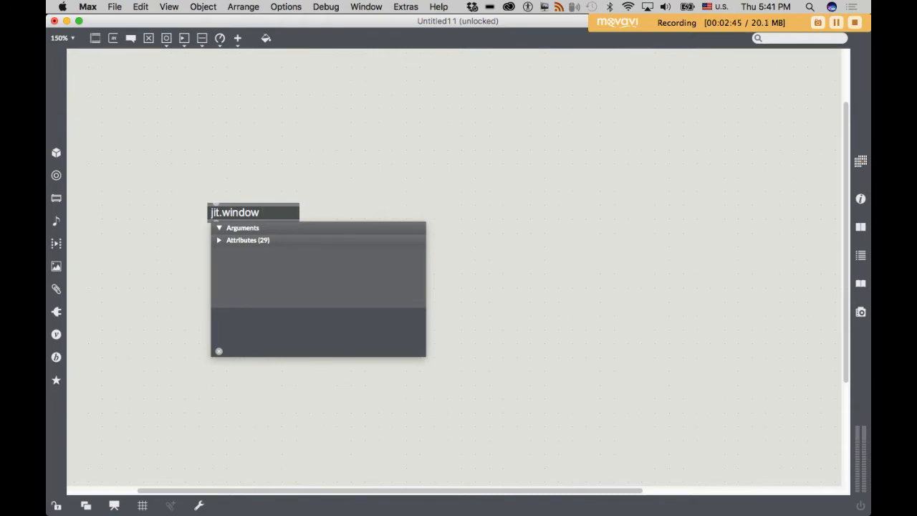
text(MY_WO)
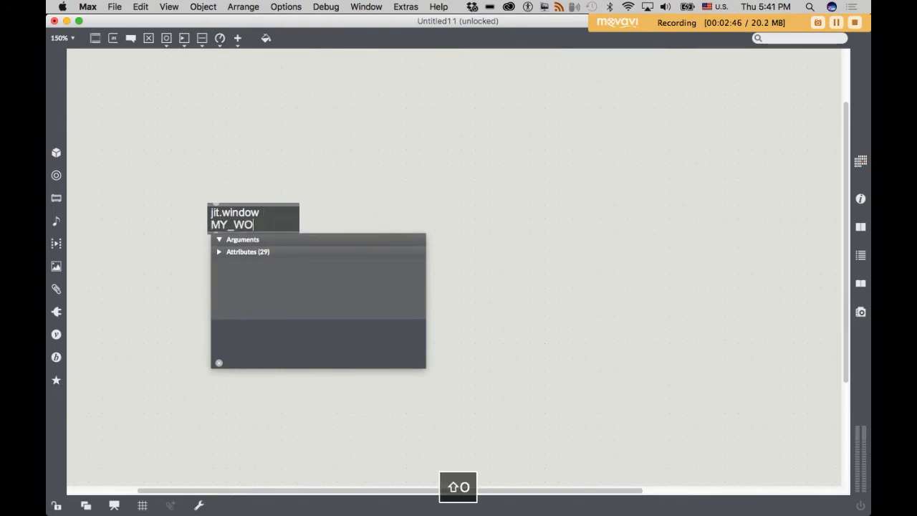
text(RLD)
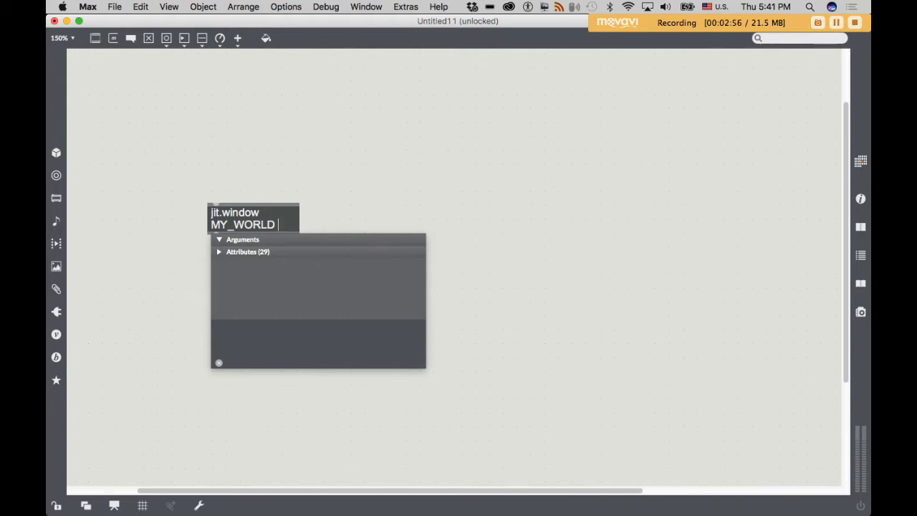
text(@floating)
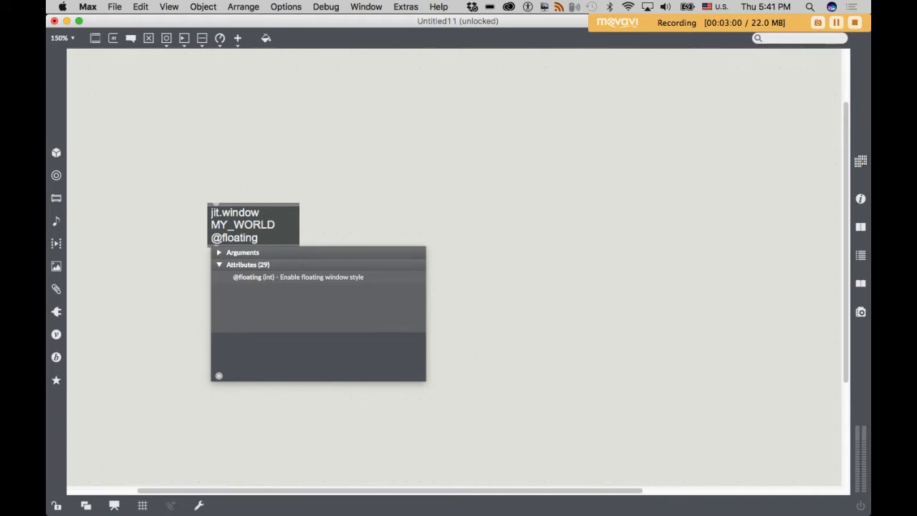
click(261, 237)
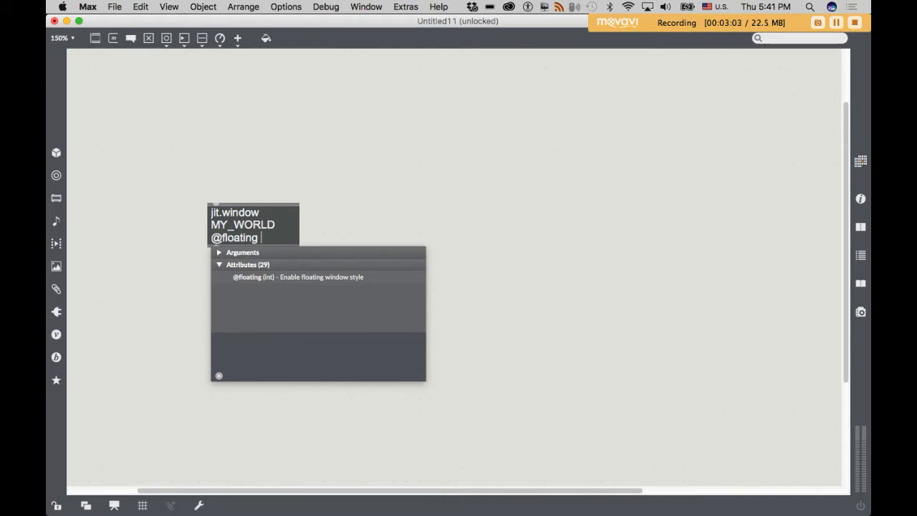
text(1)
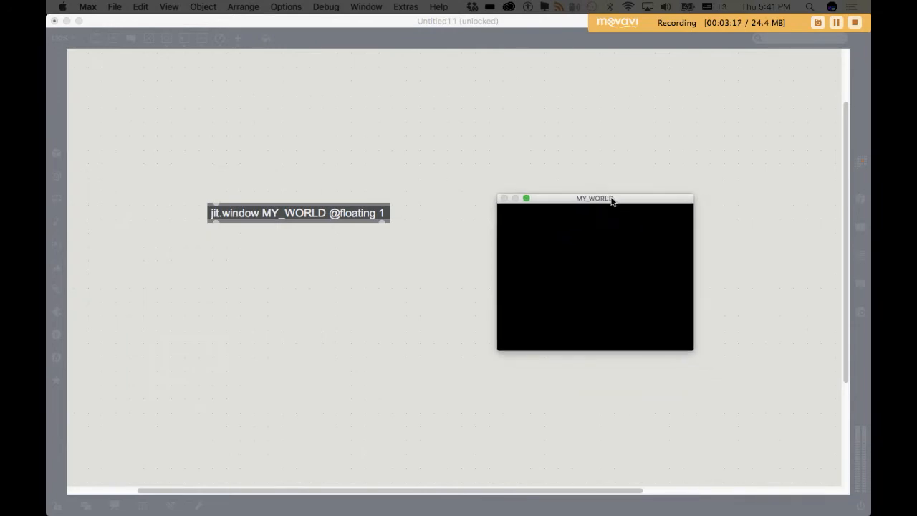
mouse_move(588, 234)
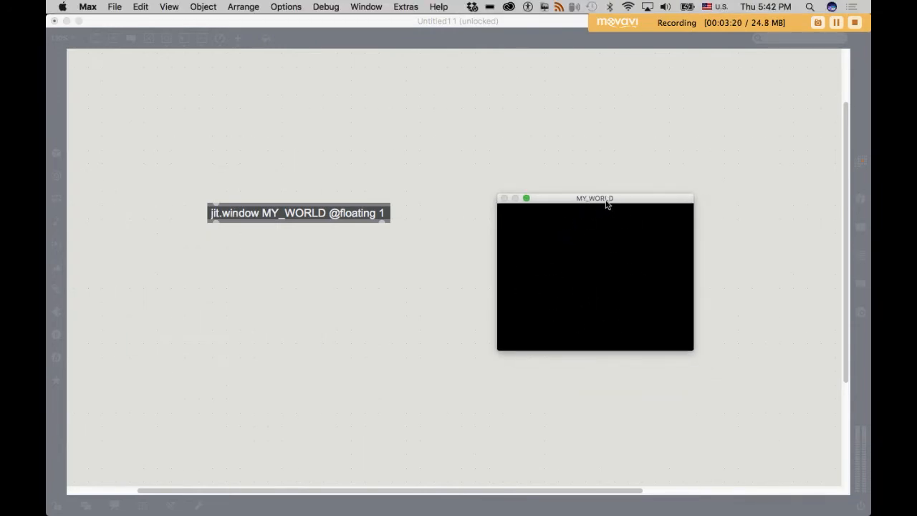
mouse_move(470, 216)
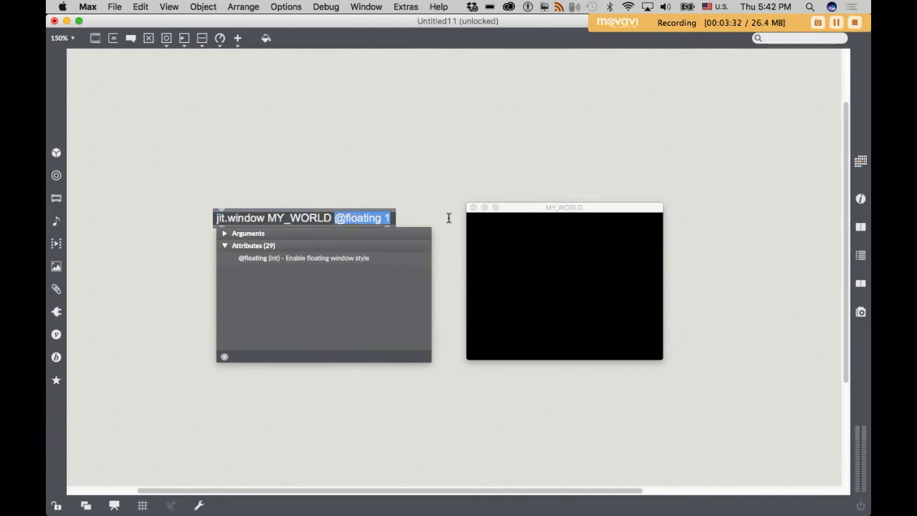
key(cmd+x)
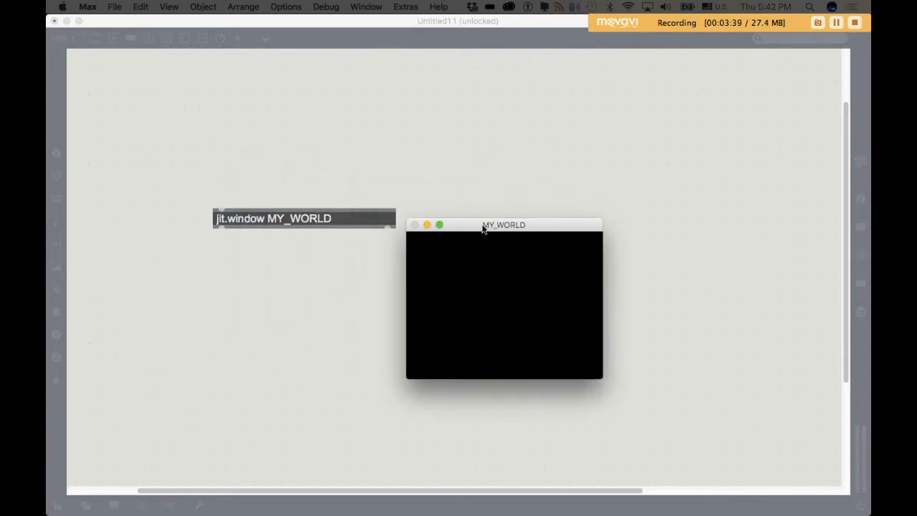
drag(503, 224, 575, 159)
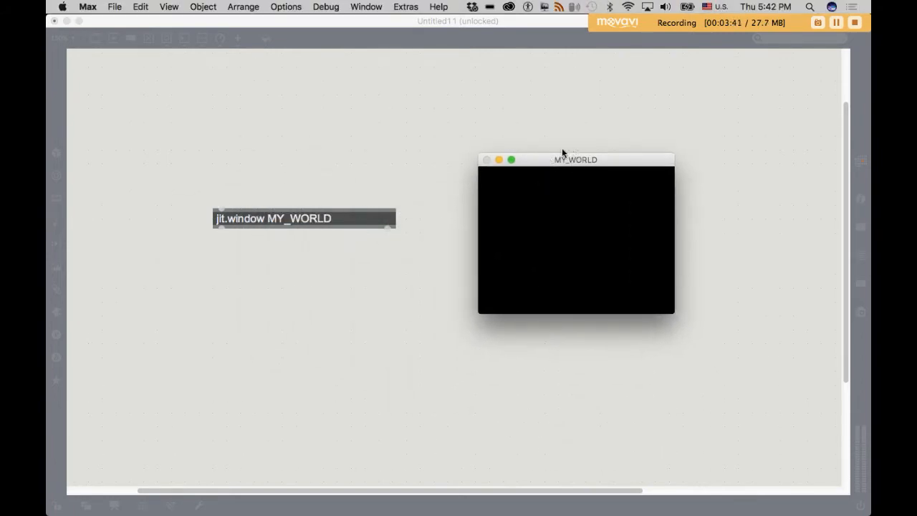
mouse_move(364, 163)
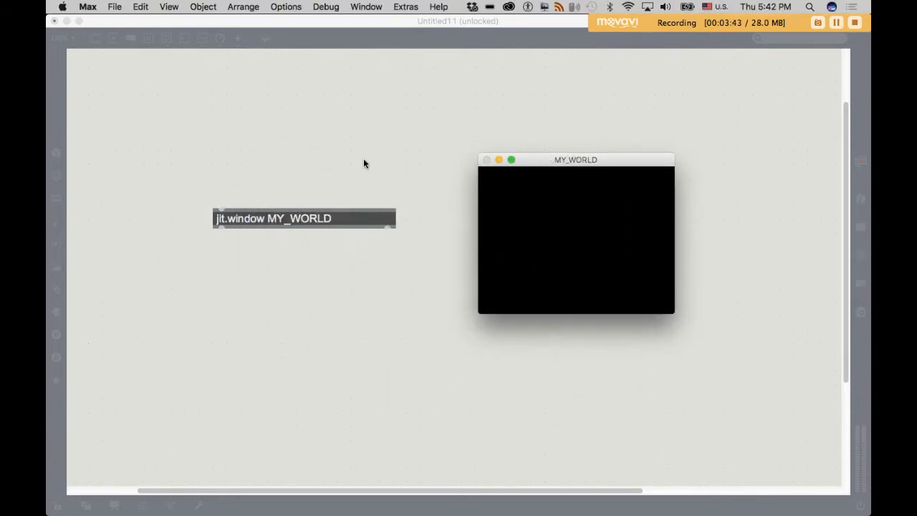
mouse_move(575, 161)
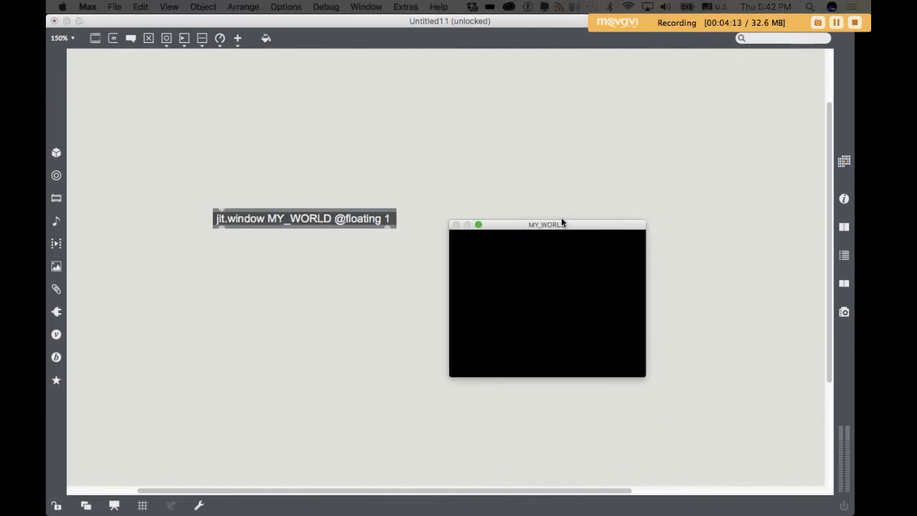
- Lower the jit.window object and feed it from a 2w.mov movie player
drag(305, 218, 285, 366)
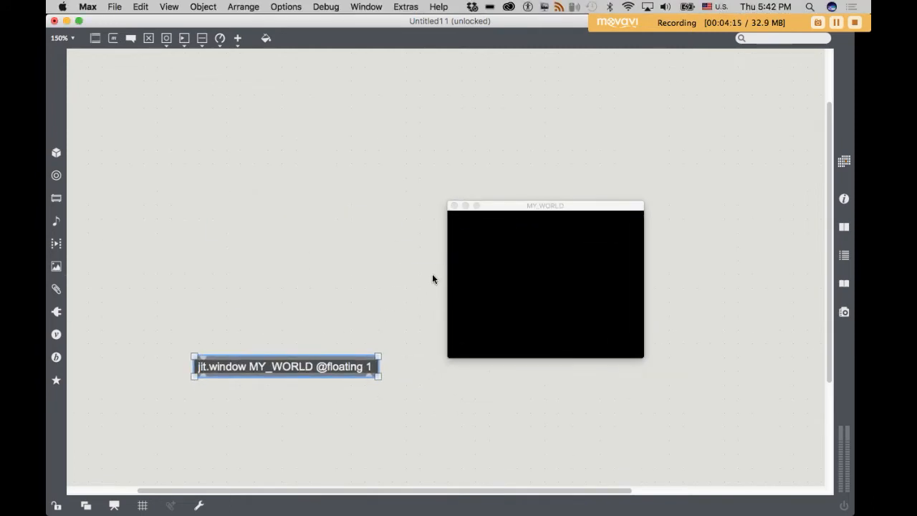
mouse_move(201, 258)
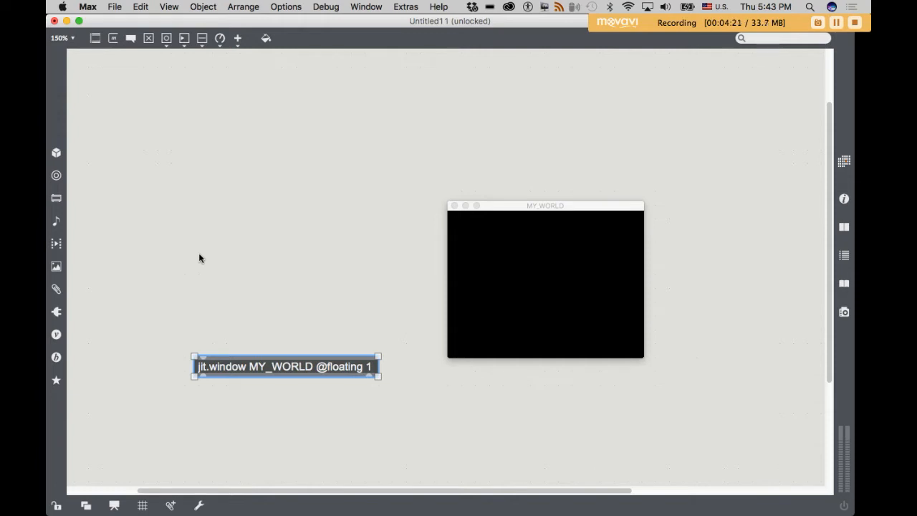
mouse_move(521, 319)
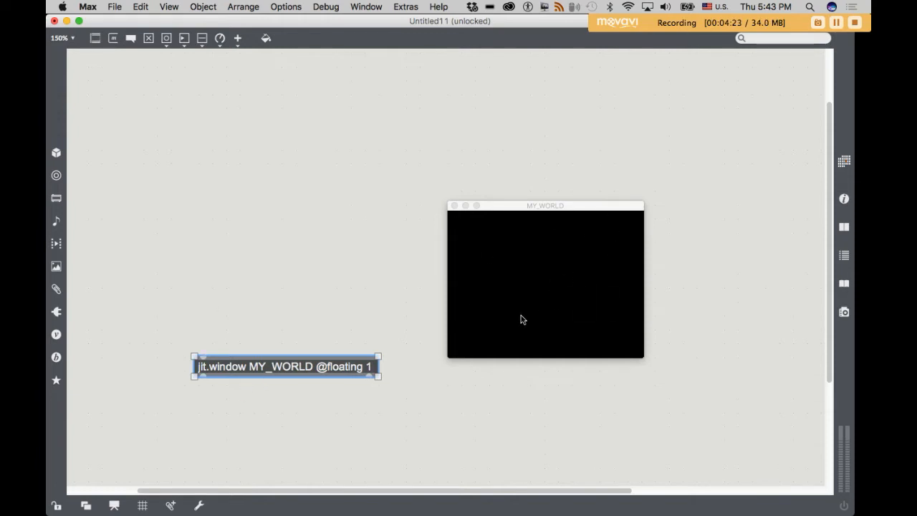
mouse_move(512, 324)
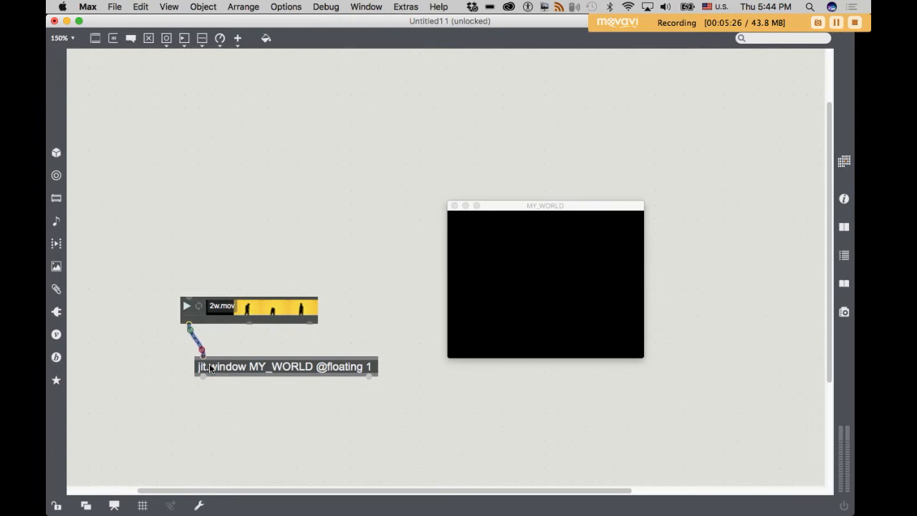
mouse_move(218, 344)
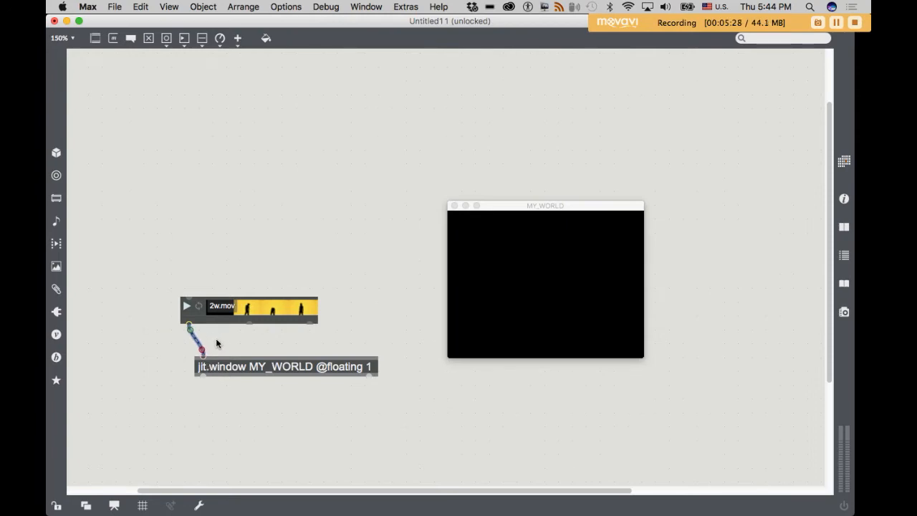
click(186, 306)
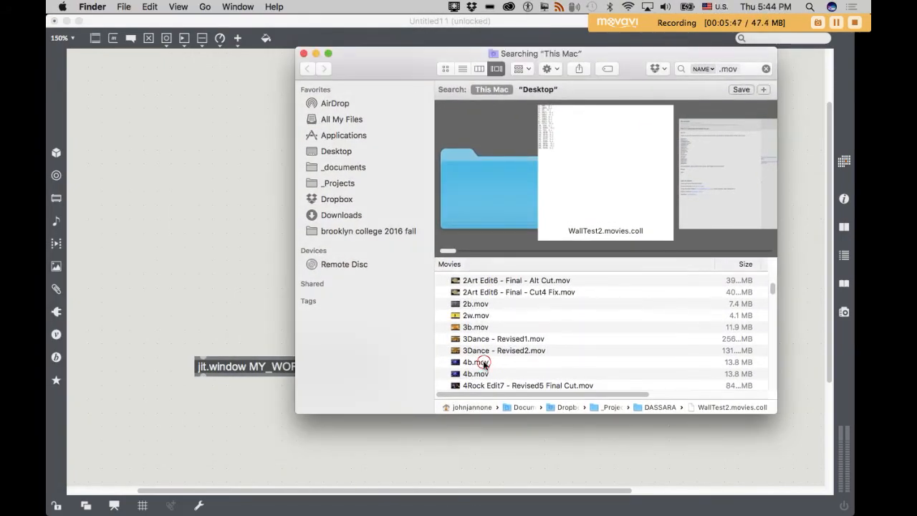
- Drag 4b.mov from Finder into the patch, wire it into jit.window, and play it
click(475, 362)
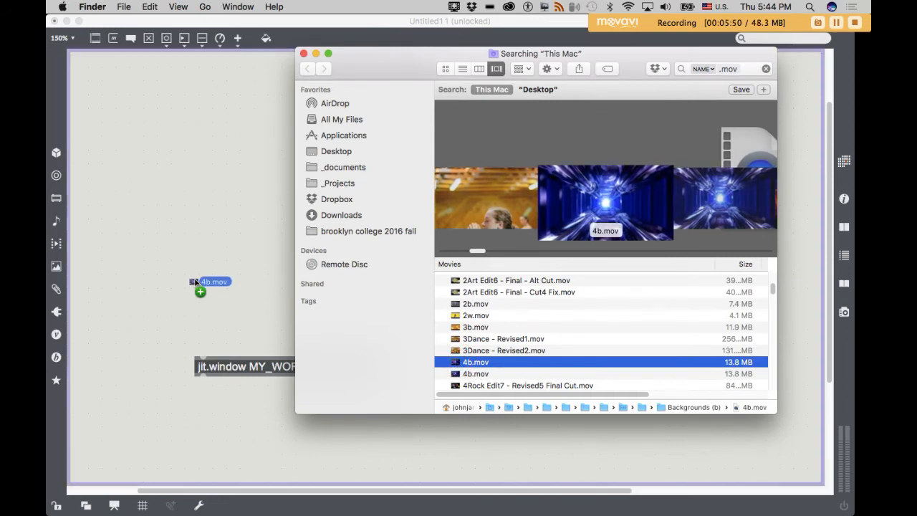
drag(208, 281, 222, 327)
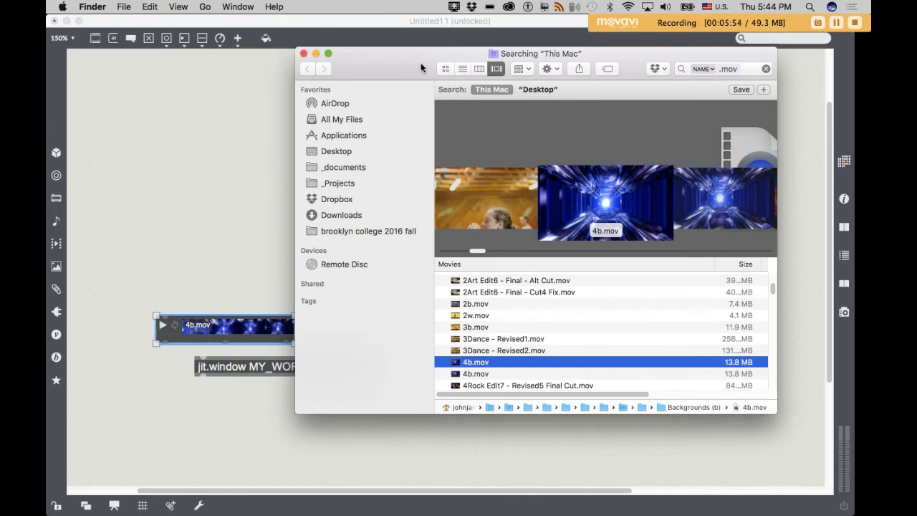
click(303, 54)
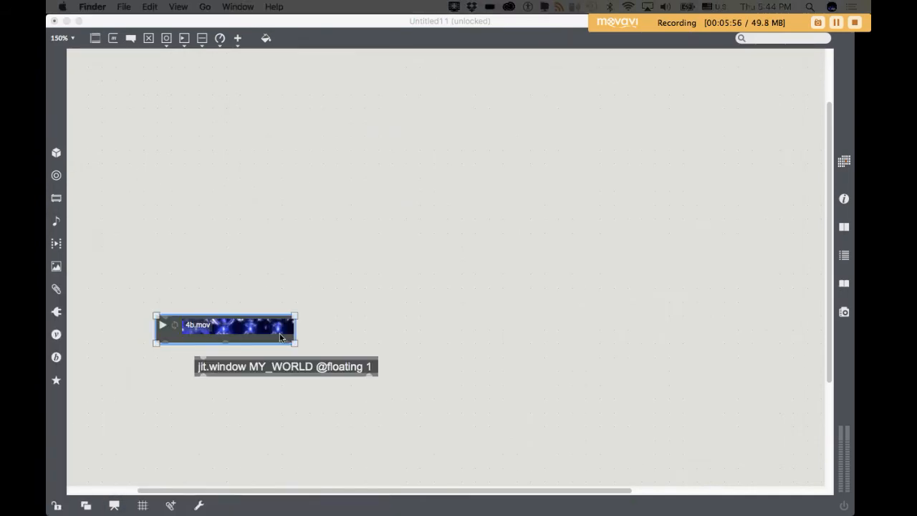
drag(225, 326, 263, 294)
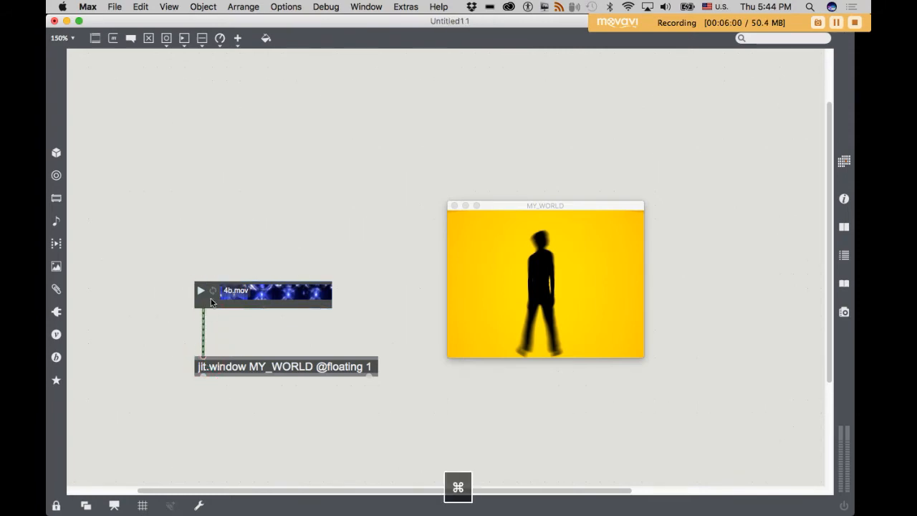
click(202, 290)
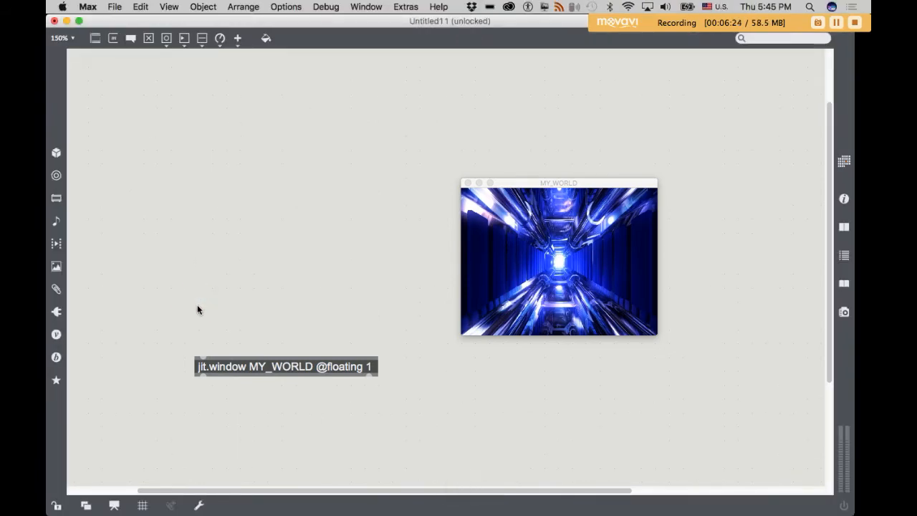
- Add fsaa, fullscreen and floating attrui controls to jit.window, with floating switched off
text(attrui)
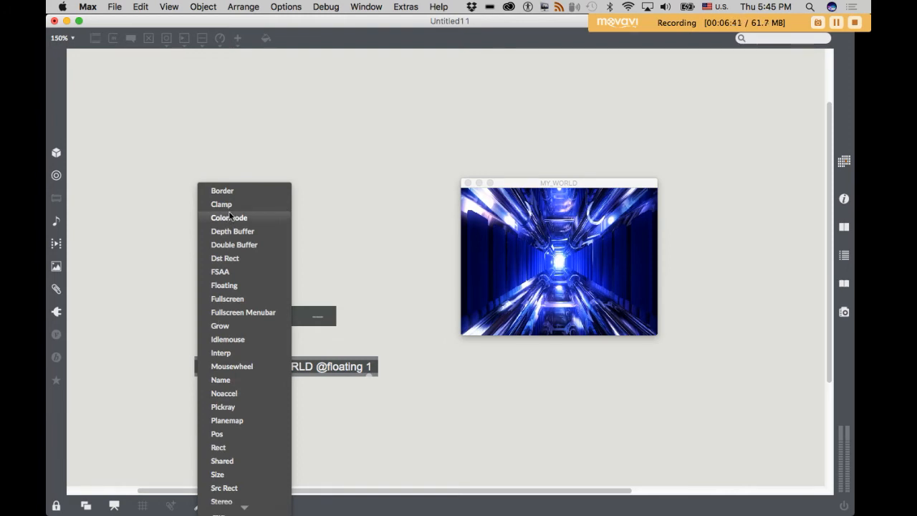
mouse_move(236, 276)
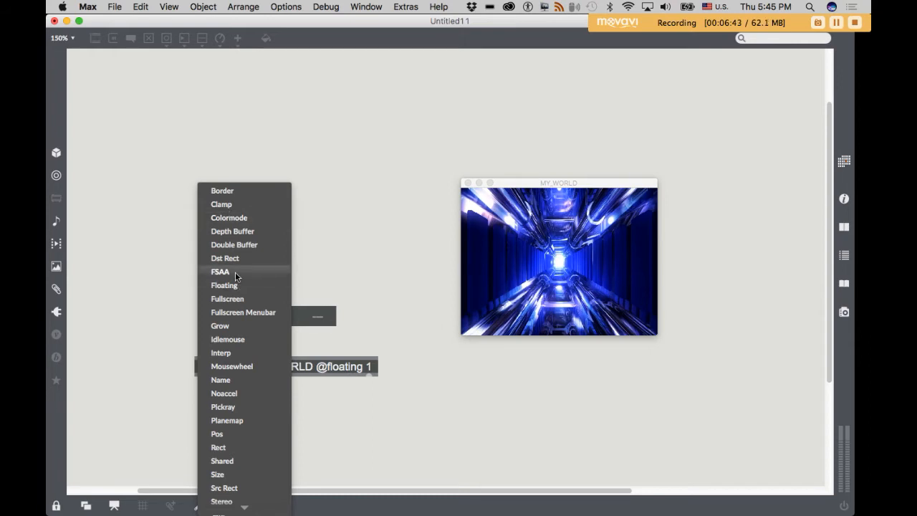
click(220, 271)
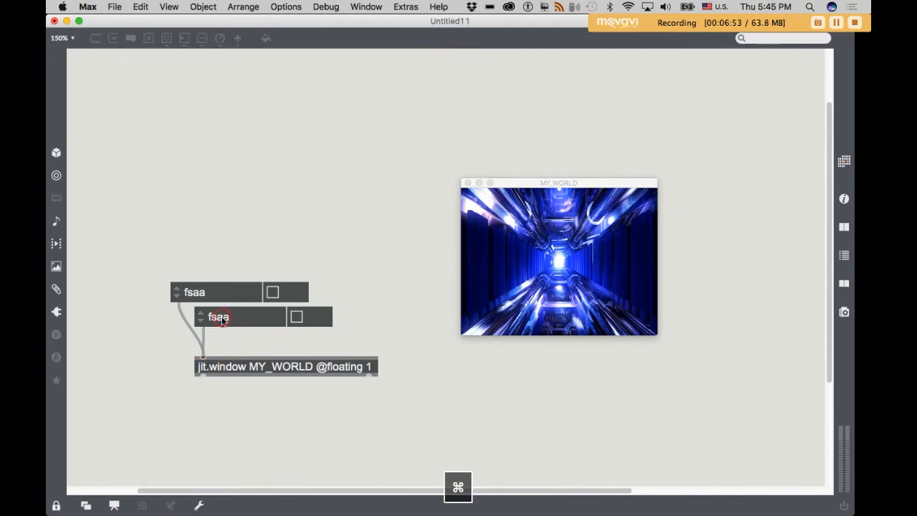
click(219, 316)
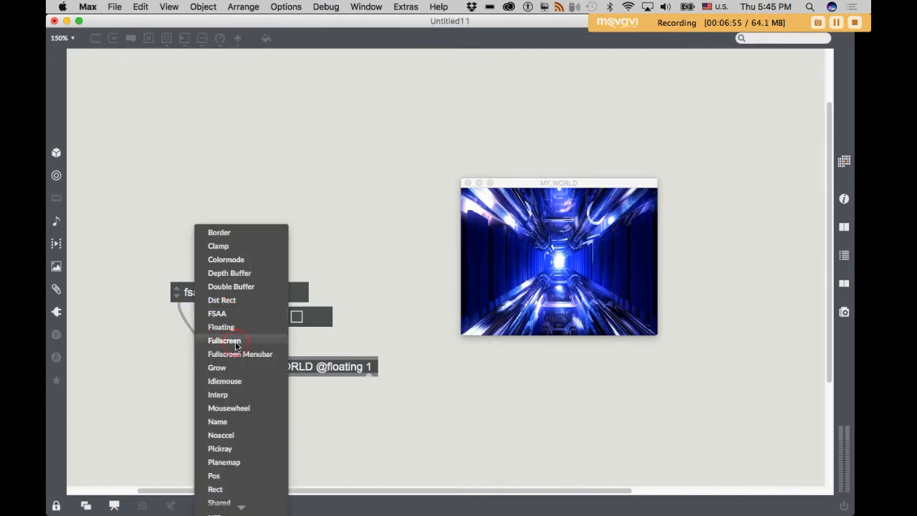
click(224, 341)
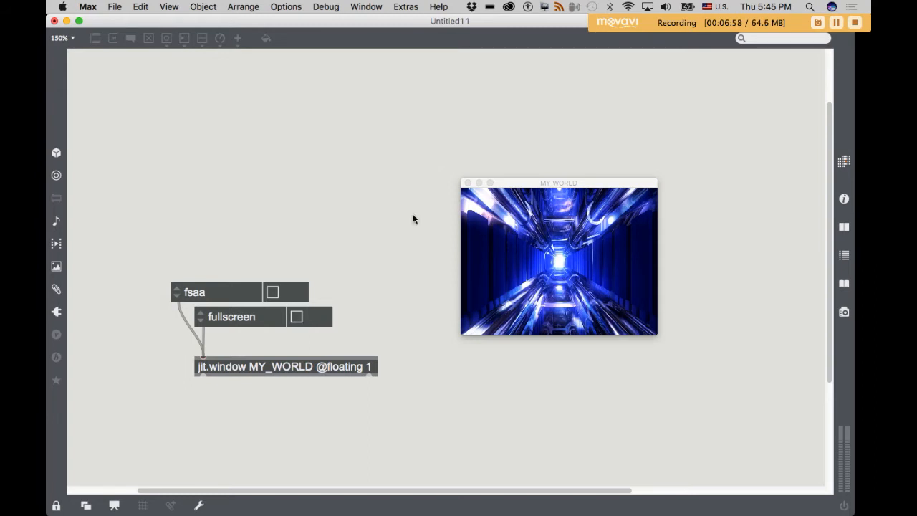
mouse_move(566, 315)
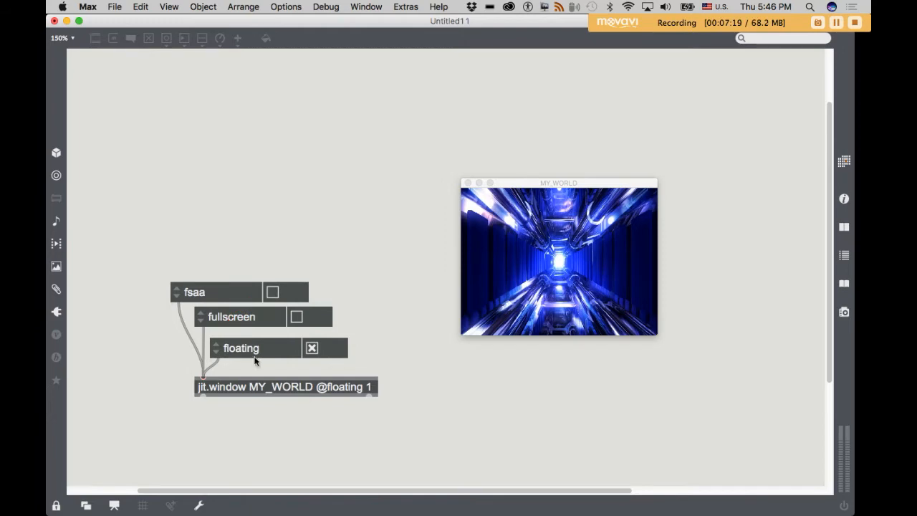
mouse_move(271, 356)
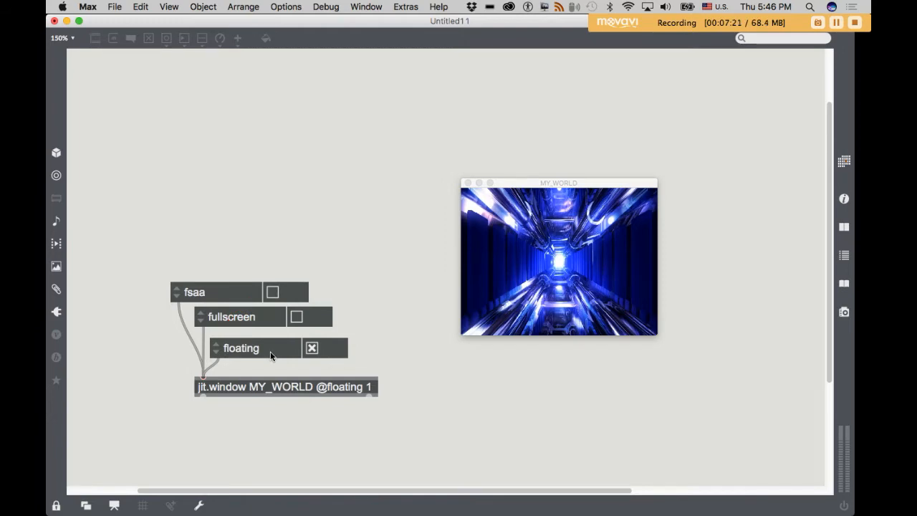
click(312, 348)
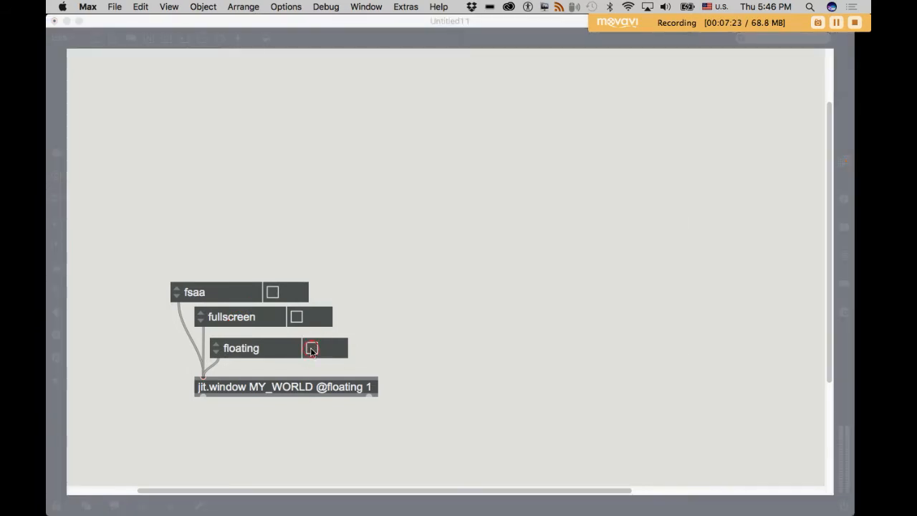
- Add a key object with a number box and test key codes with a and b
click(312, 347)
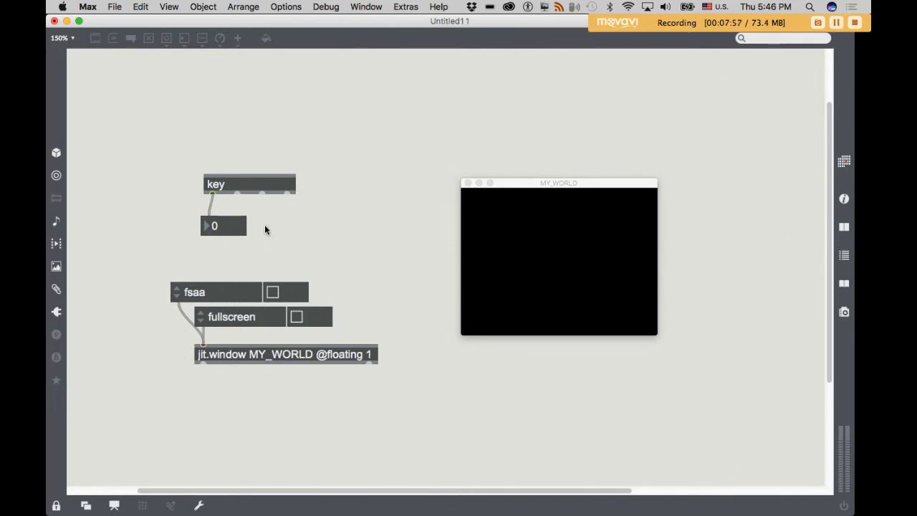
mouse_move(235, 228)
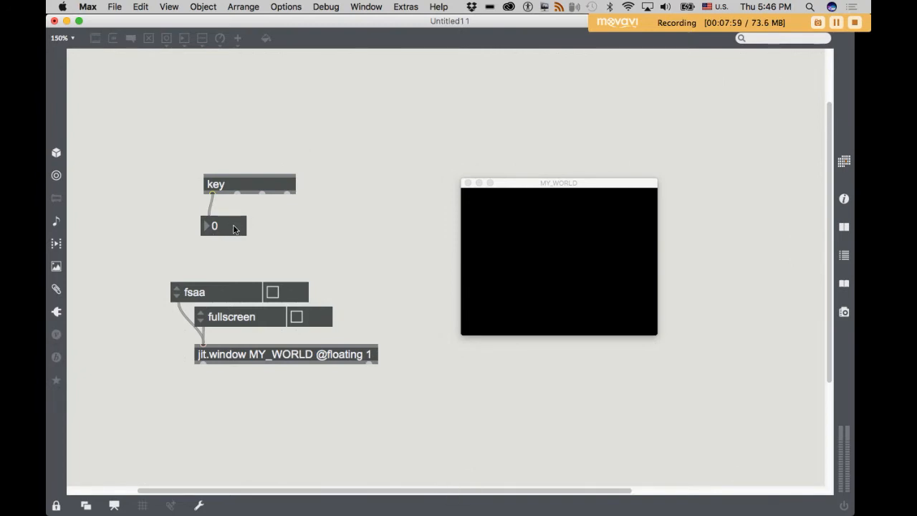
key(a)
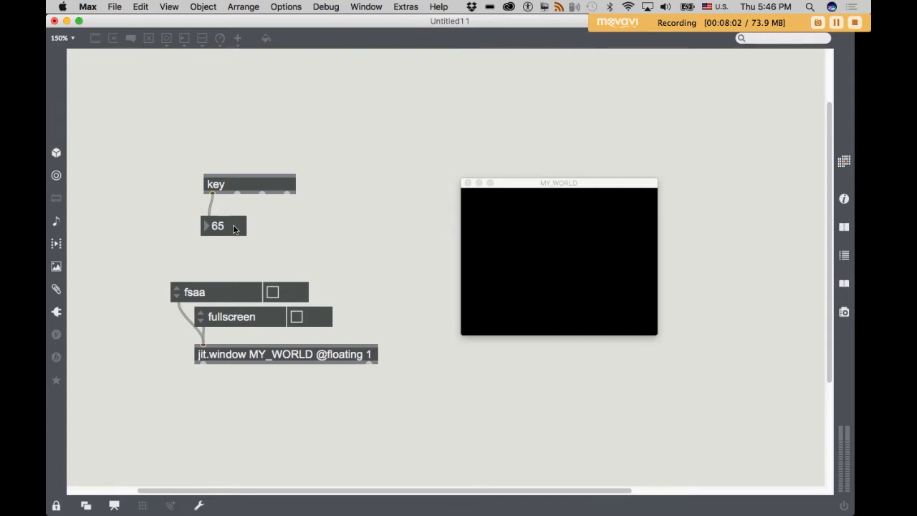
key(b)
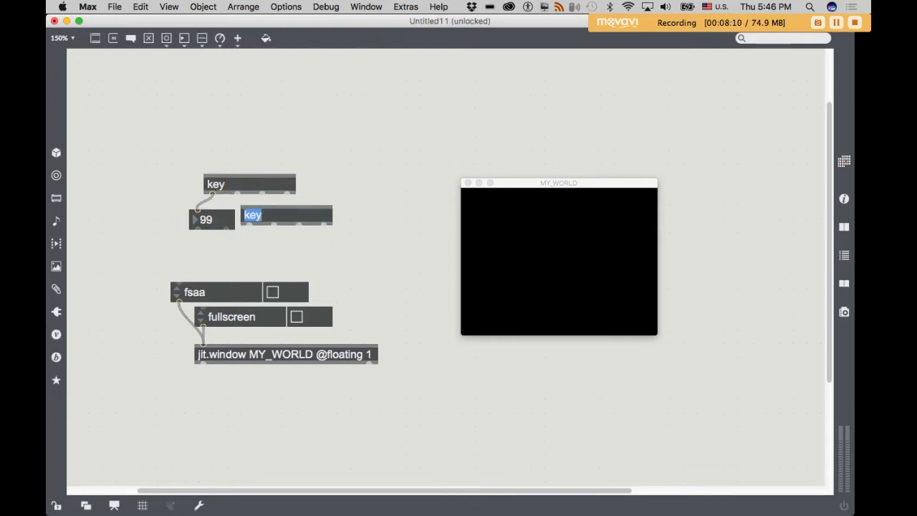
- Add itoa to show pressed letters in a message box, test keys, and reposition it
text(atodb)
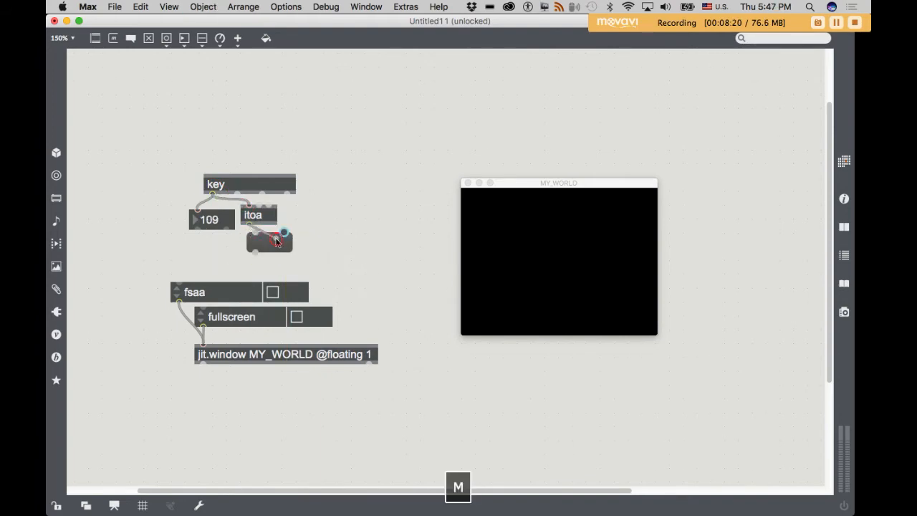
key(a)
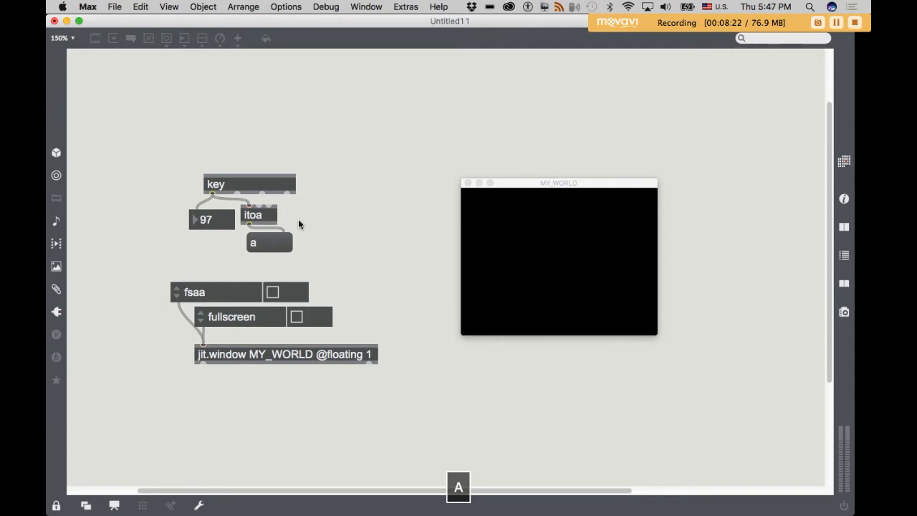
key(b)
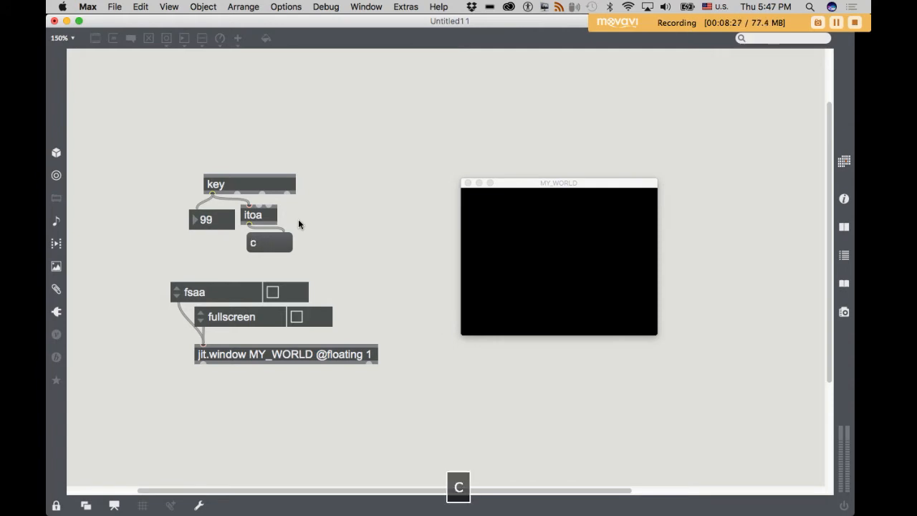
drag(253, 215, 289, 214)
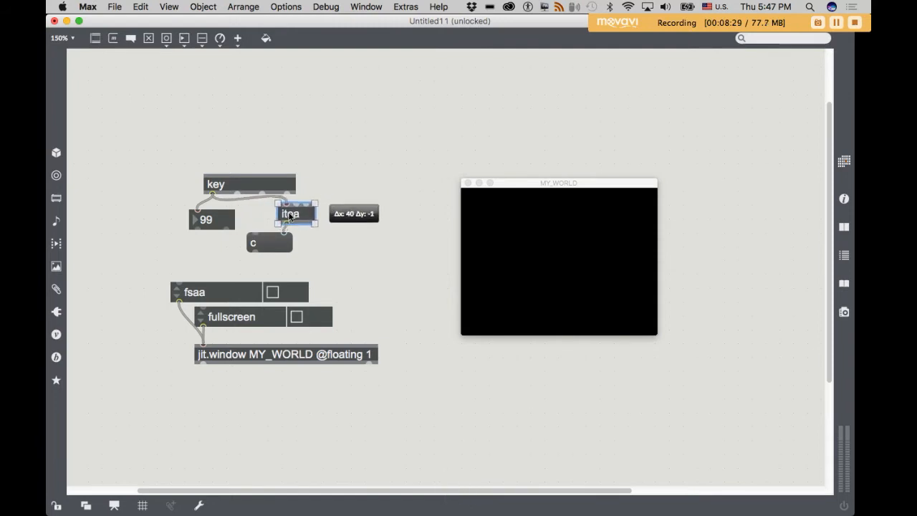
drag(288, 213, 322, 185)
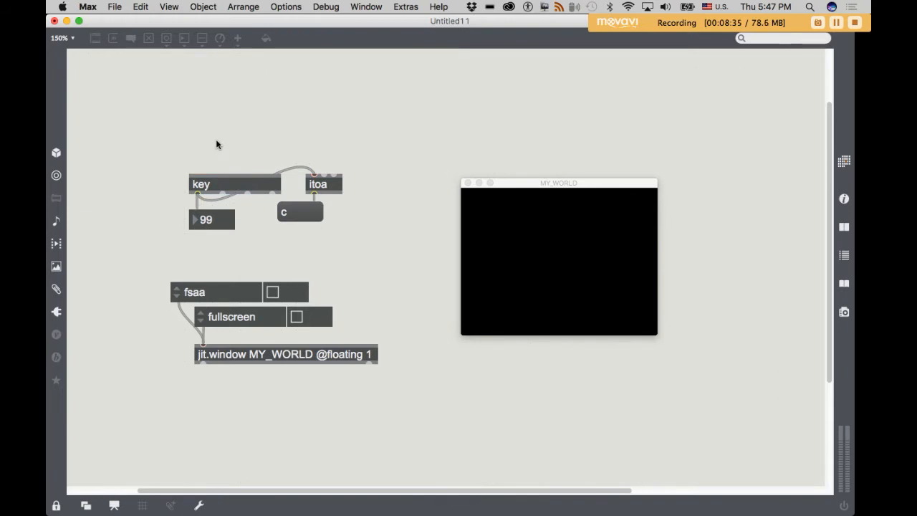
key(h)
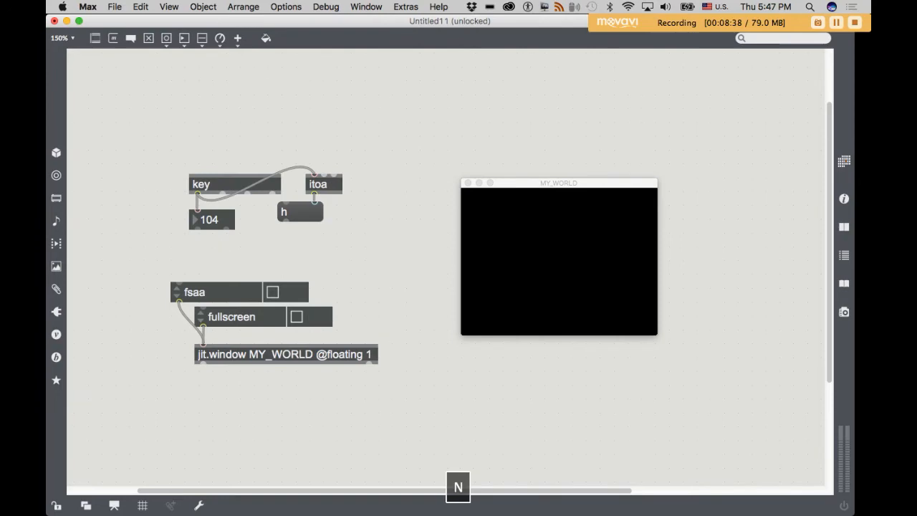
text(select 27)
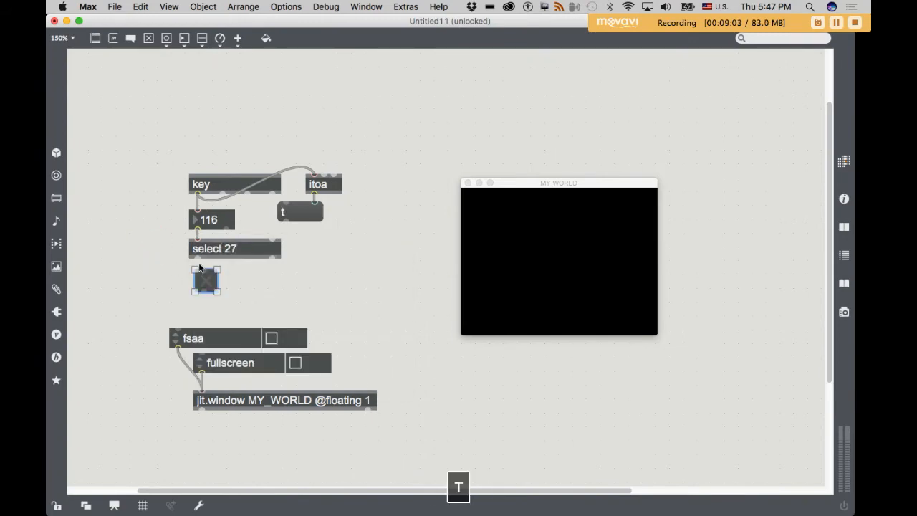
- Route select 27 to a button driving fullscreen, and add an fsmenubar control set off
click(206, 279)
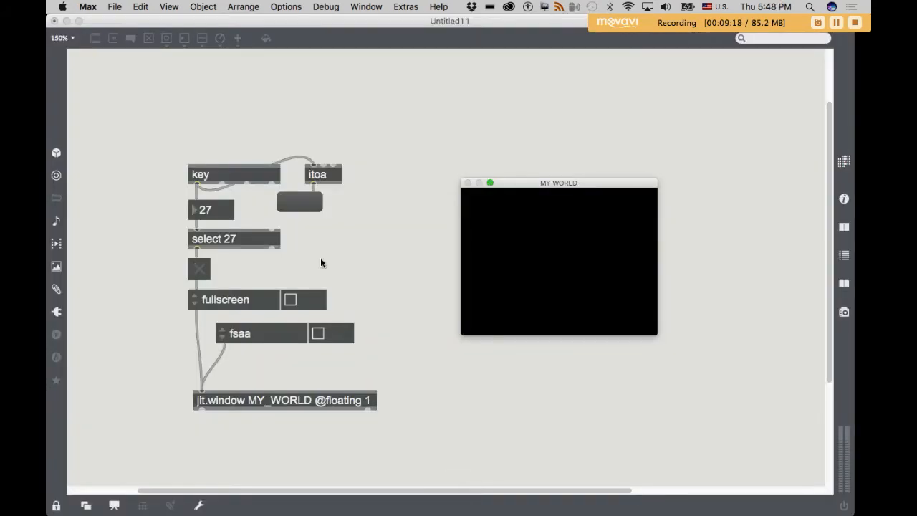
mouse_move(309, 270)
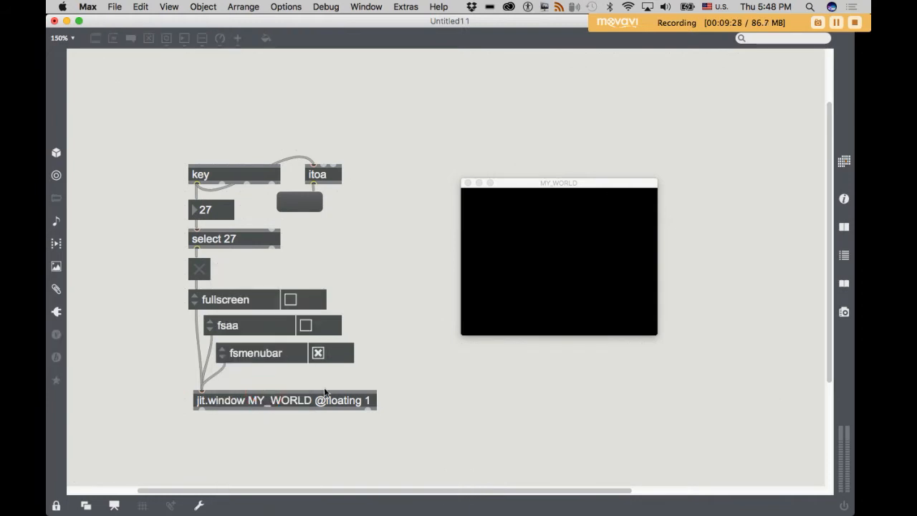
click(317, 352)
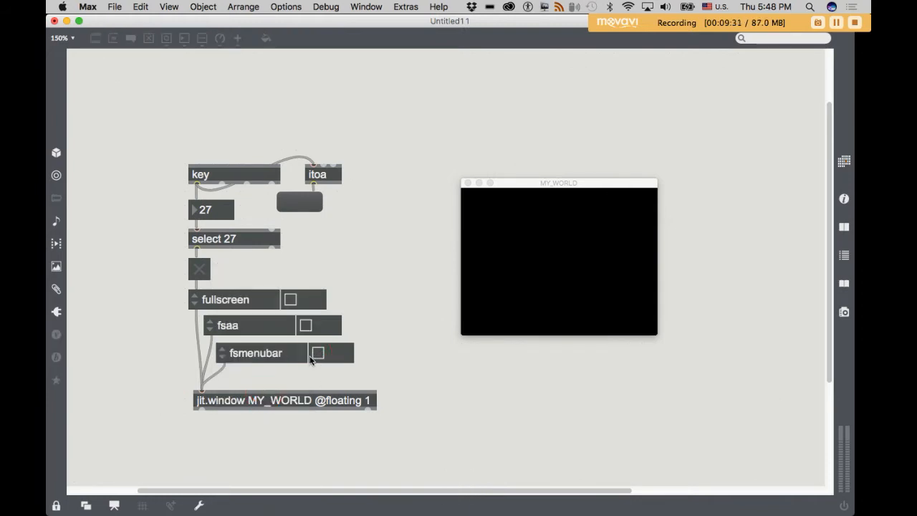
click(291, 298)
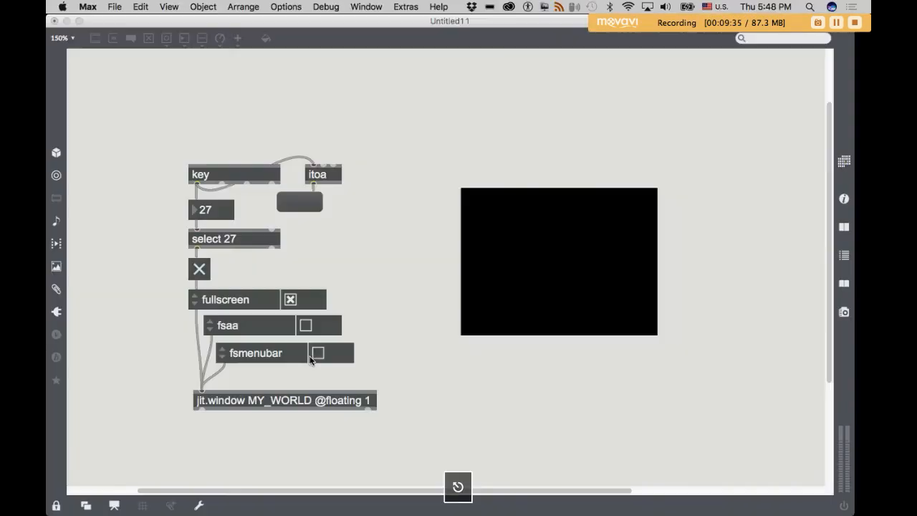
click(318, 353)
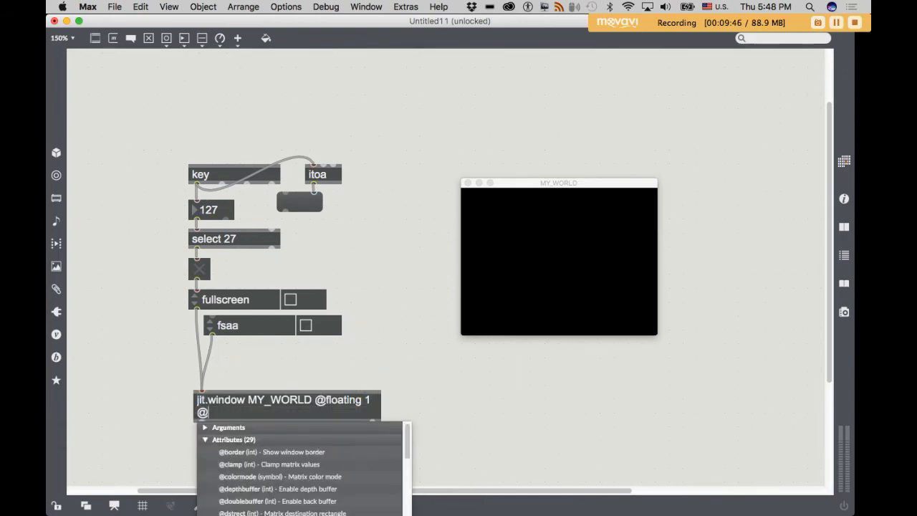
text(fsmenubar 0)
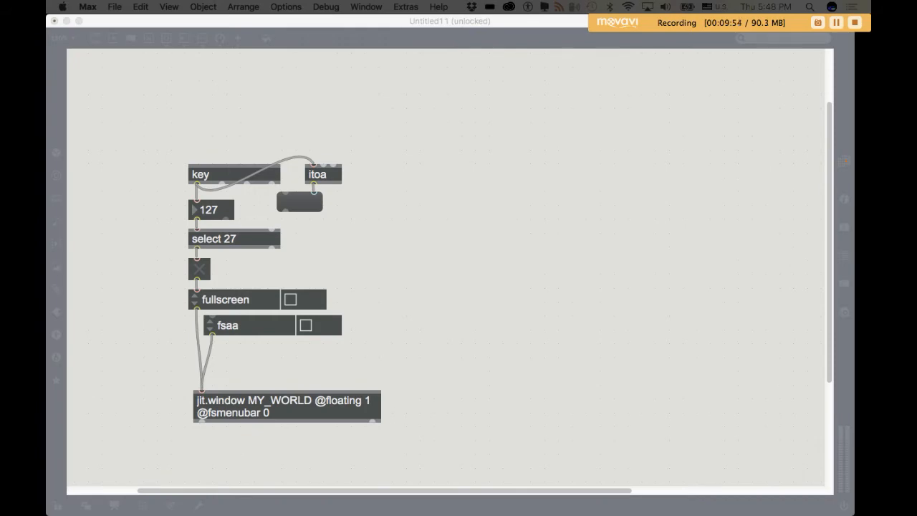
click(285, 407)
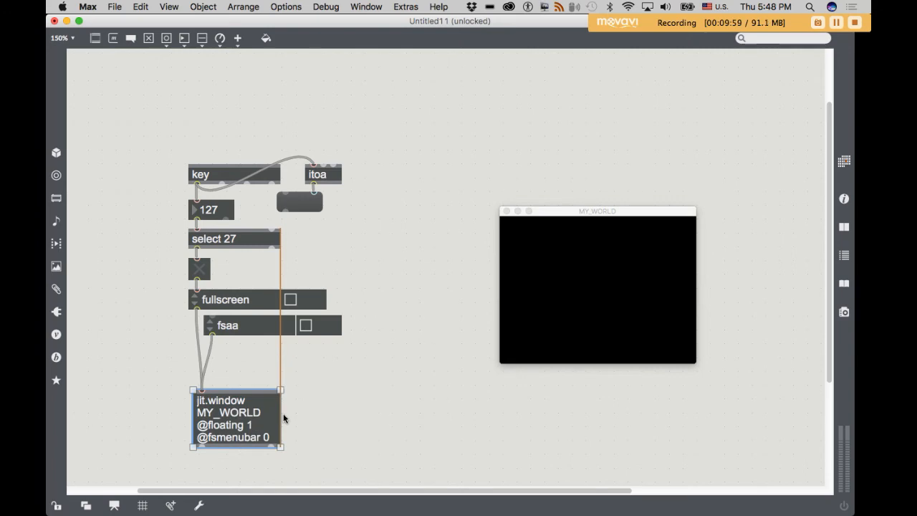
drag(237, 419, 236, 383)
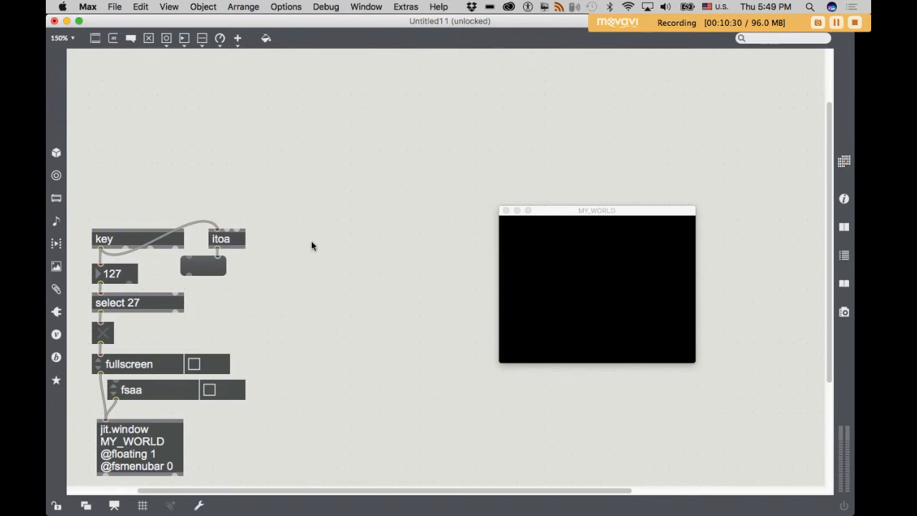
mouse_move(181, 146)
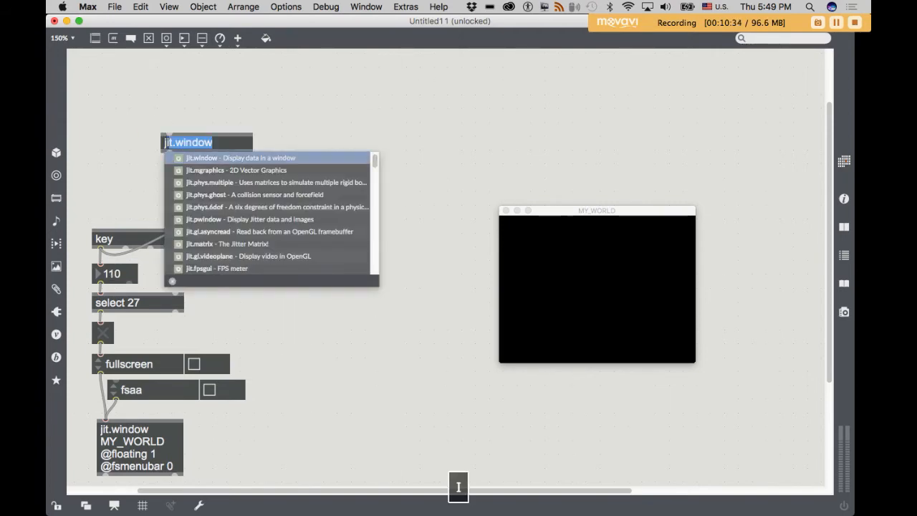
- Add jit.gl.render MY_WORLD and a qmetro 33 wired into an erase message
text(jit.gl.as)
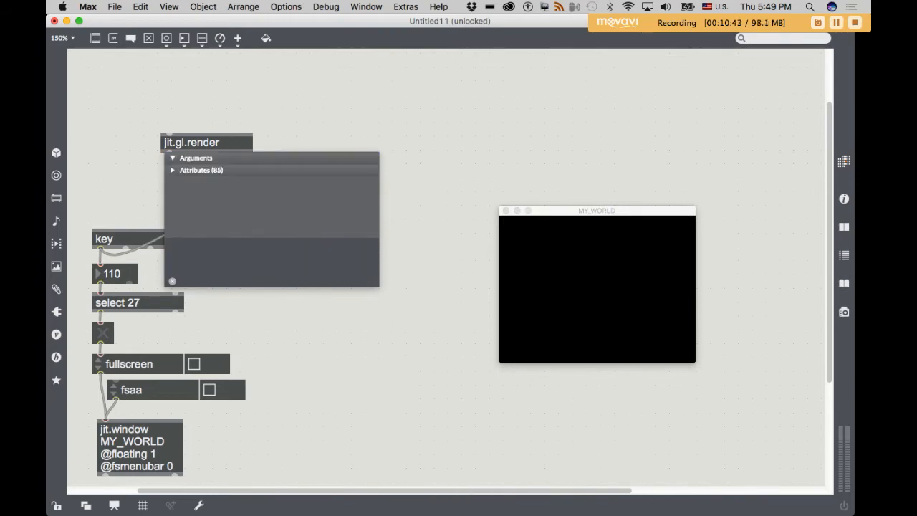
key(shift+m)
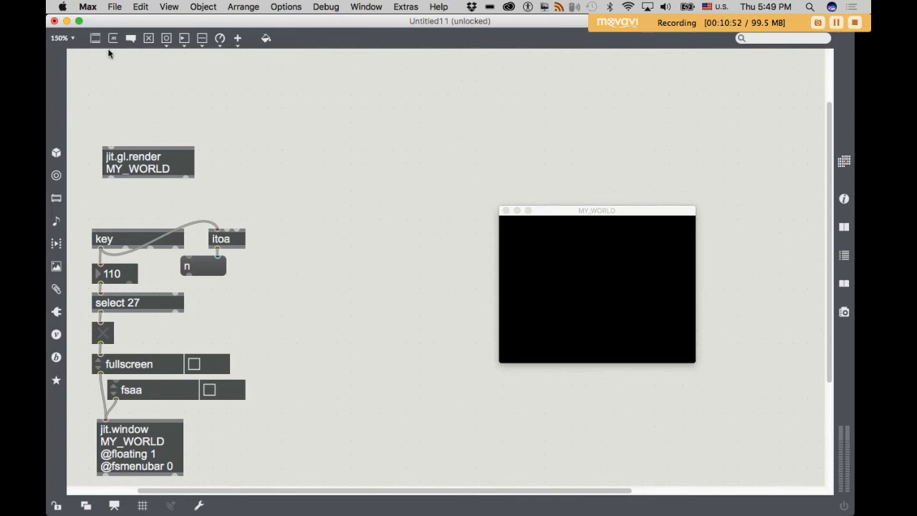
text(qmetro)
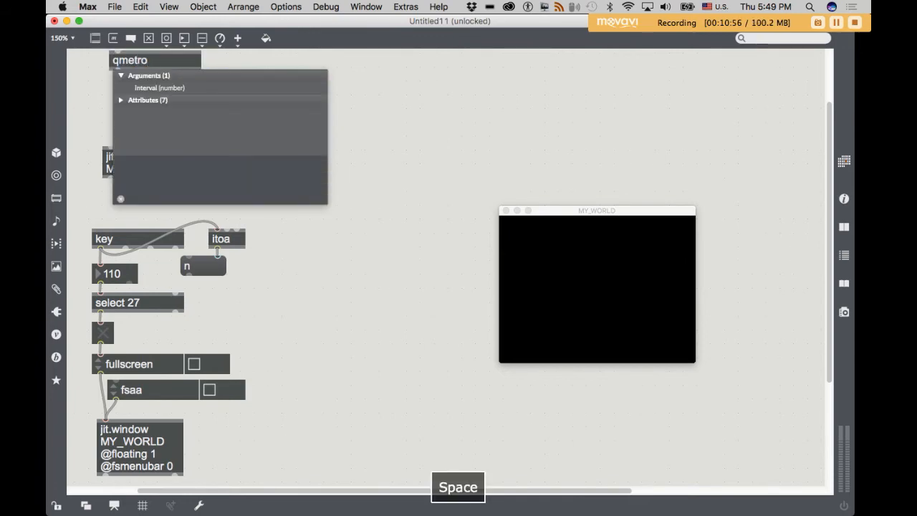
text(33)
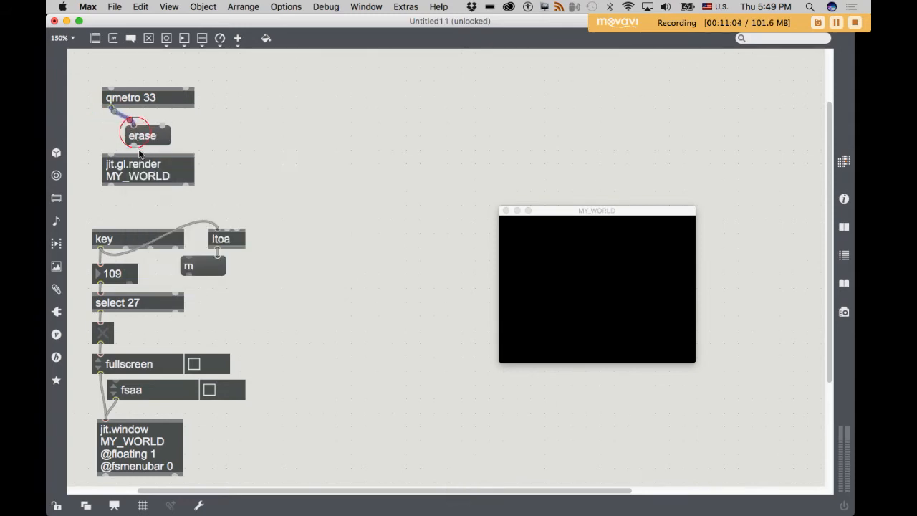
drag(142, 135, 141, 131)
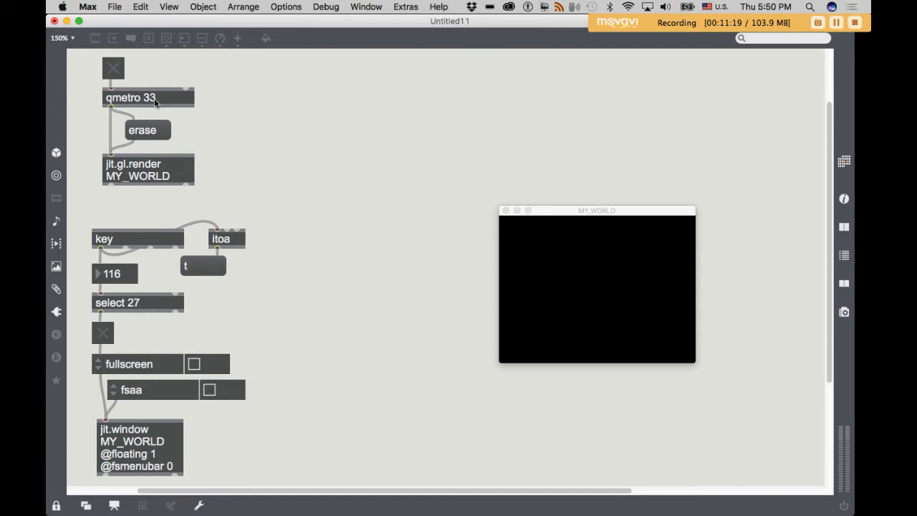
mouse_move(159, 97)
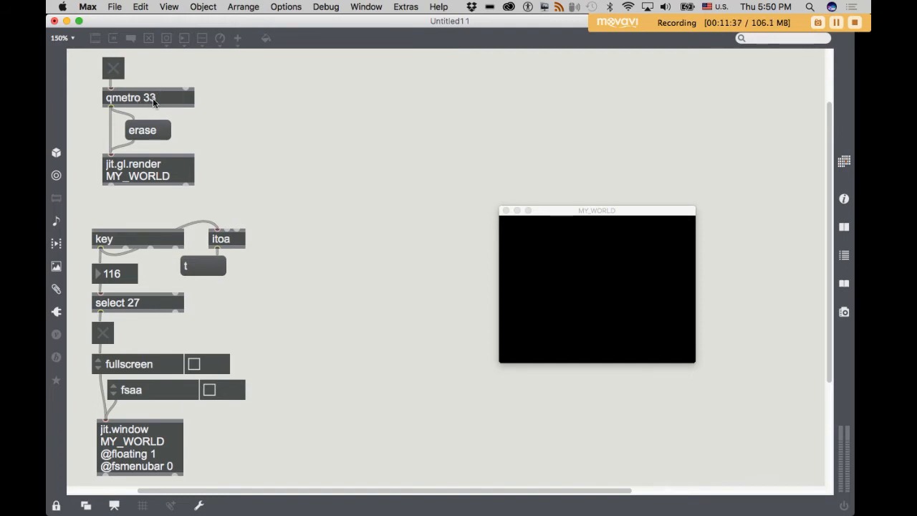
mouse_move(230, 173)
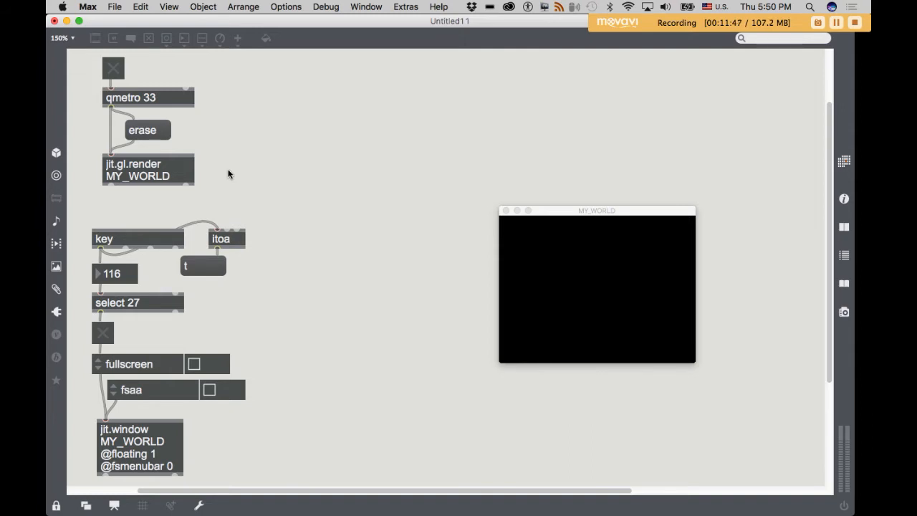
mouse_move(172, 101)
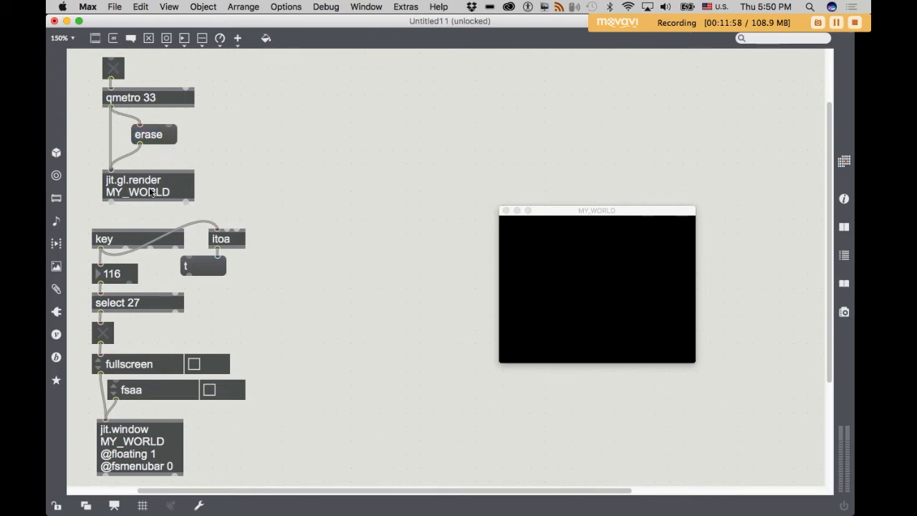
- Insert a bang between qmetro 33 and jit.gl.render MY_WORLD
click(148, 184)
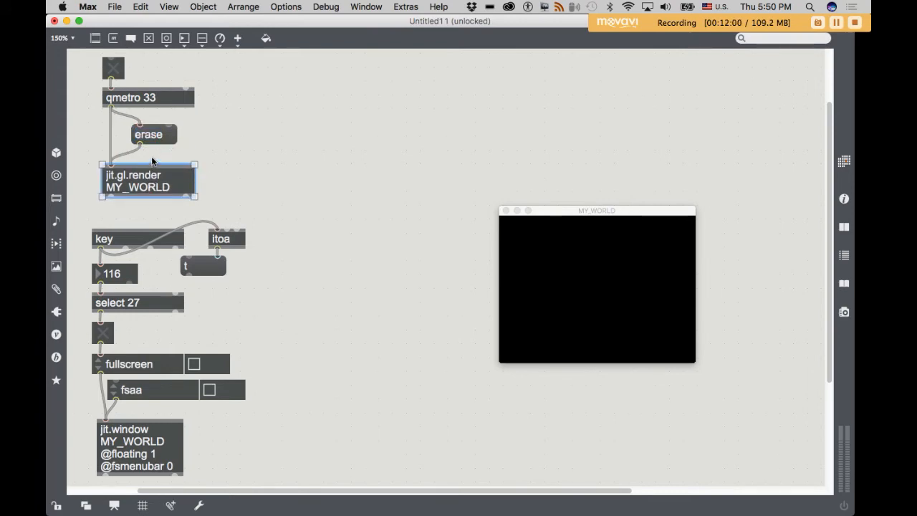
mouse_move(107, 124)
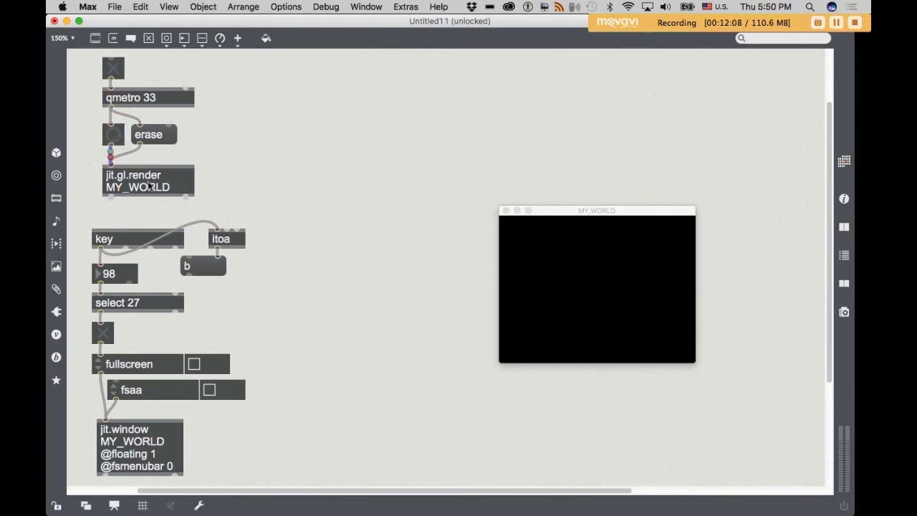
click(148, 181)
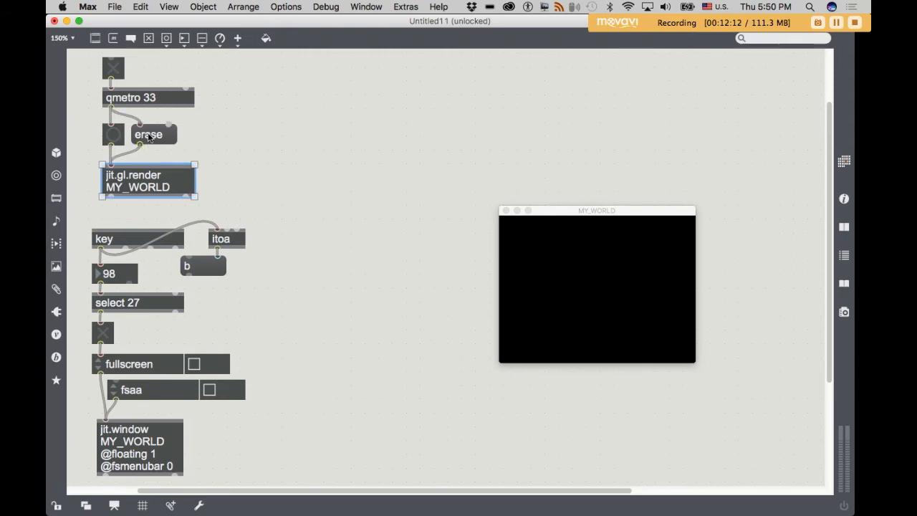
click(113, 134)
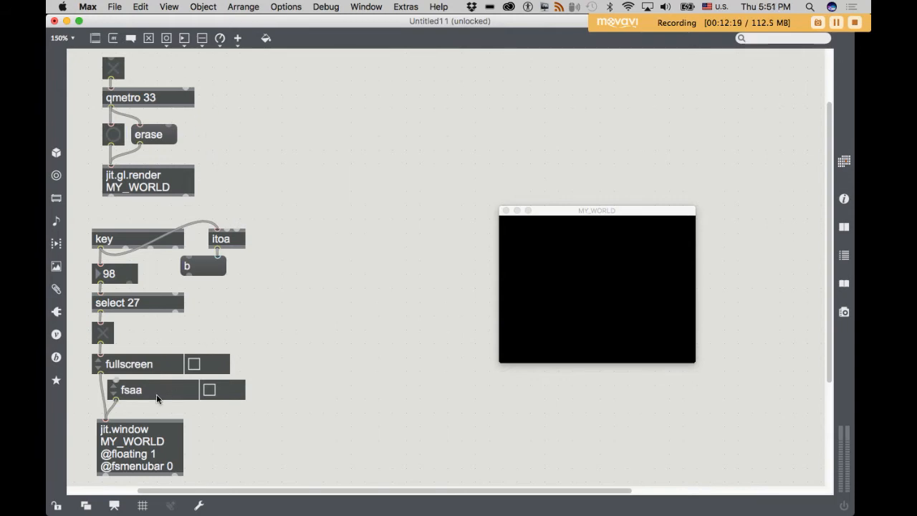
- Add an erase_color attrui for jit.gl.render and choose a dark gray background
text(attrui)
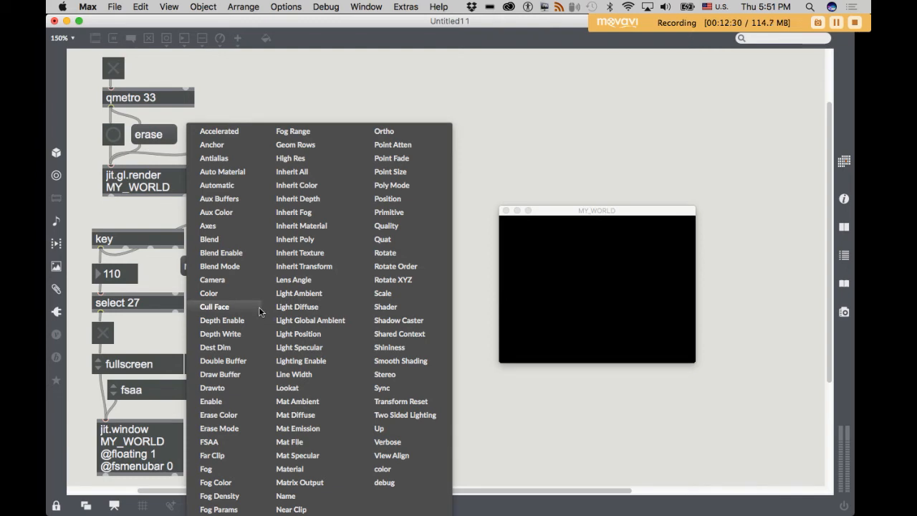
mouse_move(217, 401)
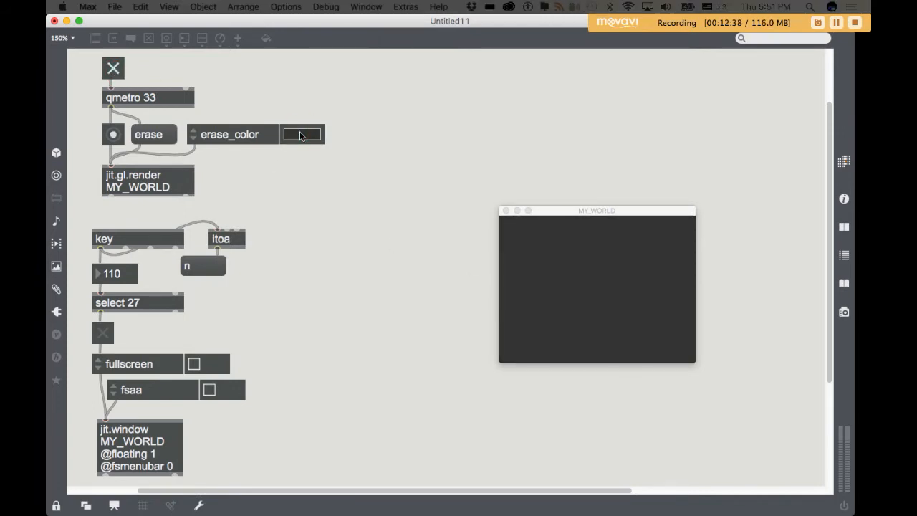
click(301, 135)
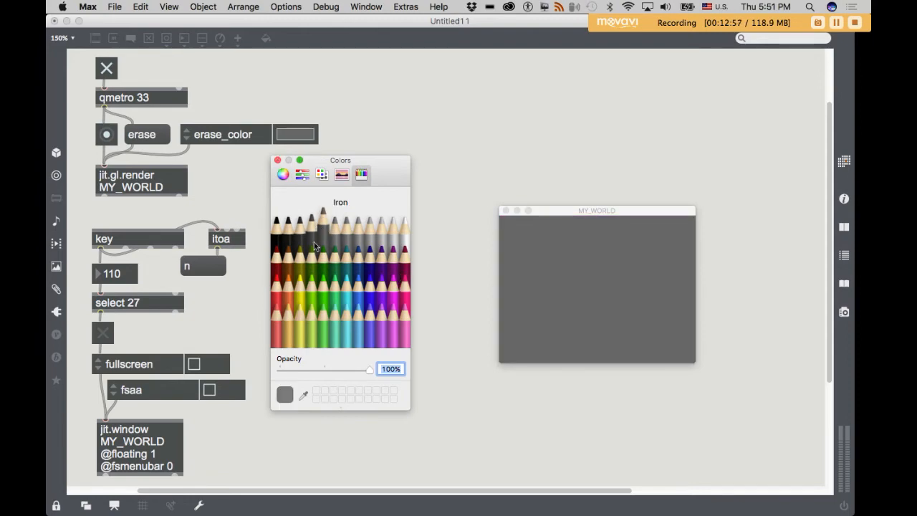
click(278, 160)
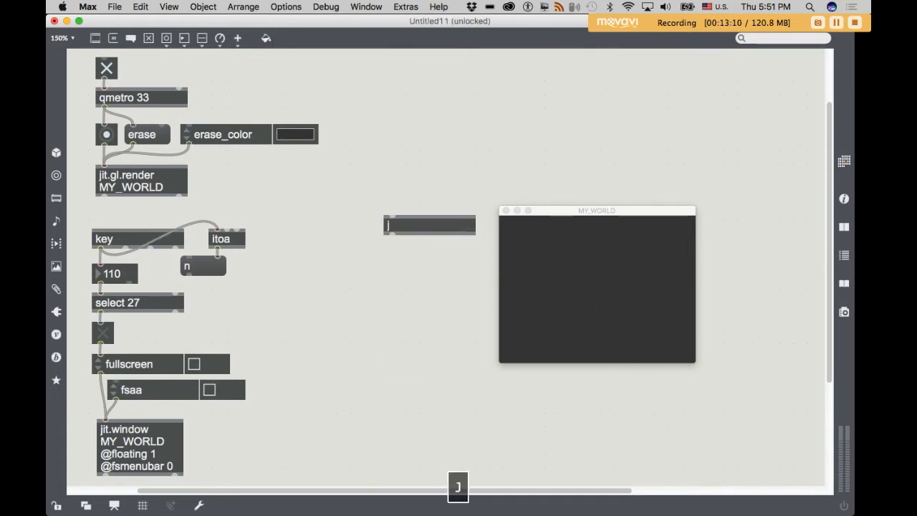
text(it.gl.camera)
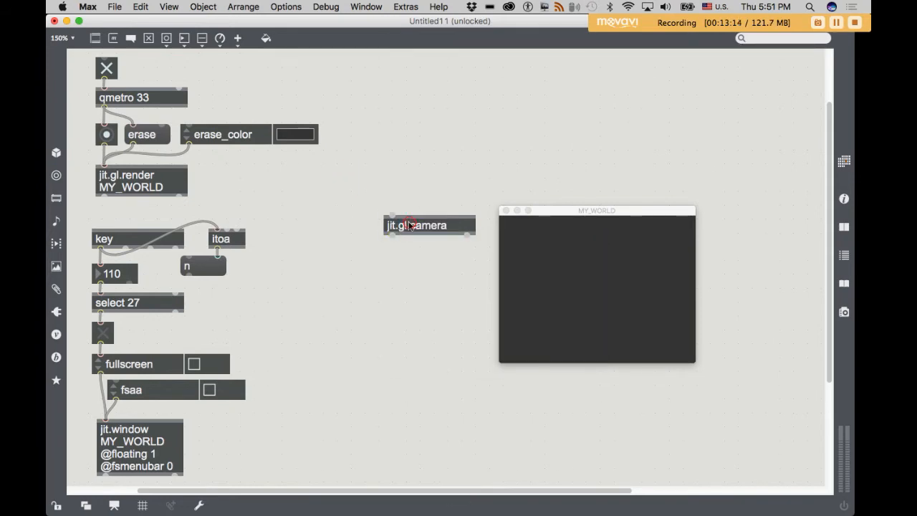
drag(428, 225, 348, 209)
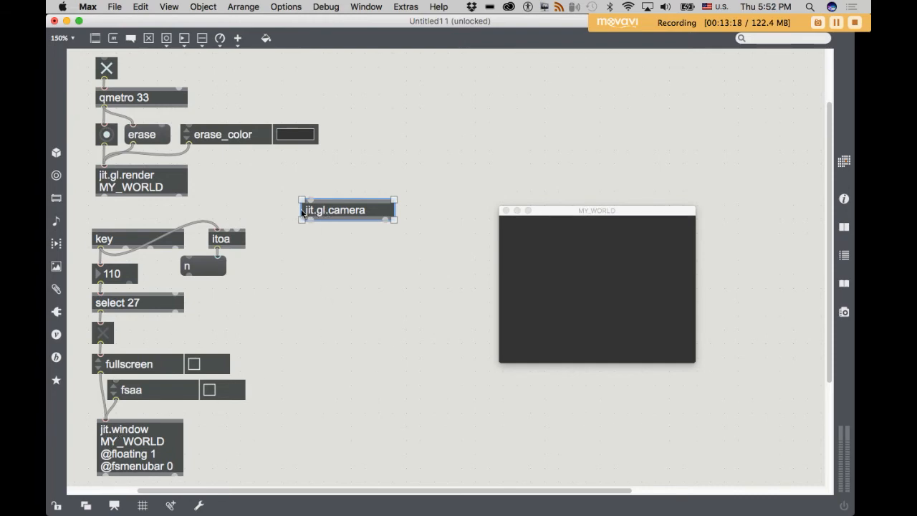
mouse_move(318, 232)
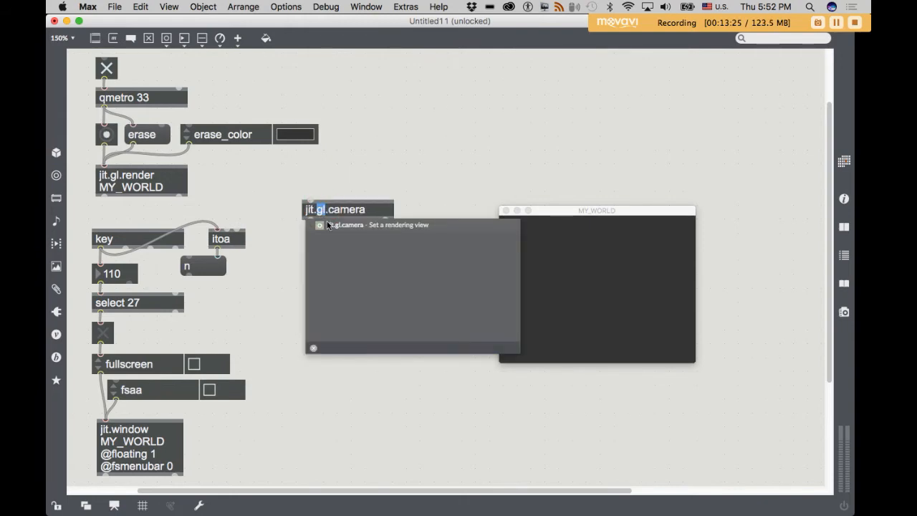
mouse_move(323, 246)
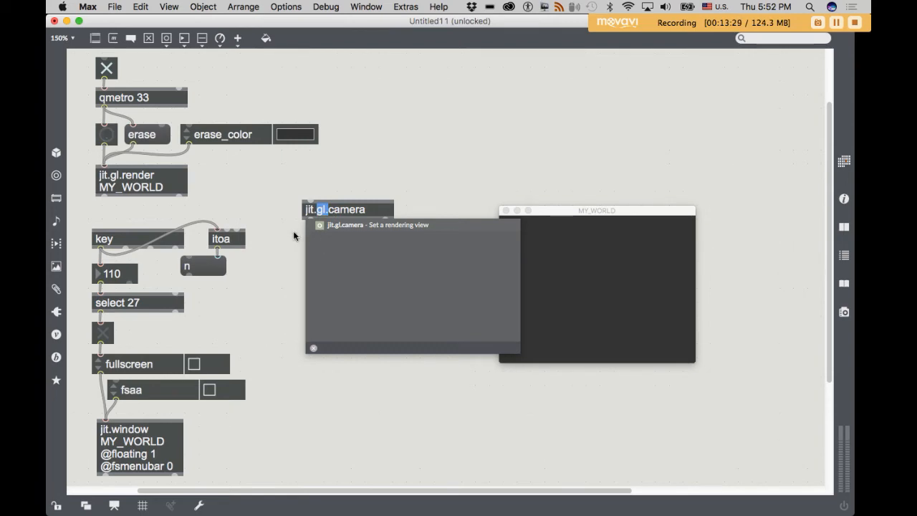
click(106, 134)
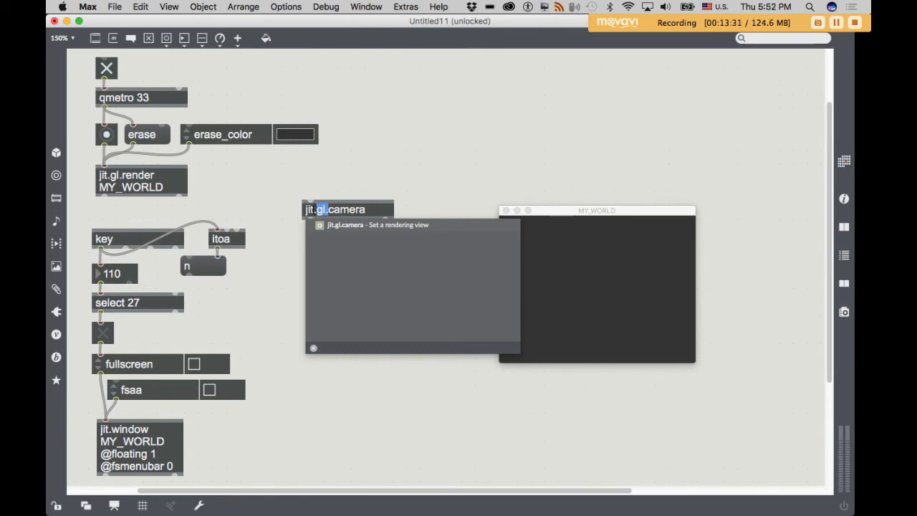
double_click(313, 210)
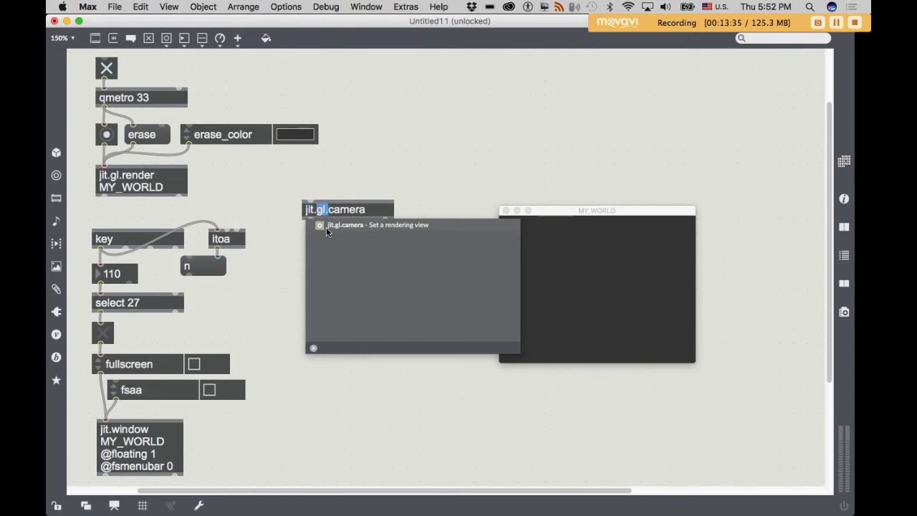
mouse_move(332, 186)
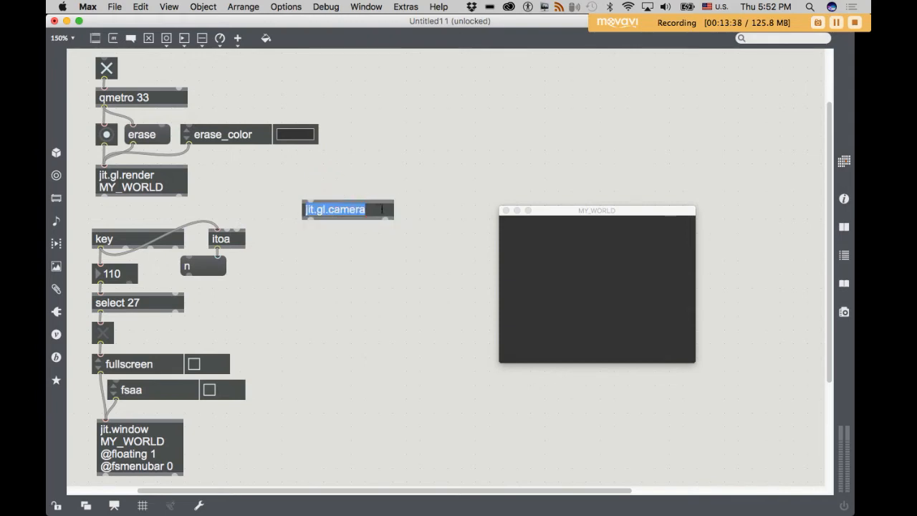
click(348, 209)
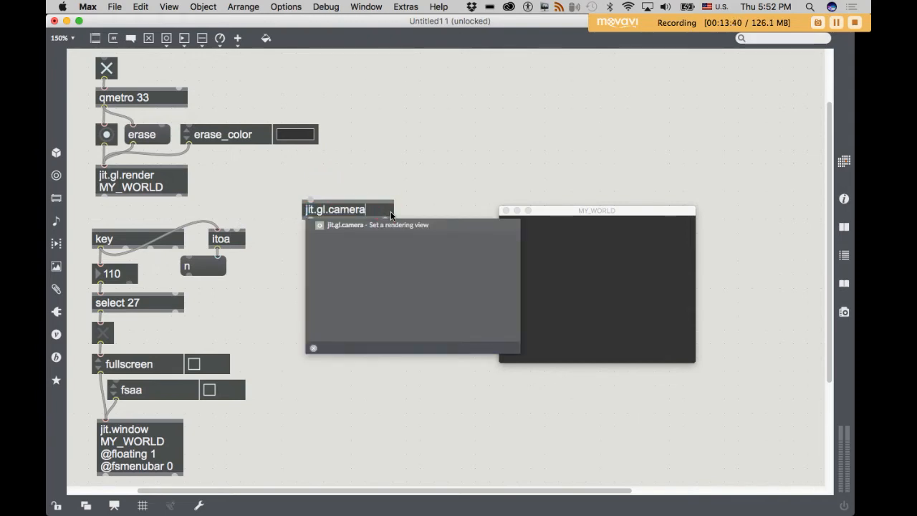
text(@tripod 1)
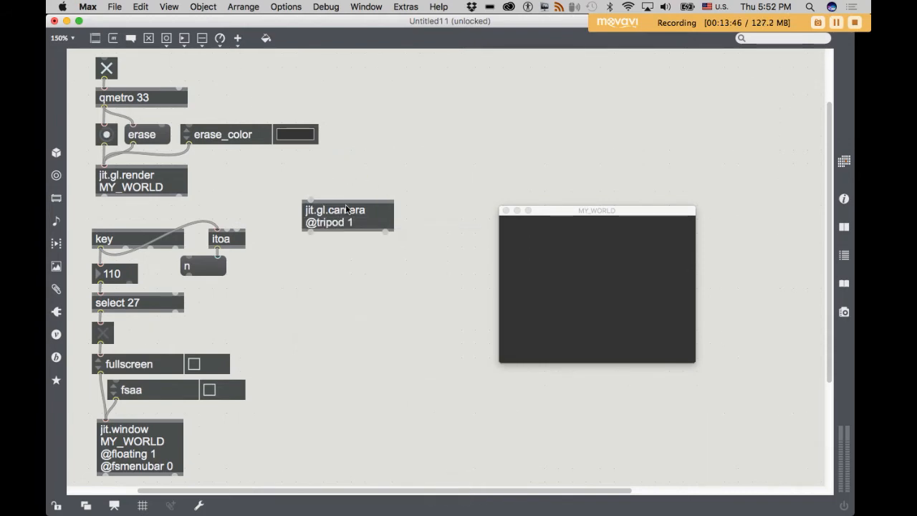
drag(347, 215, 339, 279)
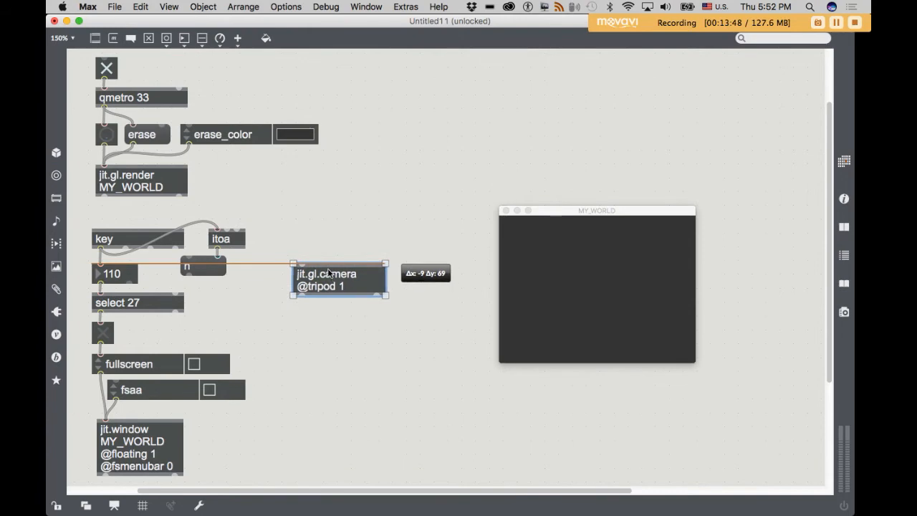
- Move the camera beside the render chain and set its controls to position 0 0 2 and lookat
drag(341, 279, 340, 269)
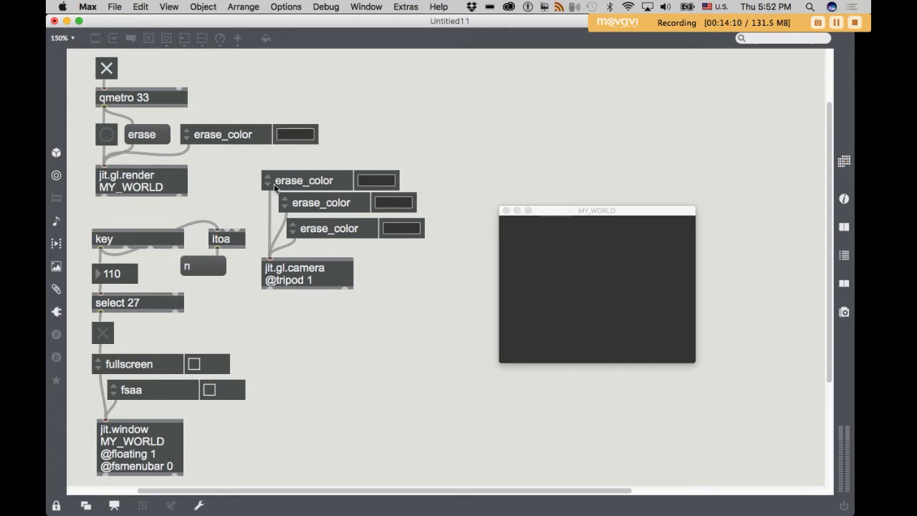
click(107, 135)
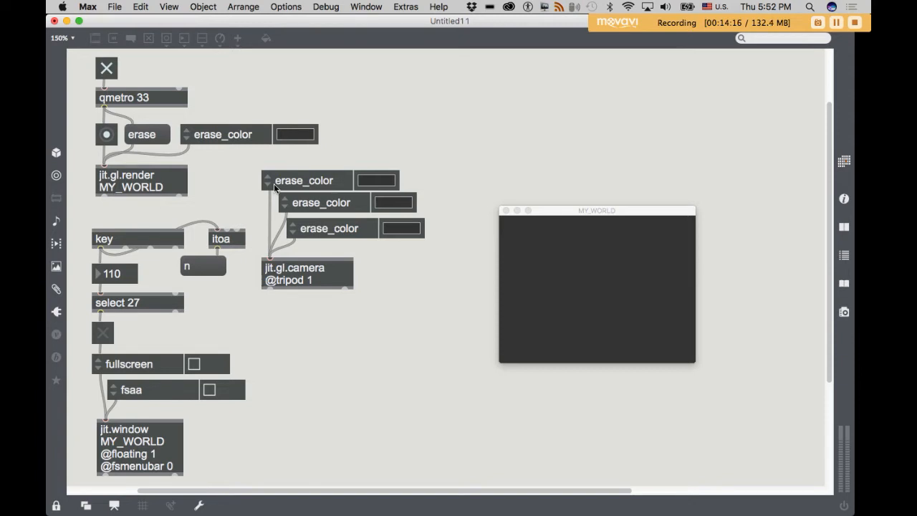
mouse_move(268, 180)
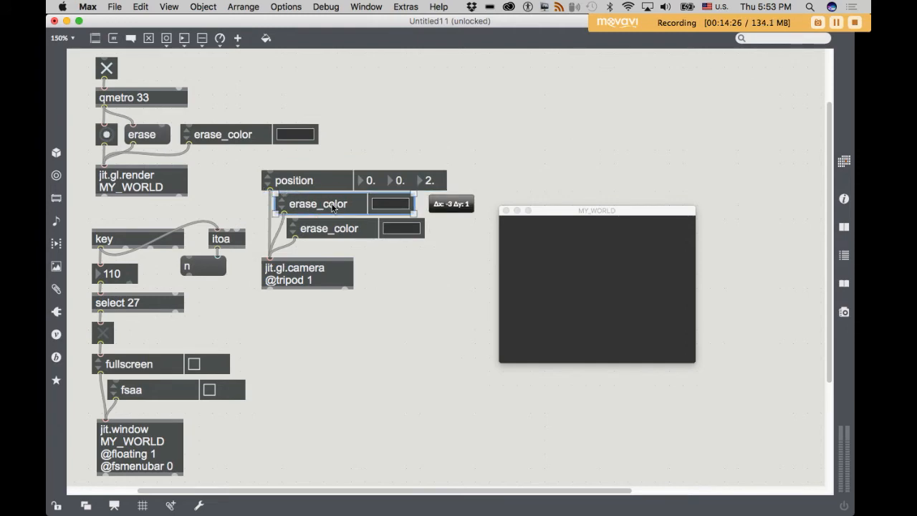
click(317, 204)
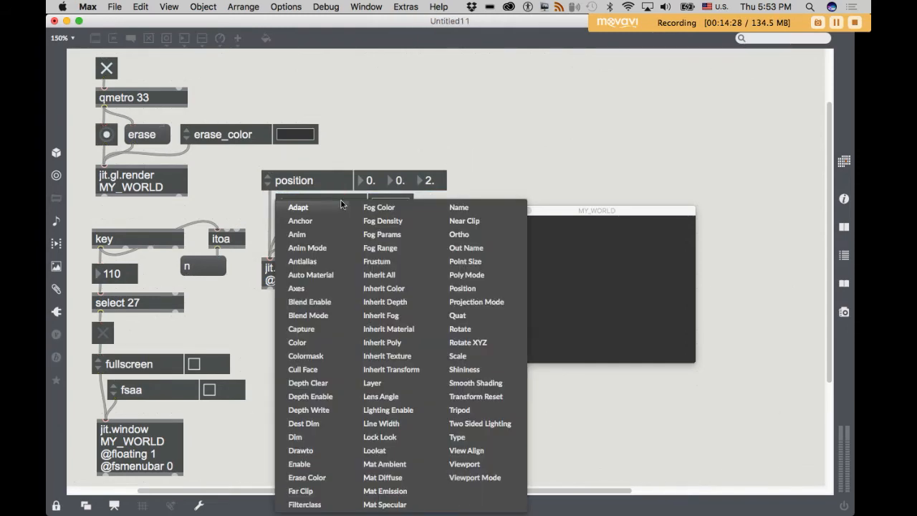
mouse_move(401, 416)
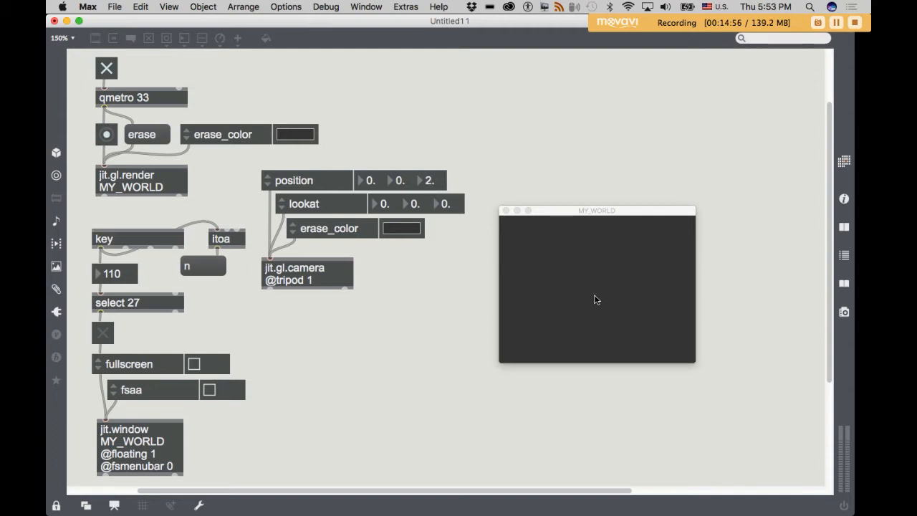
mouse_move(435, 211)
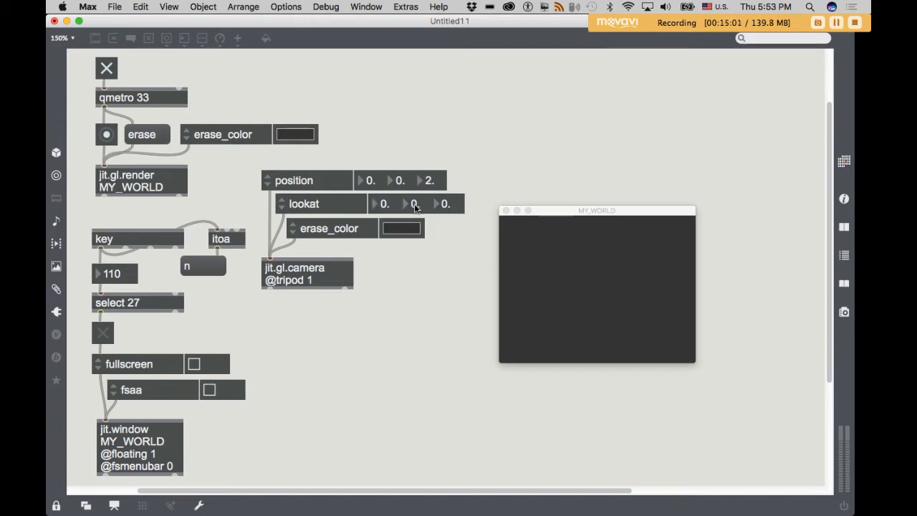
mouse_move(448, 208)
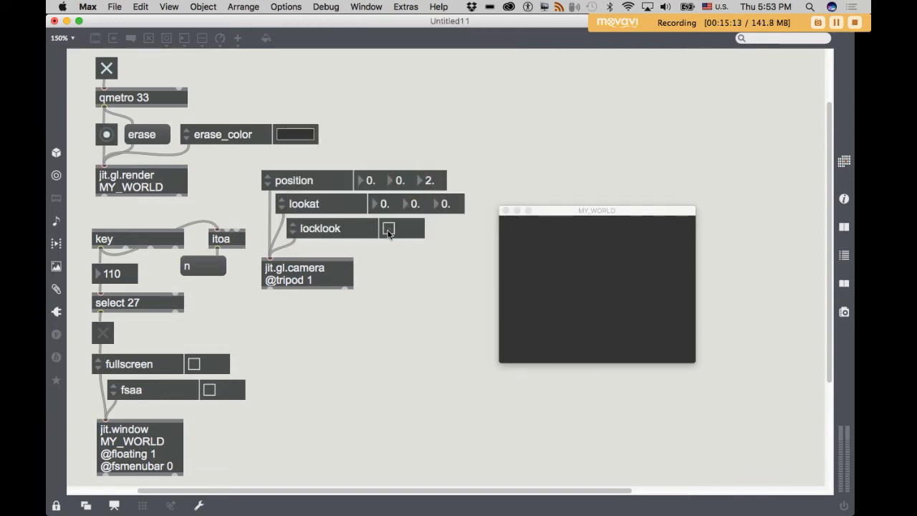
- Turn locklook on and widen the camera position control to edit its z value
click(388, 227)
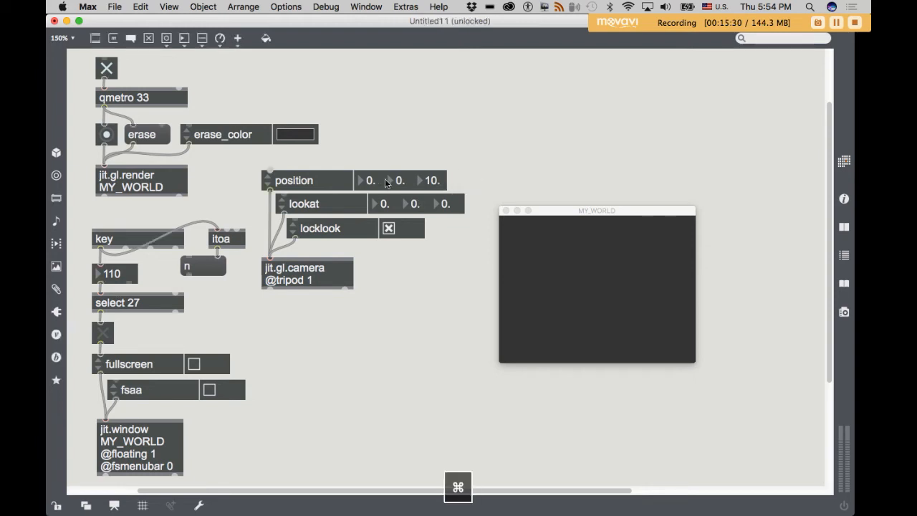
click(294, 180)
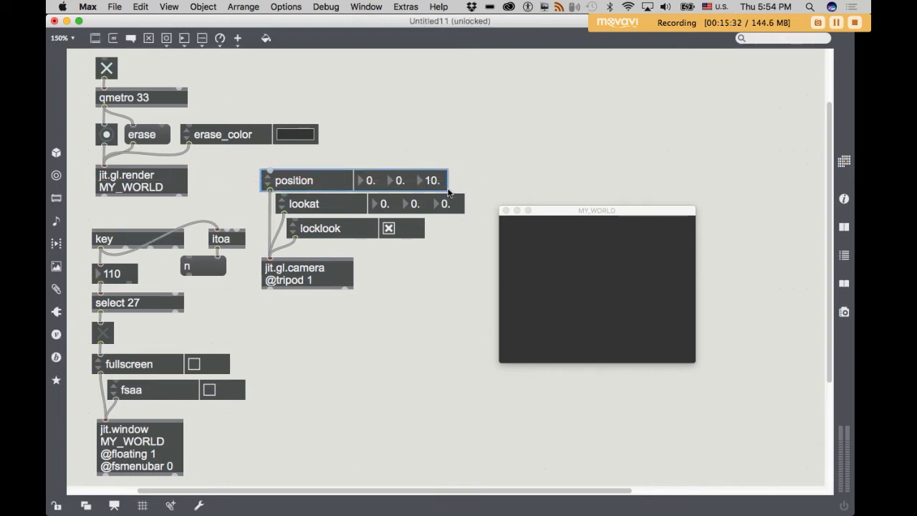
drag(432, 180, 447, 180)
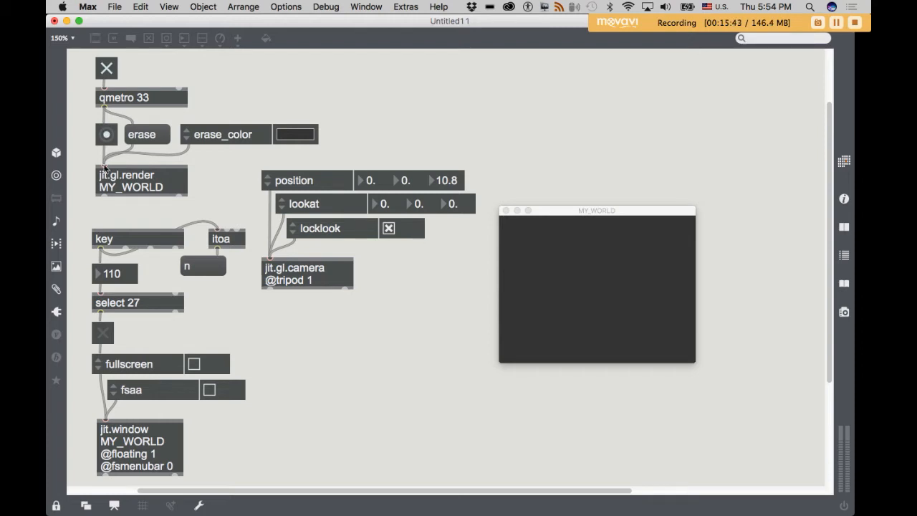
mouse_move(298, 294)
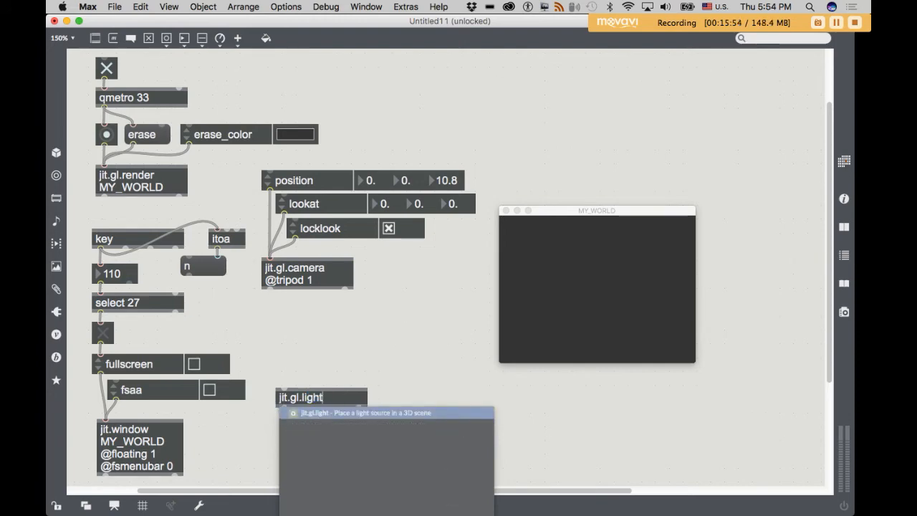
click(324, 268)
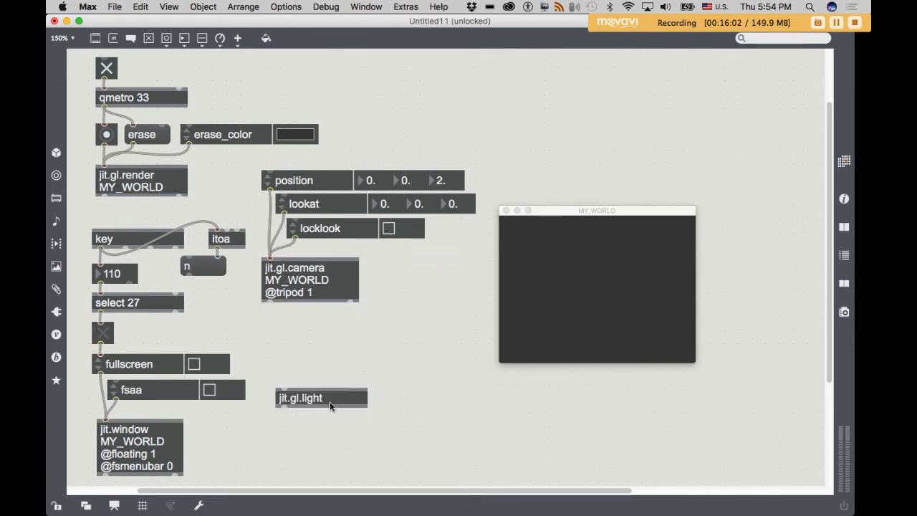
click(301, 397)
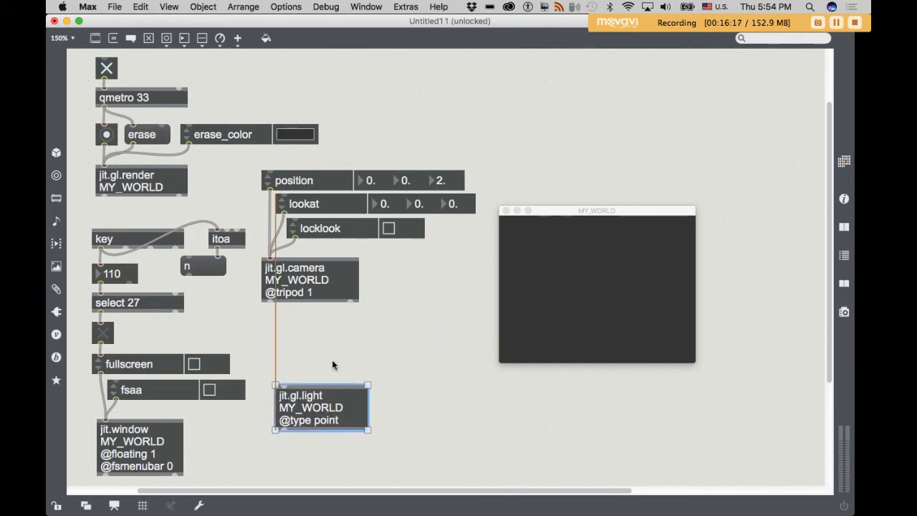
drag(321, 407, 334, 401)
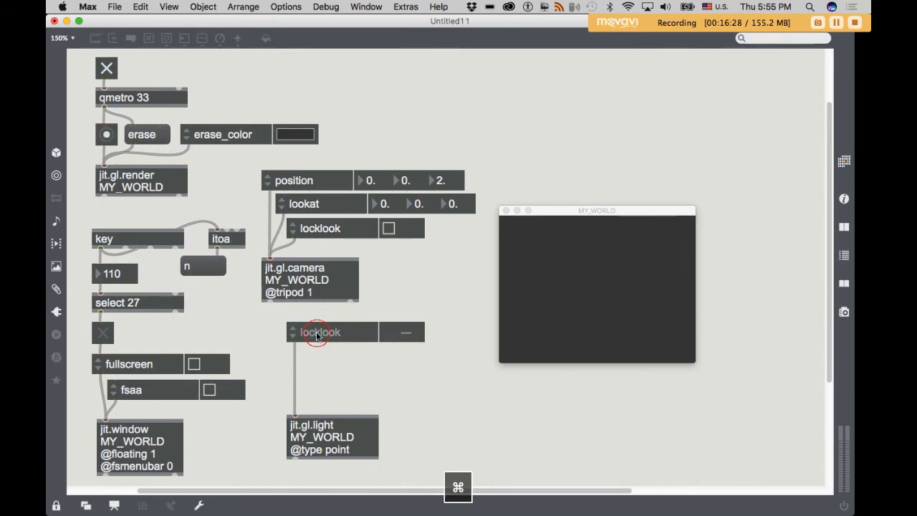
- Set the light's three controls to drawbounds, position 1. 1. 1. and diffuse
click(293, 332)
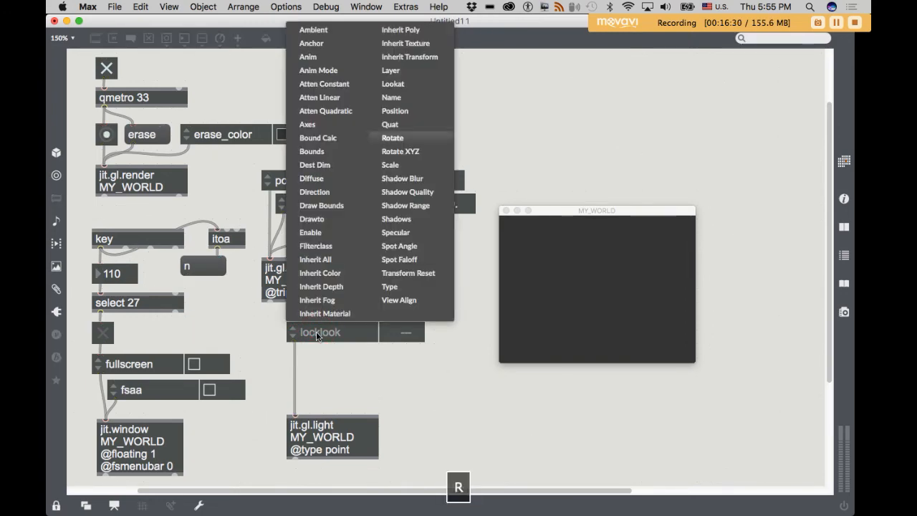
mouse_move(323, 151)
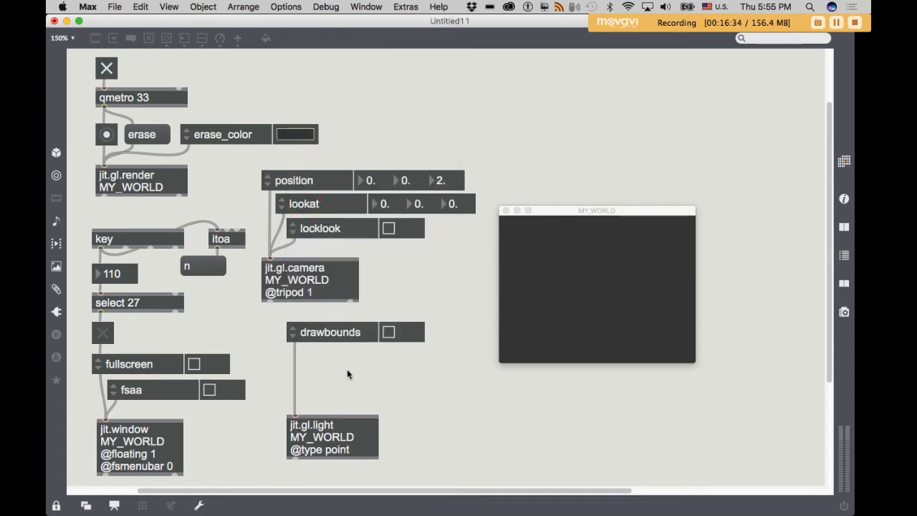
click(388, 332)
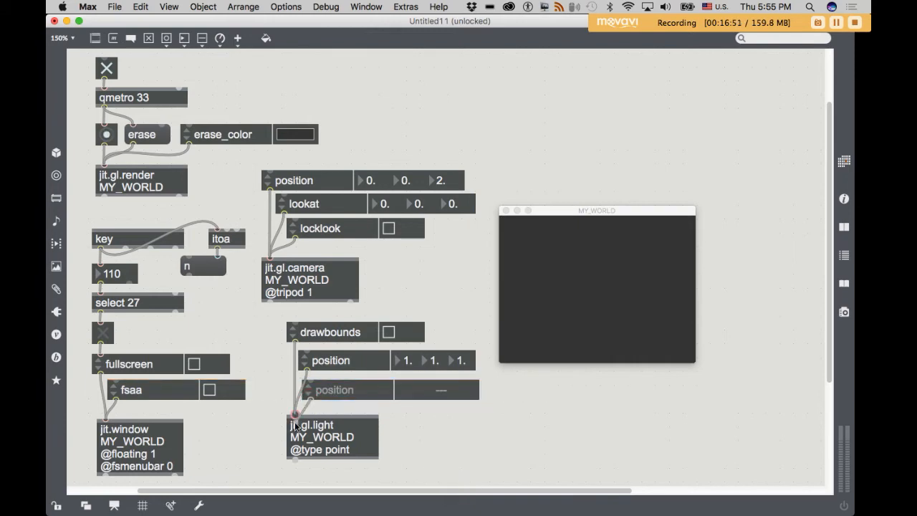
click(297, 409)
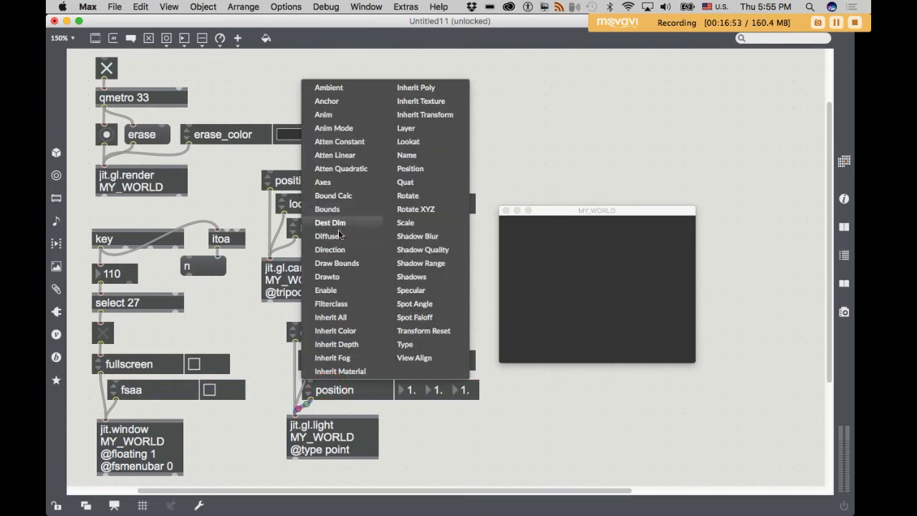
click(329, 236)
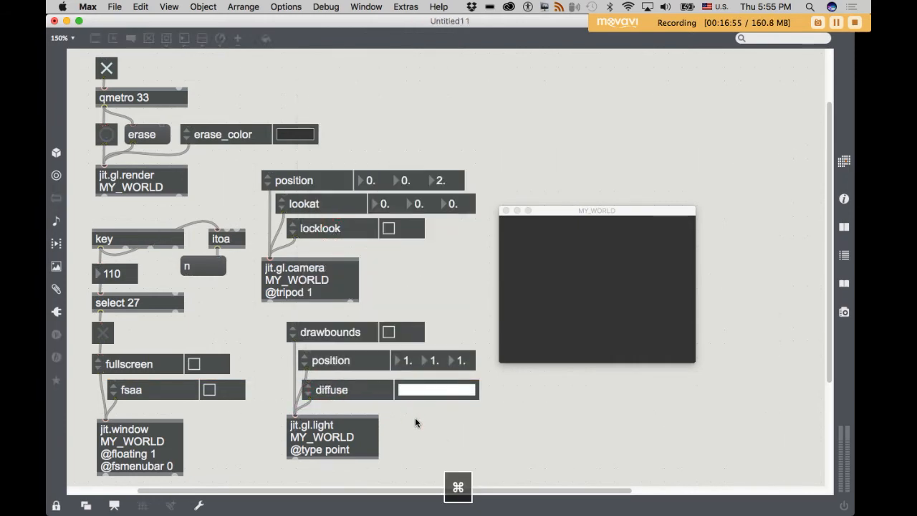
click(331, 441)
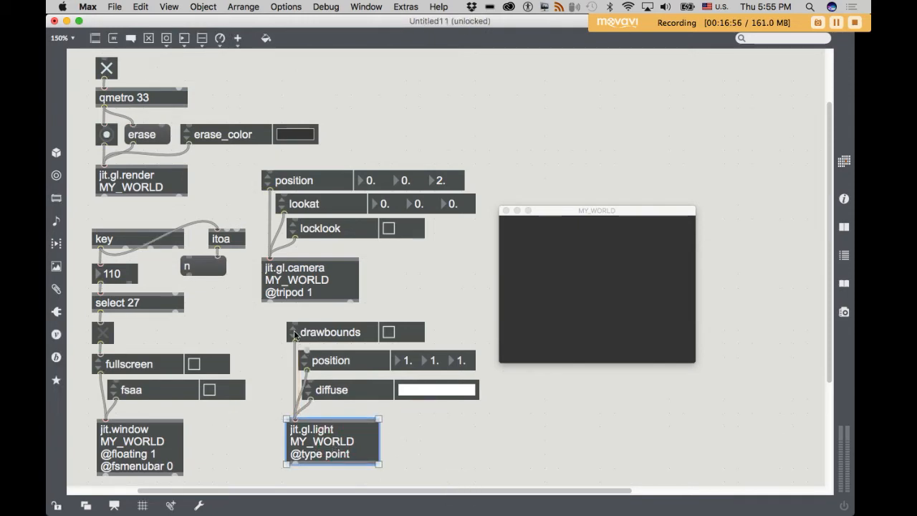
click(330, 331)
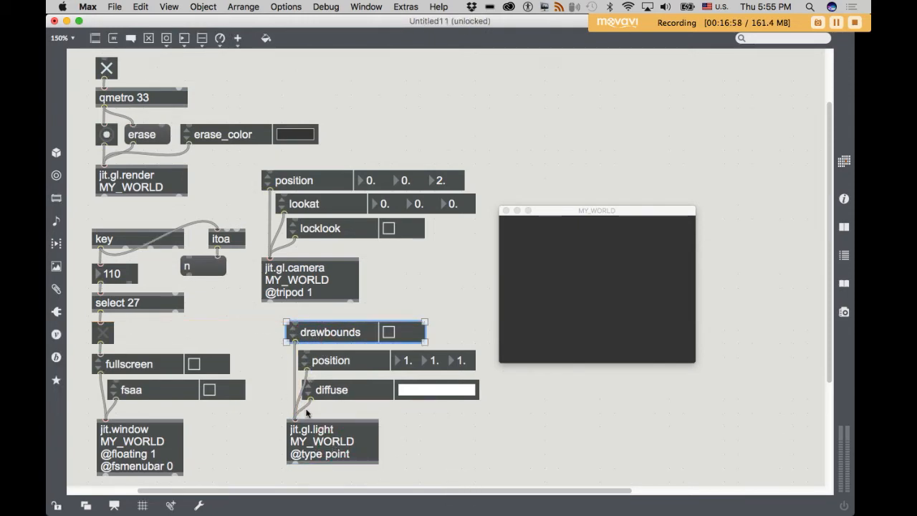
mouse_move(433, 294)
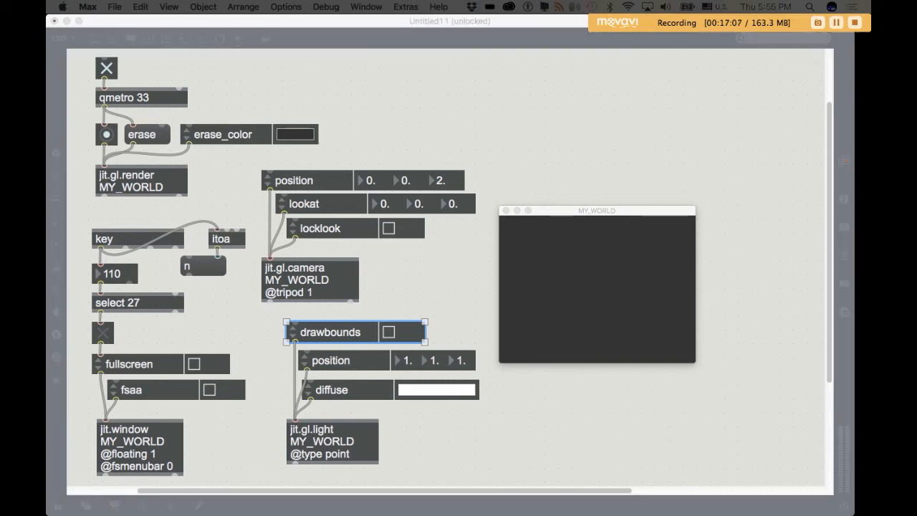
key(cmd)
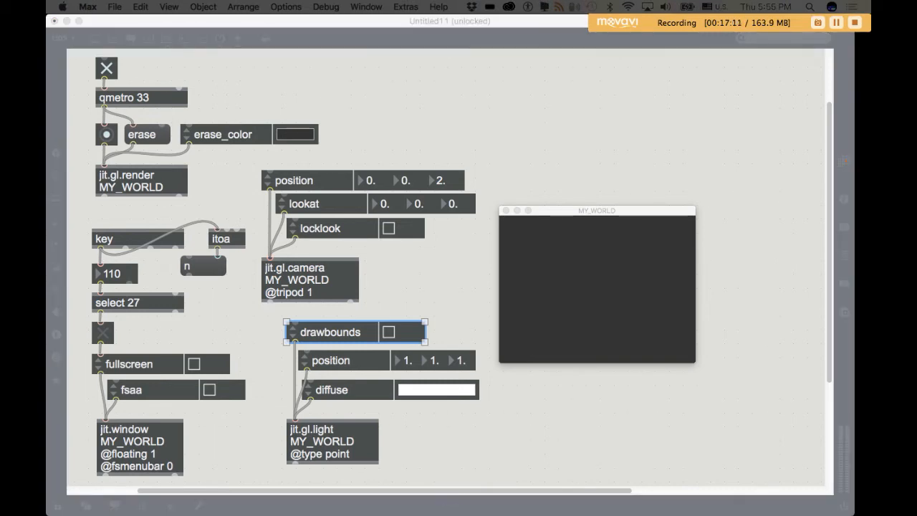
click(397, 103)
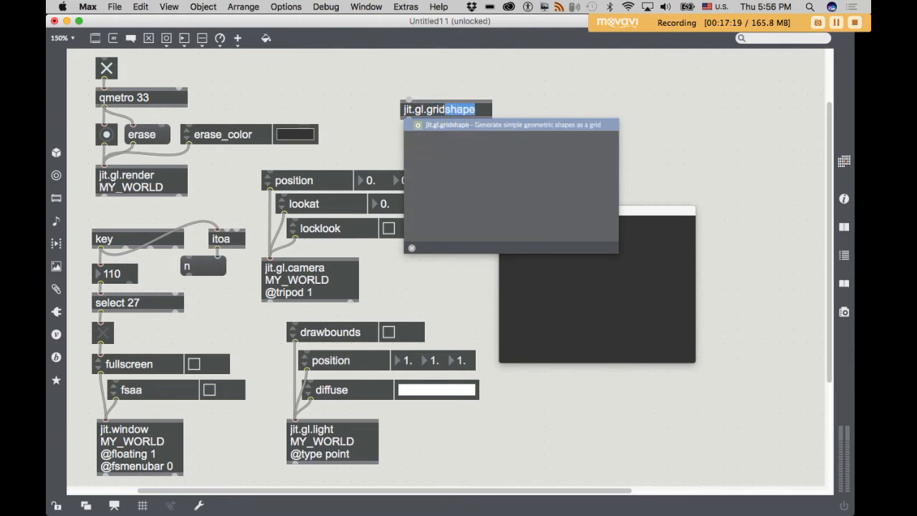
mouse_move(501, 117)
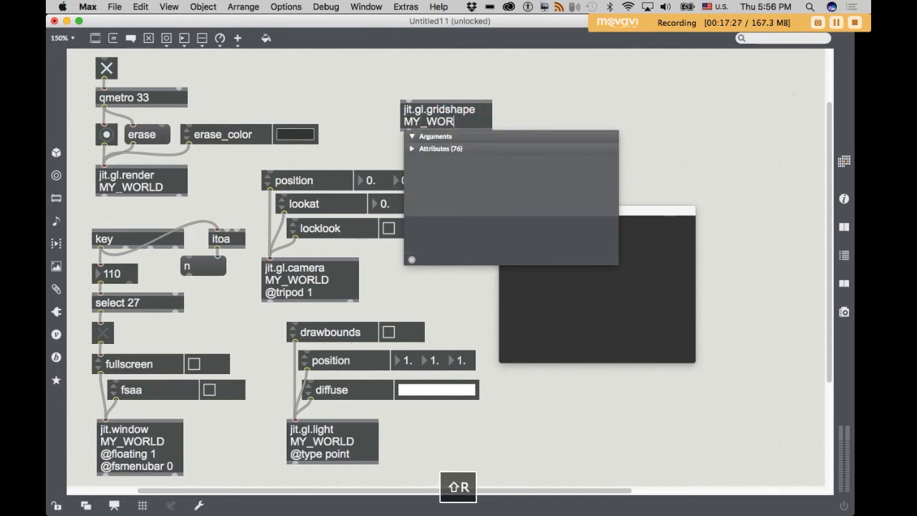
text(LD)
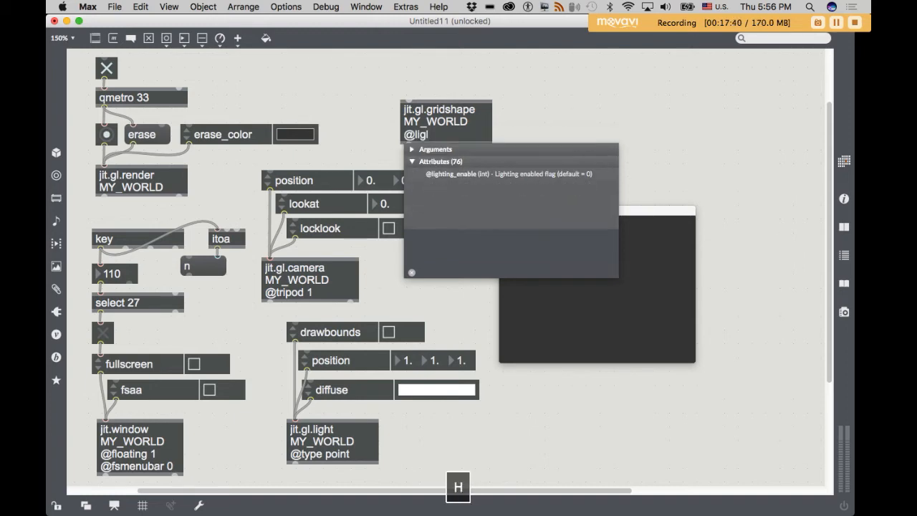
click(502, 173)
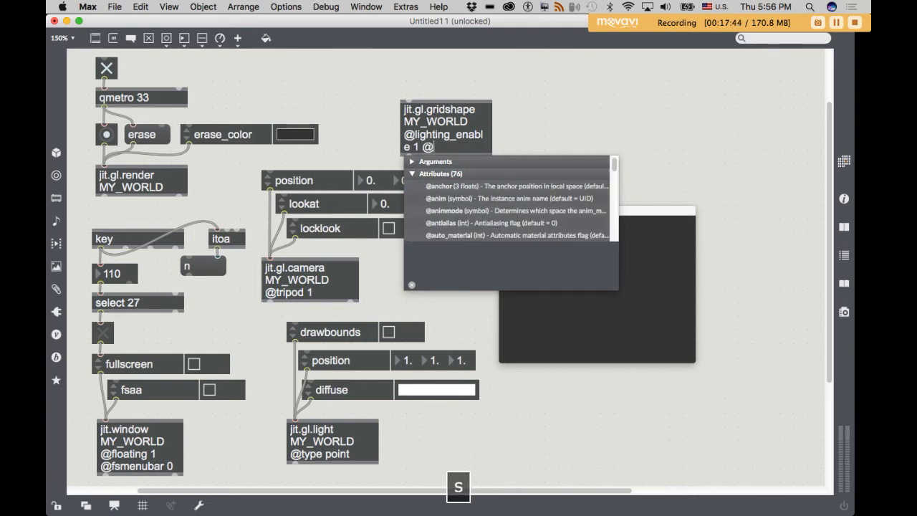
text(smooth_shading 1)
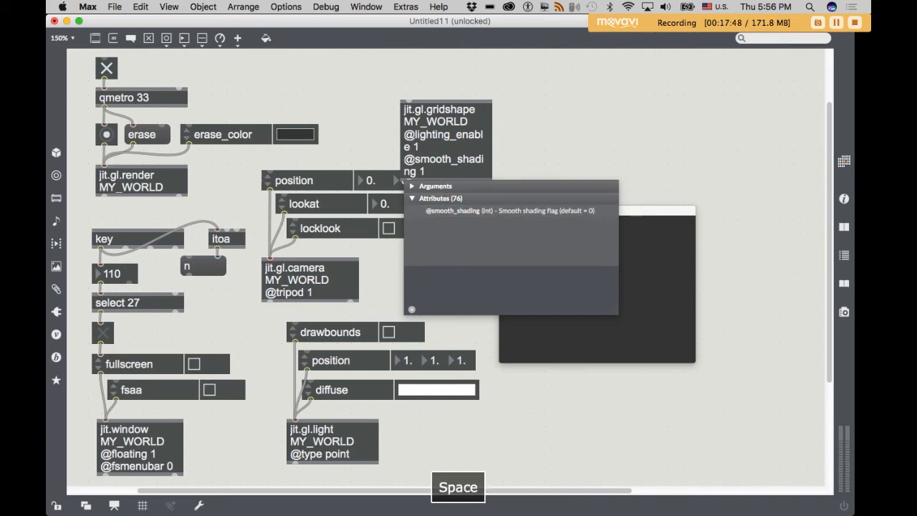
text(@depth_enable 1)
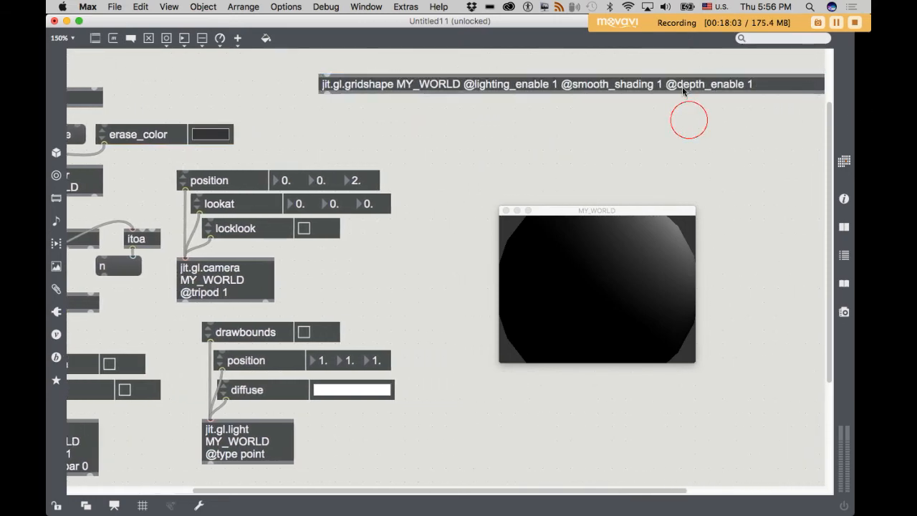
- Finish the gridshape object and nudge the MY_WORLD render window
click(566, 84)
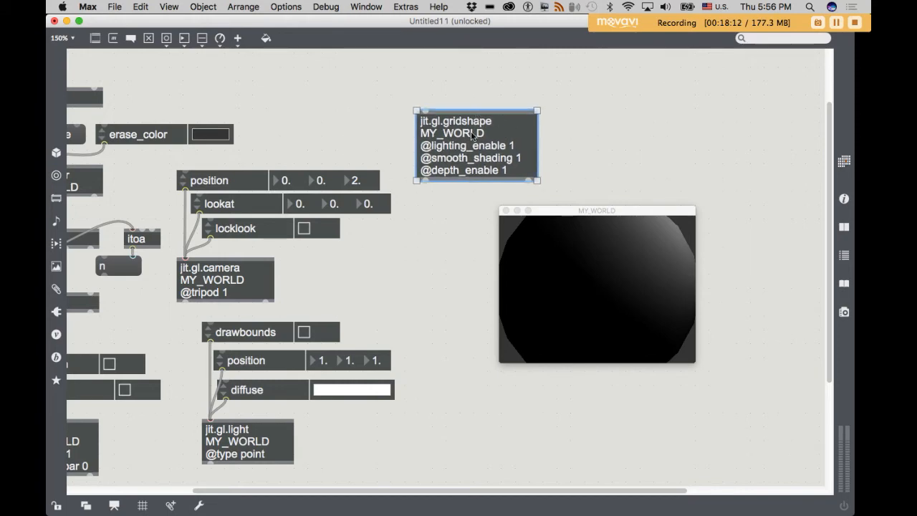
mouse_move(442, 174)
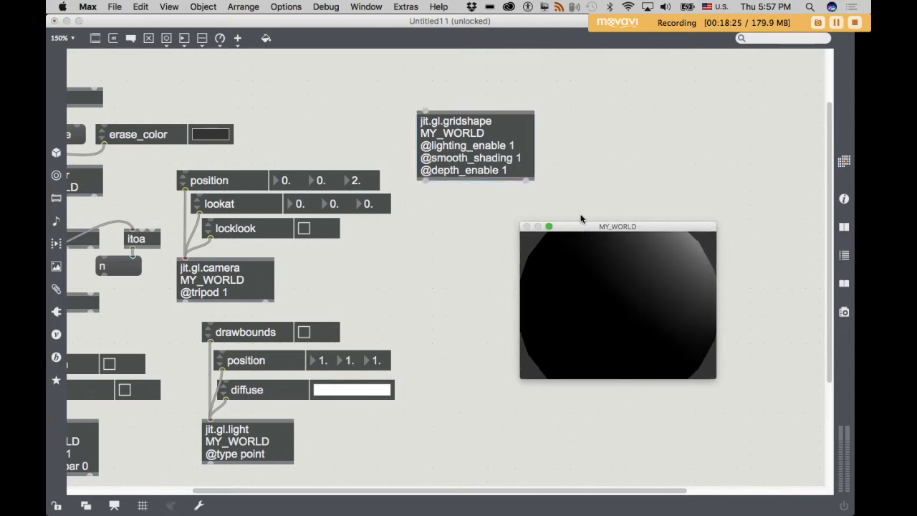
drag(473, 143, 473, 154)
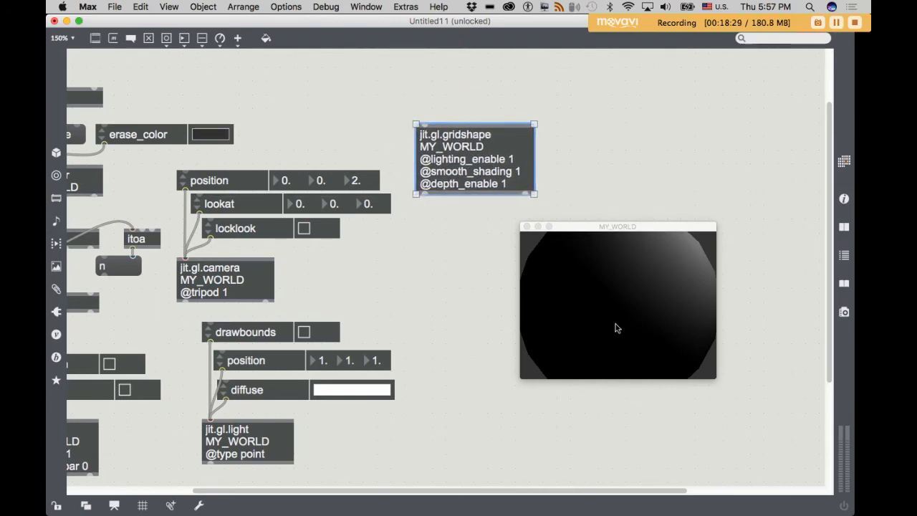
mouse_move(658, 354)
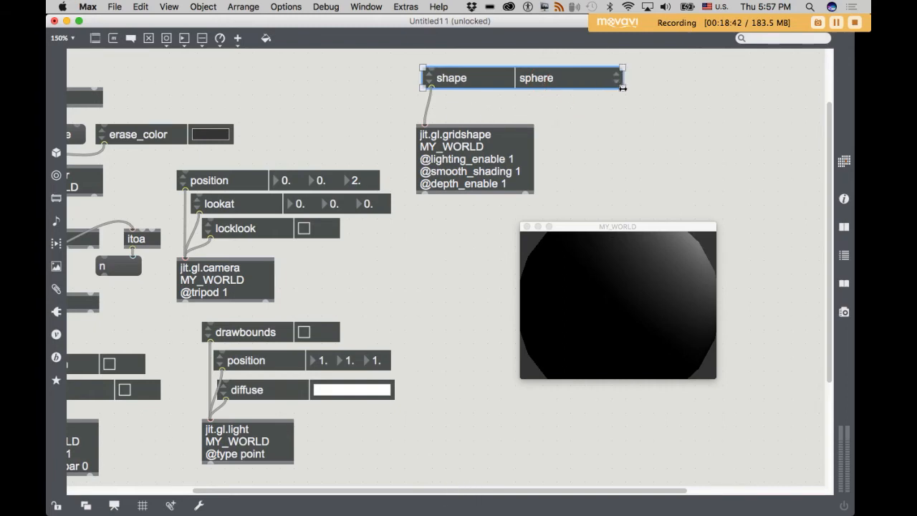
- Try torus with camera z pulled to 4.9, then cylinder, ending on cube
click(568, 78)
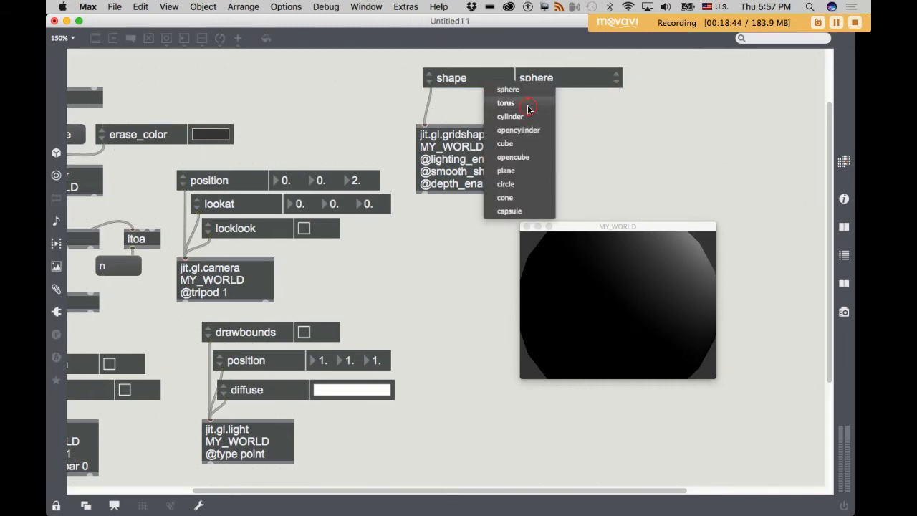
click(505, 103)
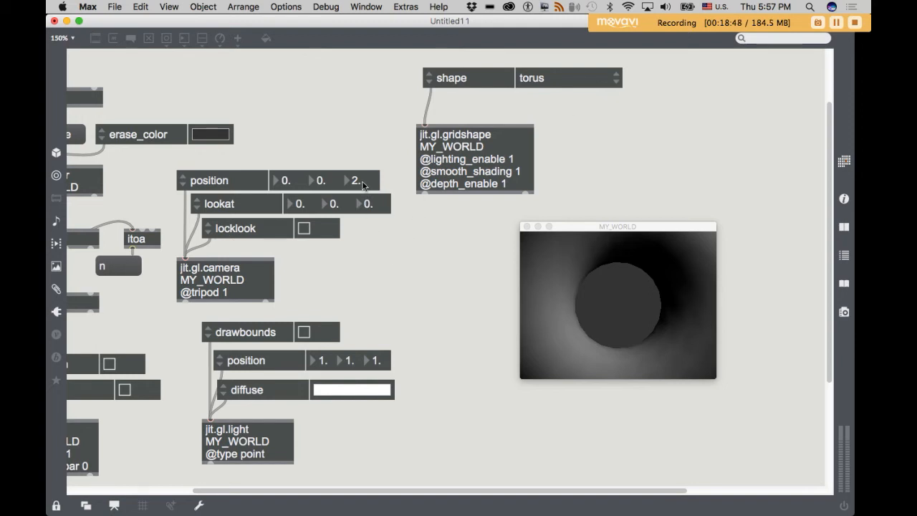
drag(358, 180, 359, 157)
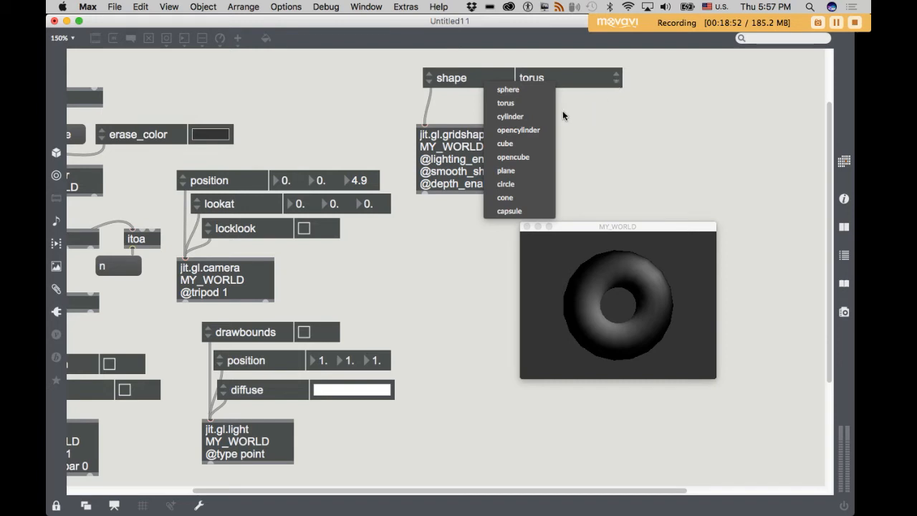
click(509, 116)
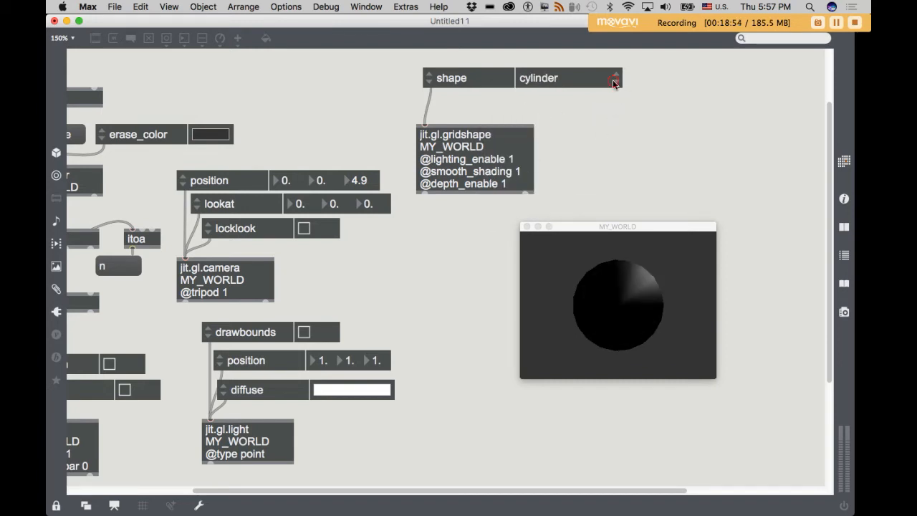
click(615, 74)
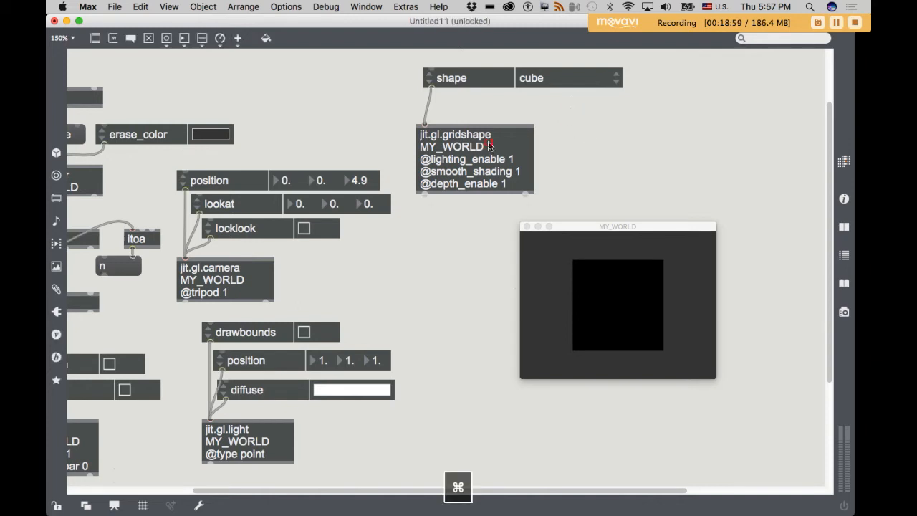
drag(468, 77, 465, 97)
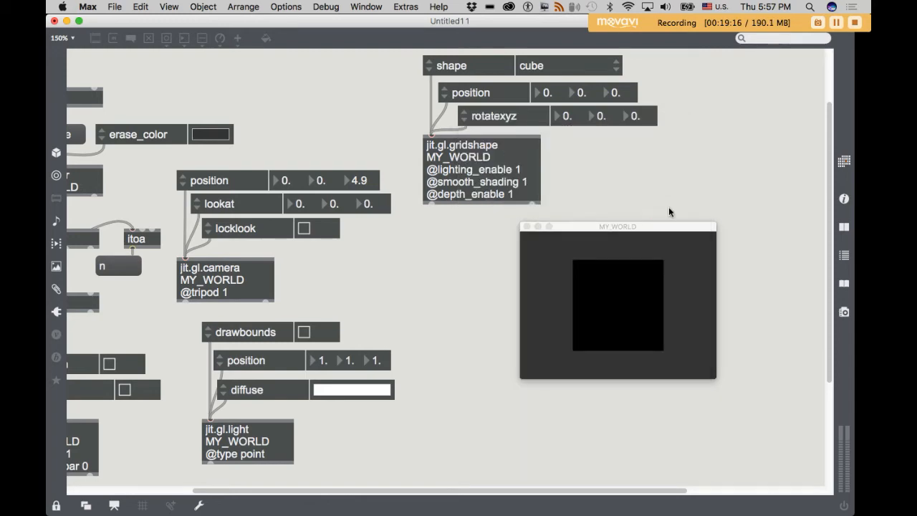
mouse_move(580, 113)
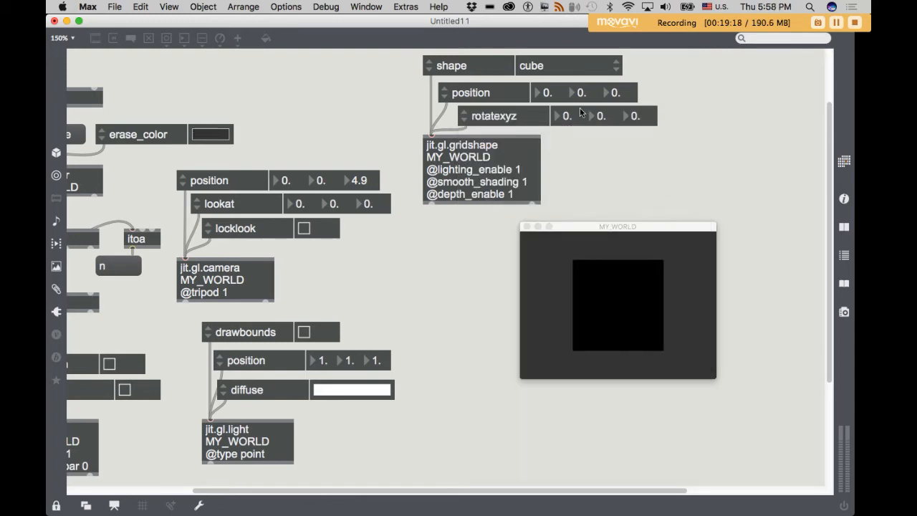
- Drag the cube's rotatexyz values toward 32, 24 and 133 degrees
drag(567, 115, 570, 121)
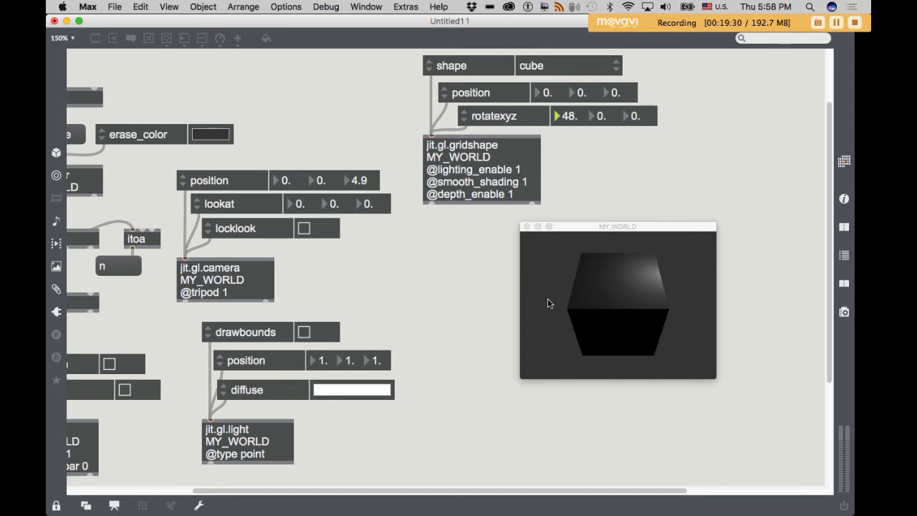
mouse_move(695, 306)
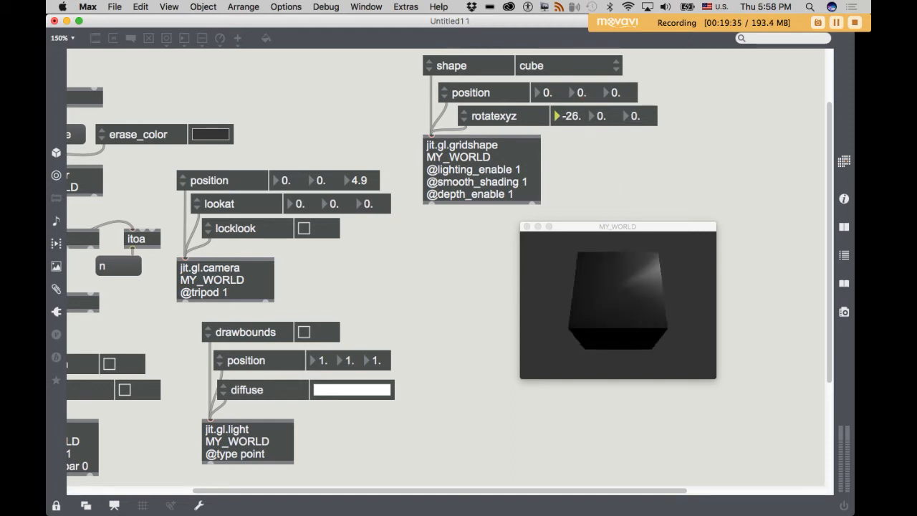
drag(569, 115, 569, 115)
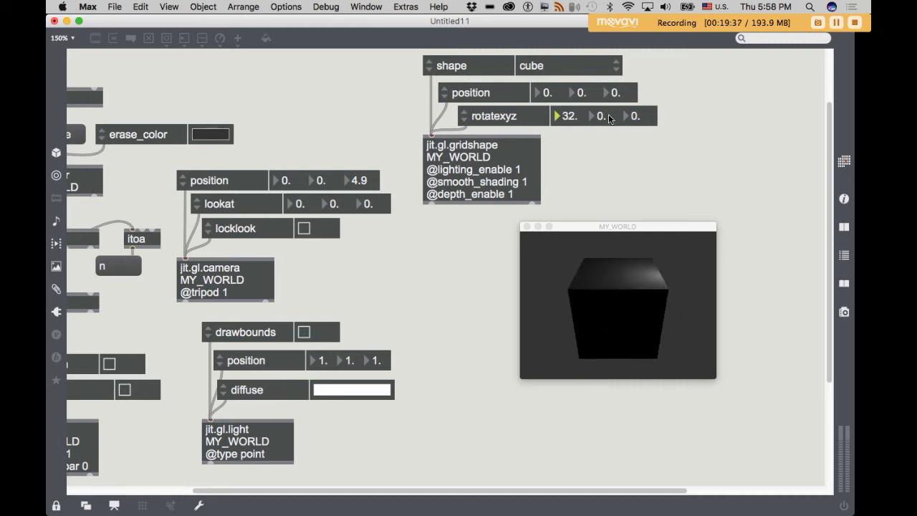
mouse_move(618, 228)
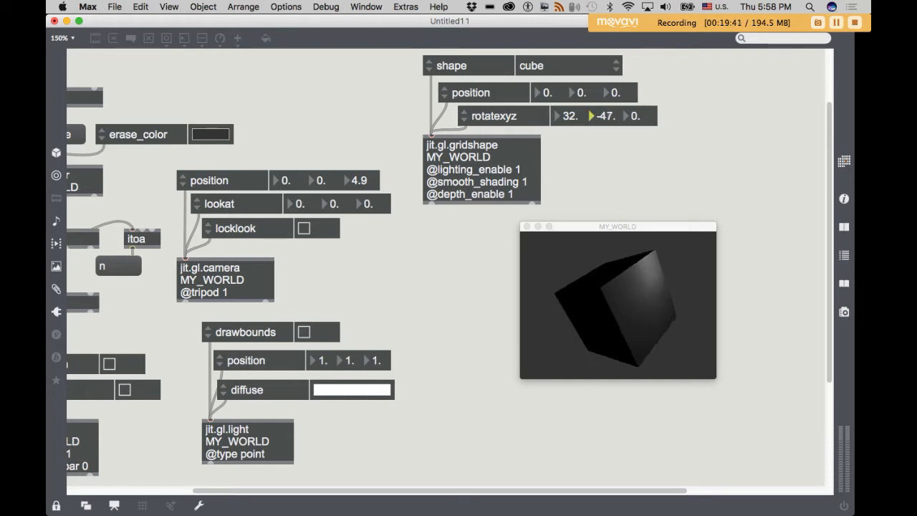
drag(604, 116, 604, 100)
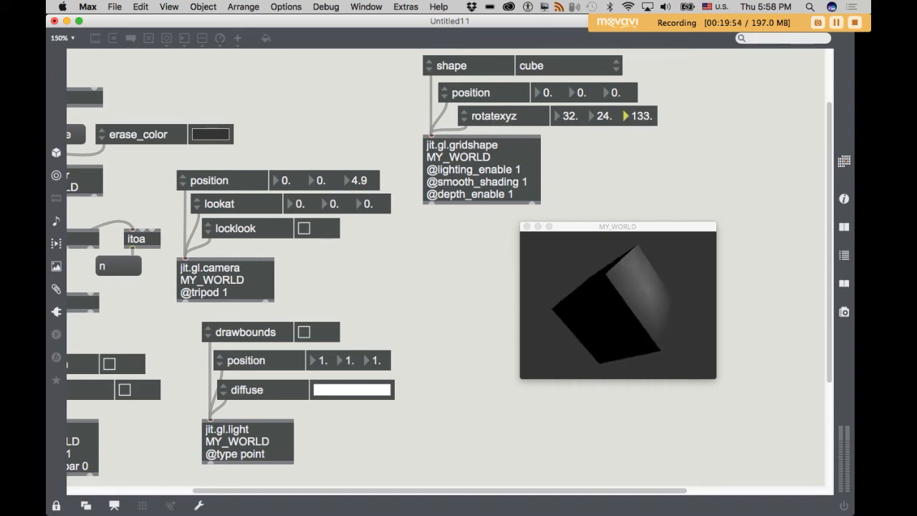
drag(642, 116, 639, 126)
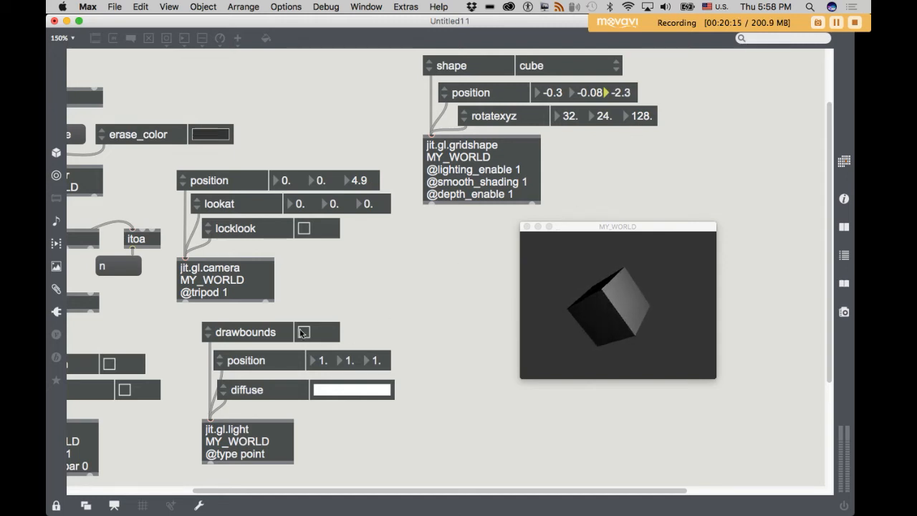
- Tint the point light pink and move it to -1.44 2.56 0, toggling drawbounds on then off
click(304, 331)
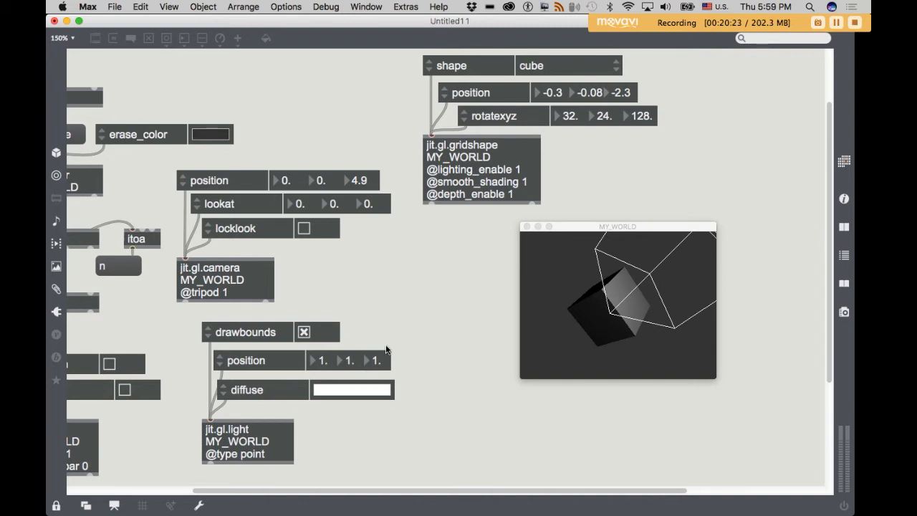
click(246, 360)
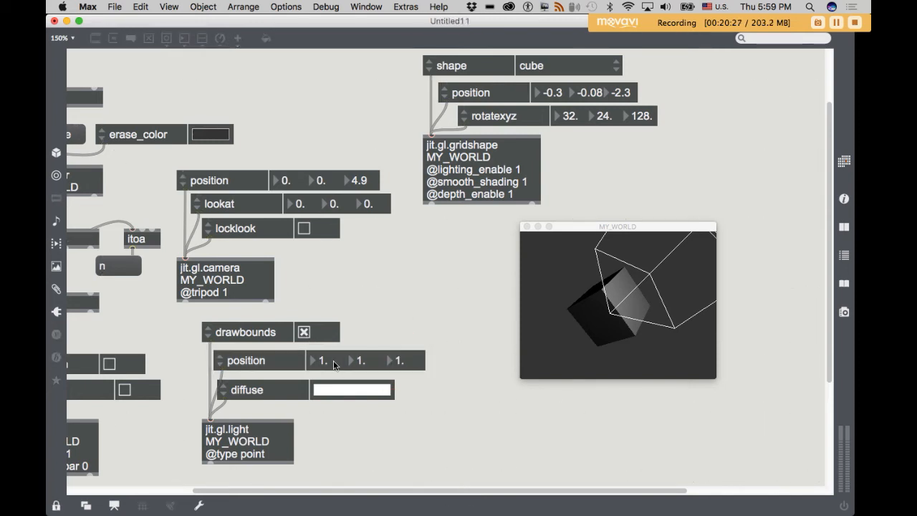
drag(323, 360, 322, 373)
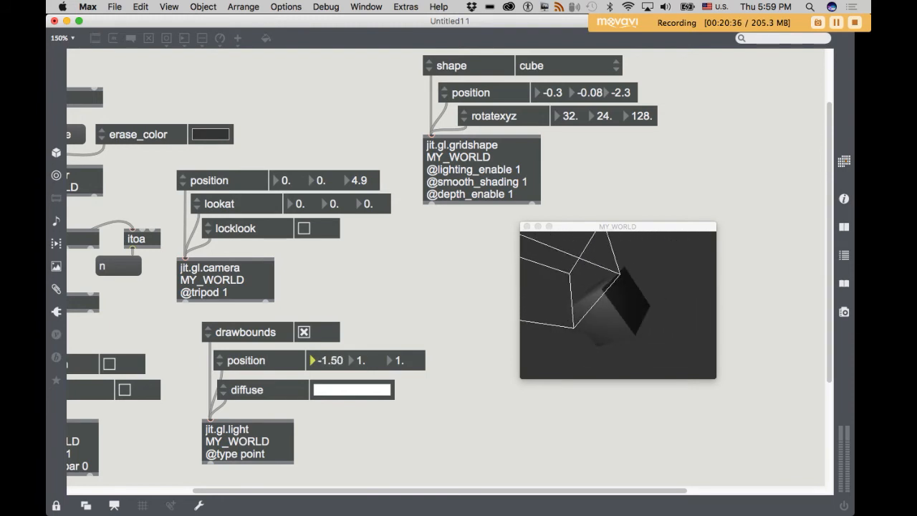
click(351, 389)
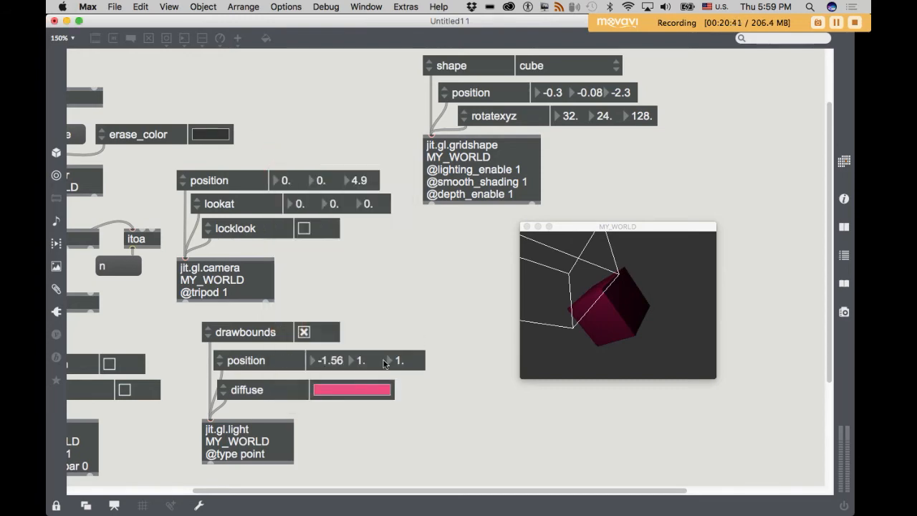
drag(329, 360, 387, 360)
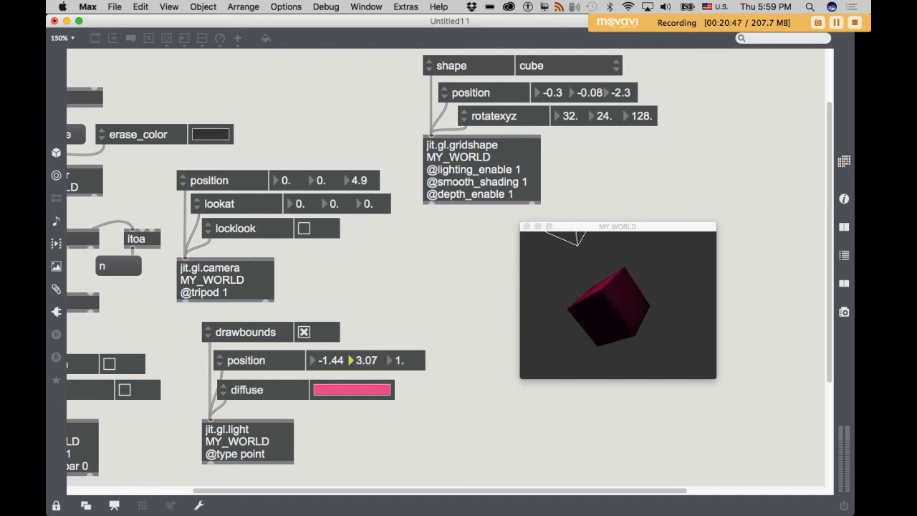
drag(367, 360, 368, 372)
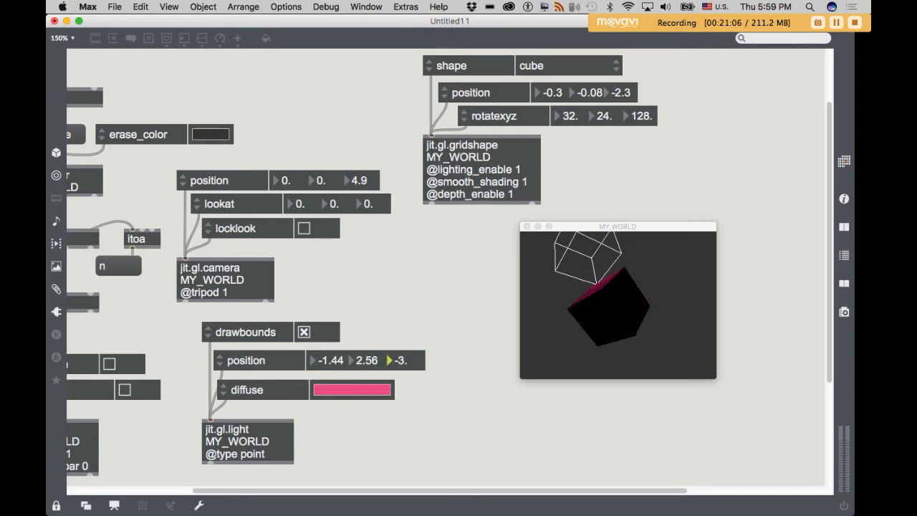
click(304, 332)
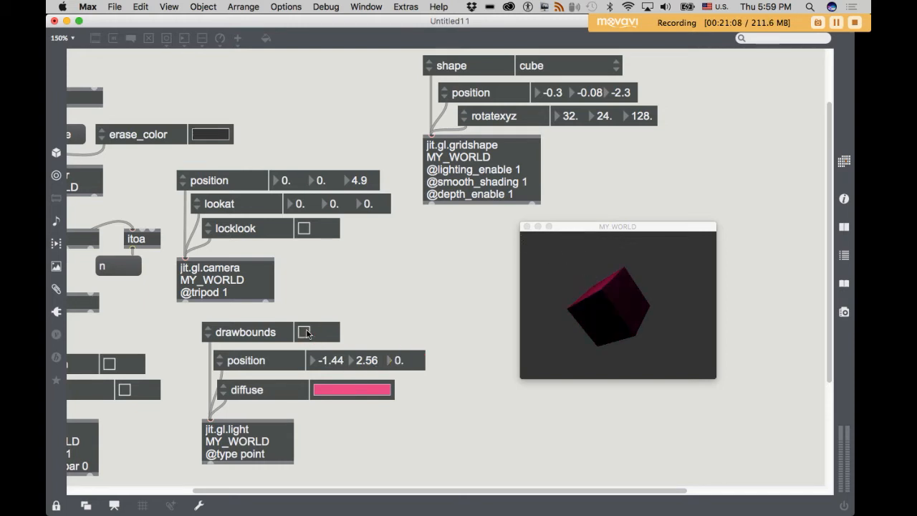
mouse_move(442, 314)
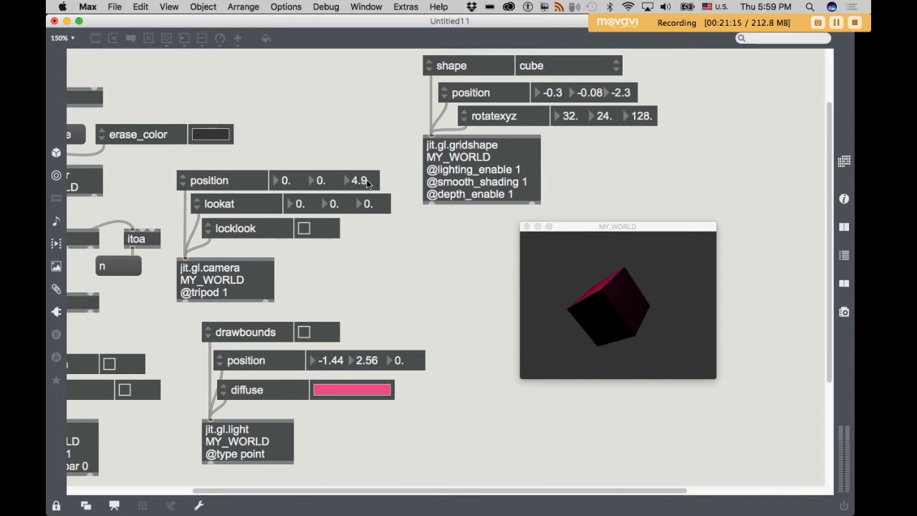
- Pull the camera back to z 7.1 and test locklook while swinging it sideways
drag(360, 180, 360, 172)
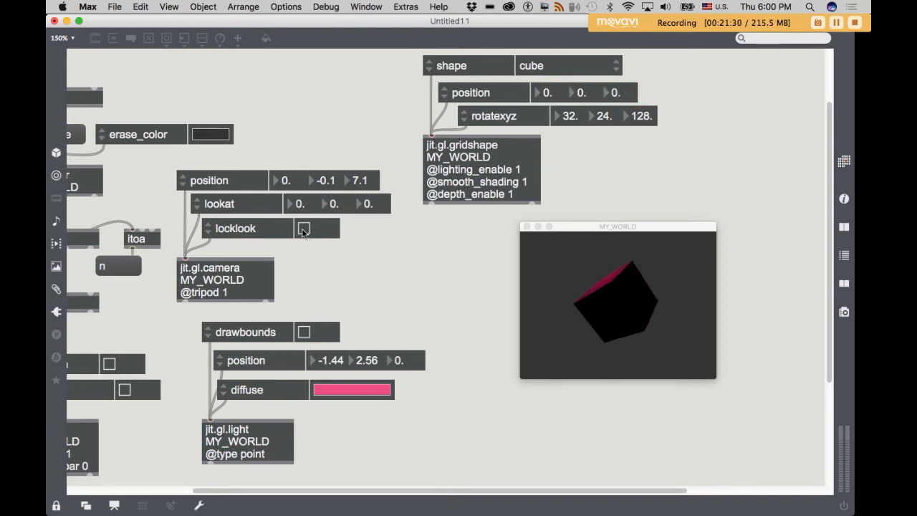
click(304, 228)
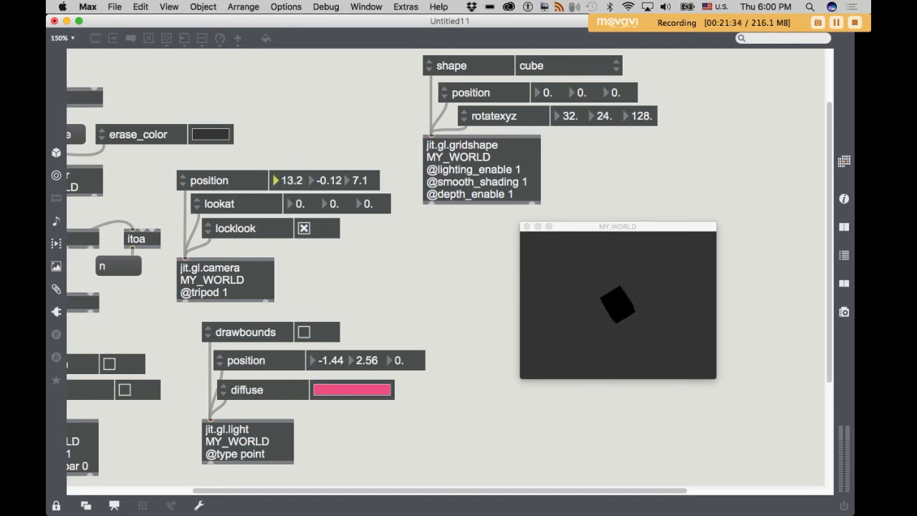
drag(292, 179, 272, 180)
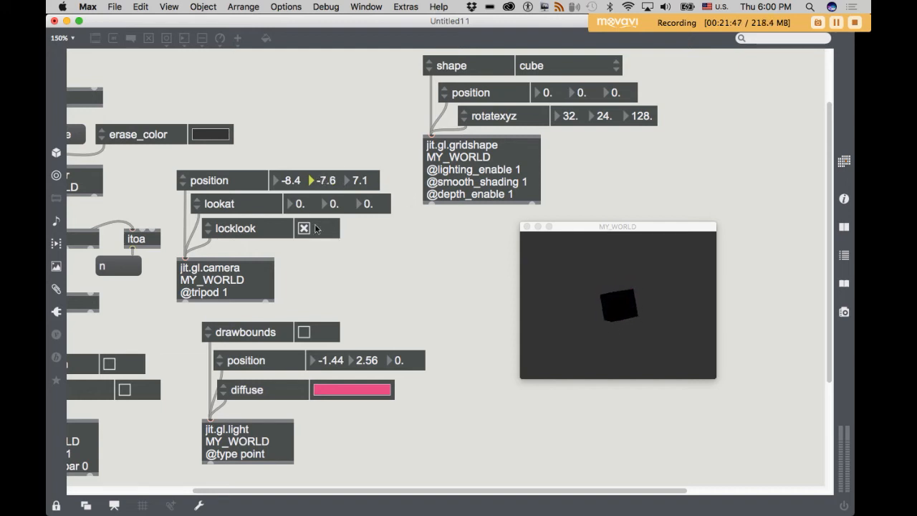
click(304, 228)
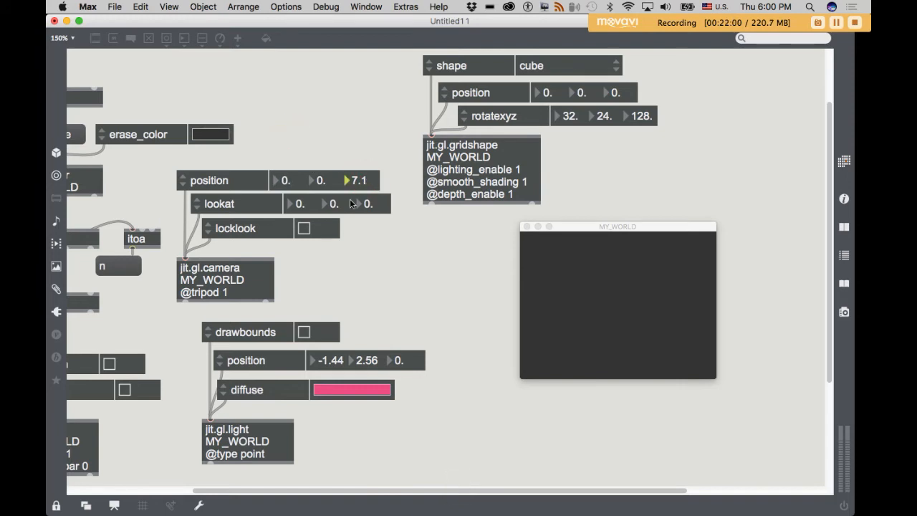
- Toggle locklook again and set the camera's lookat target back to 0
click(303, 228)
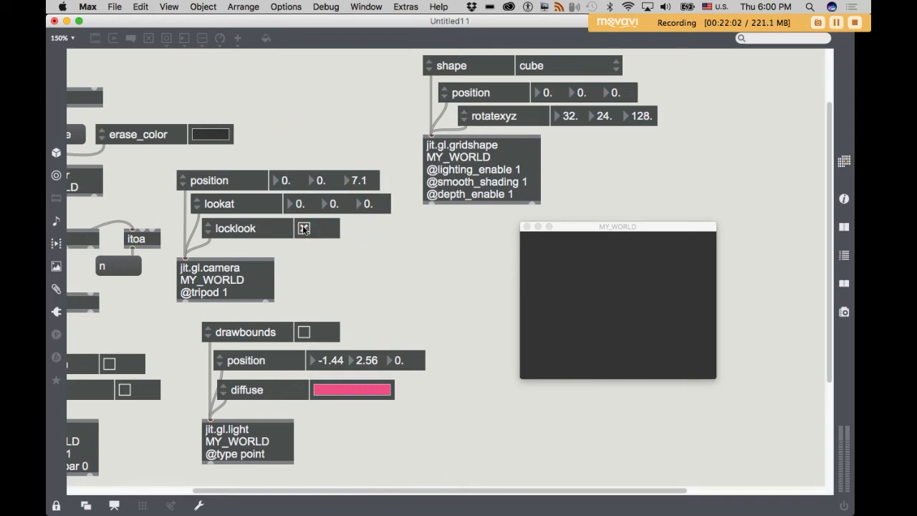
click(304, 228)
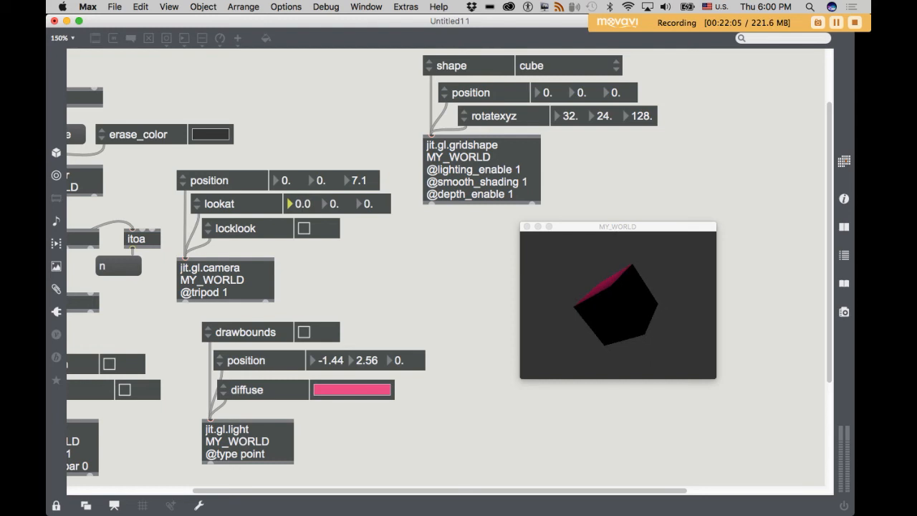
key(Return)
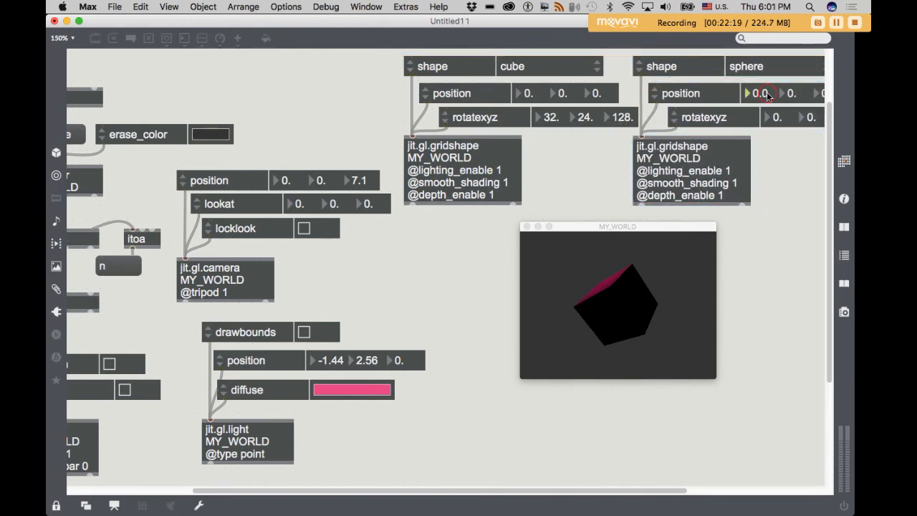
- Move the sphere to x -2.2, shift the render window down, and enable locklook
drag(759, 93, 760, 104)
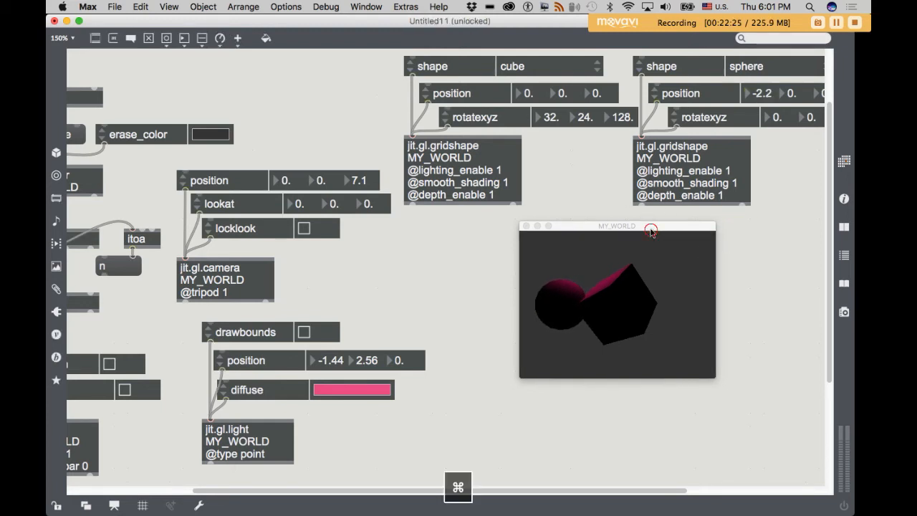
drag(616, 227, 566, 399)
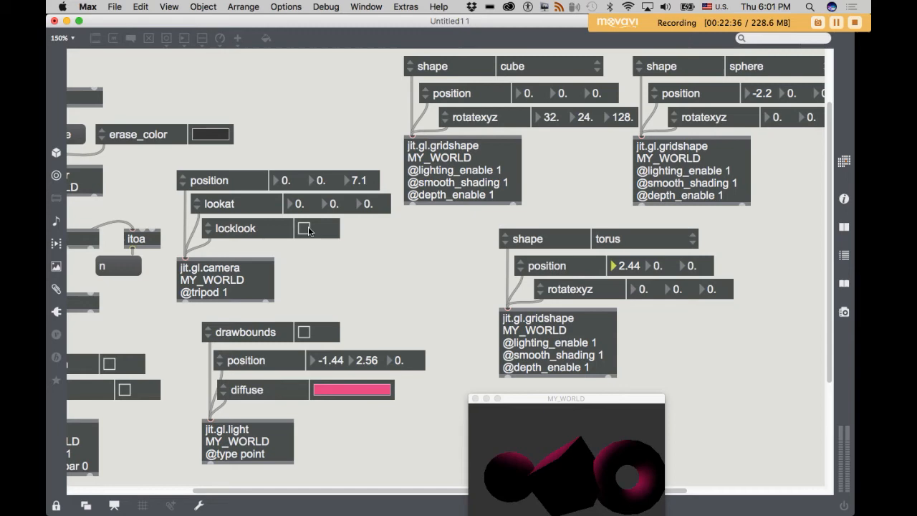
click(303, 227)
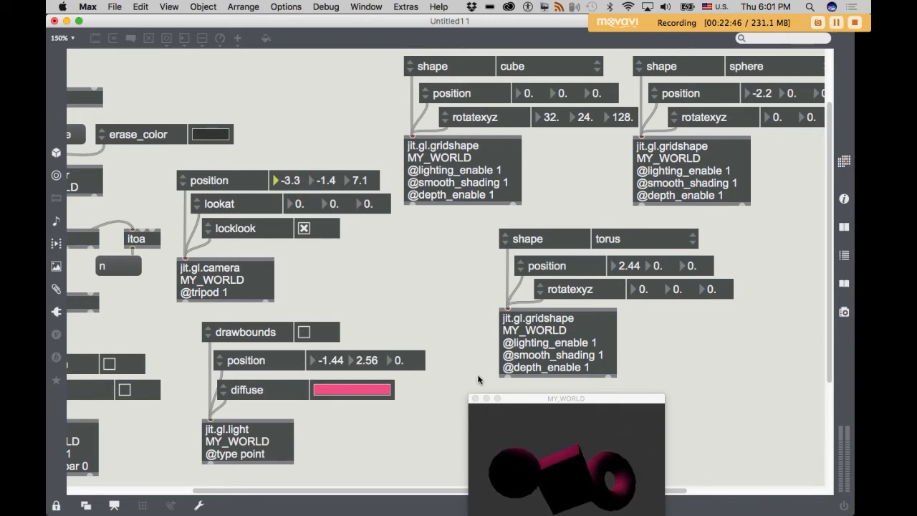
- Set the light's diffuse colour to Teal and nudge the torus position x to 2.34
click(352, 389)
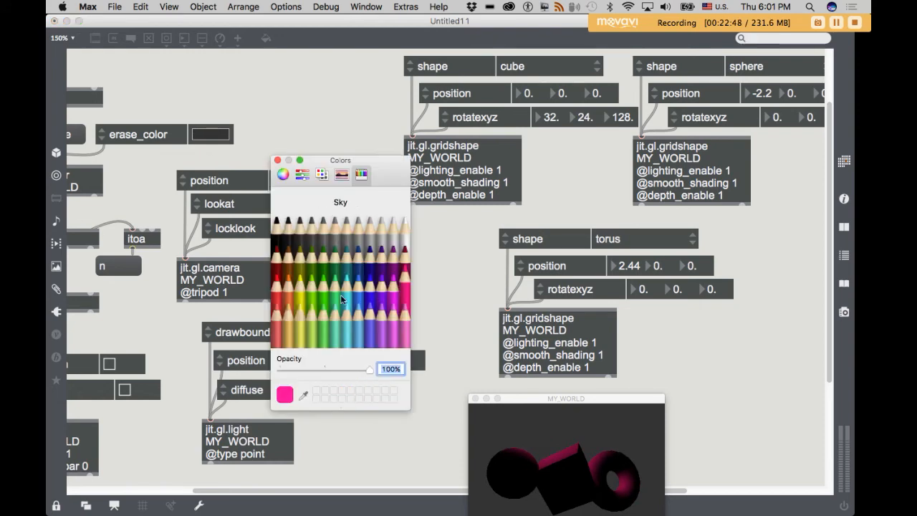
click(404, 276)
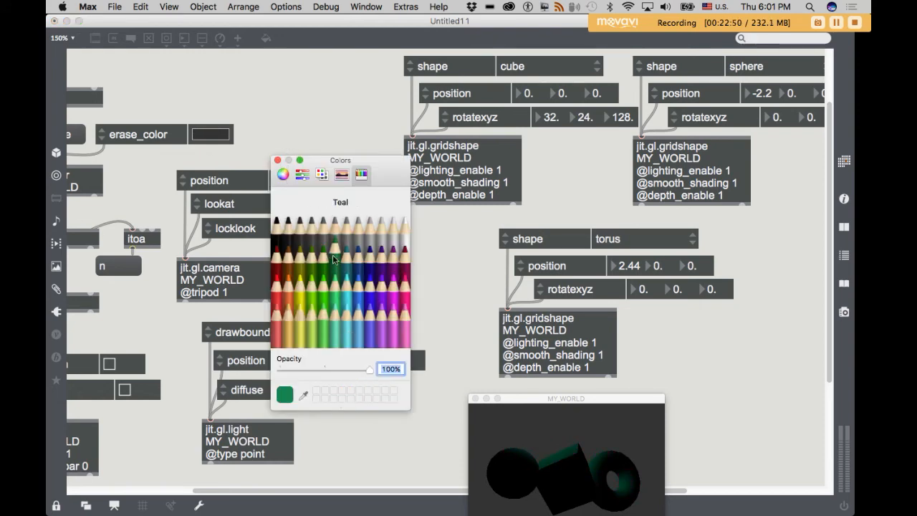
click(351, 251)
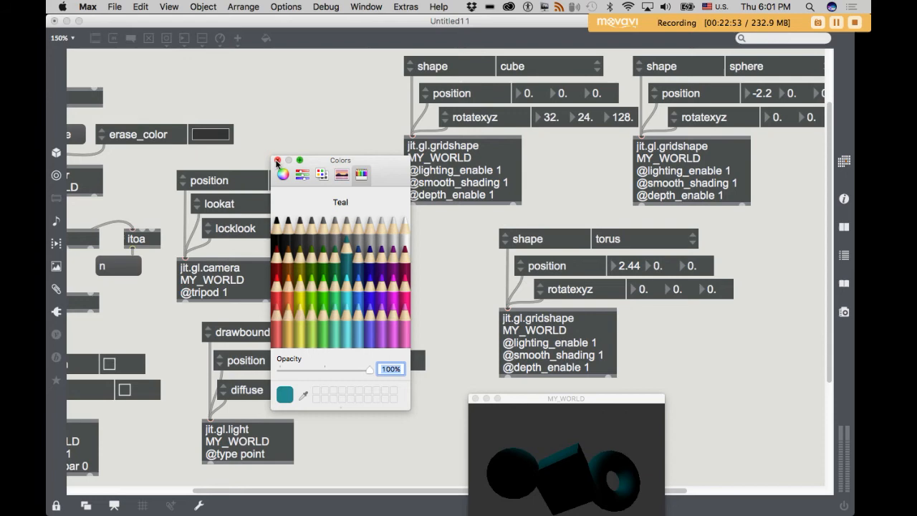
click(278, 159)
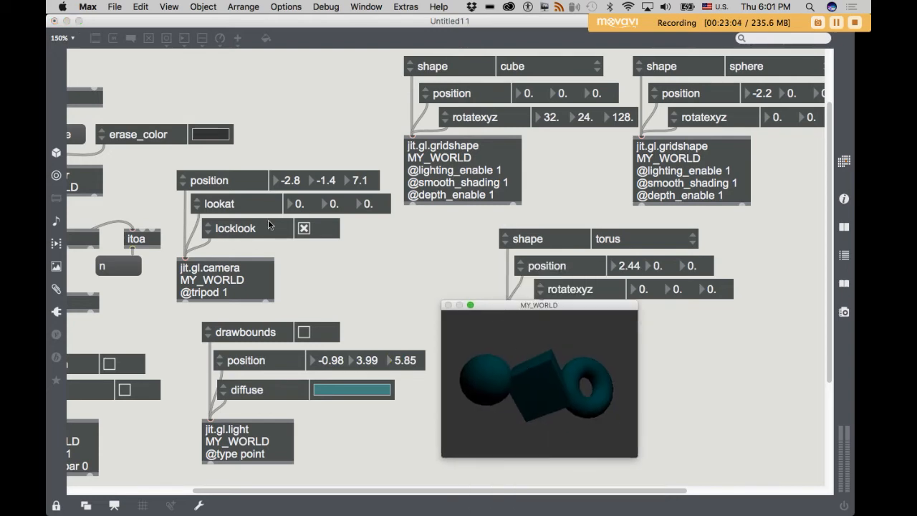
mouse_move(250, 270)
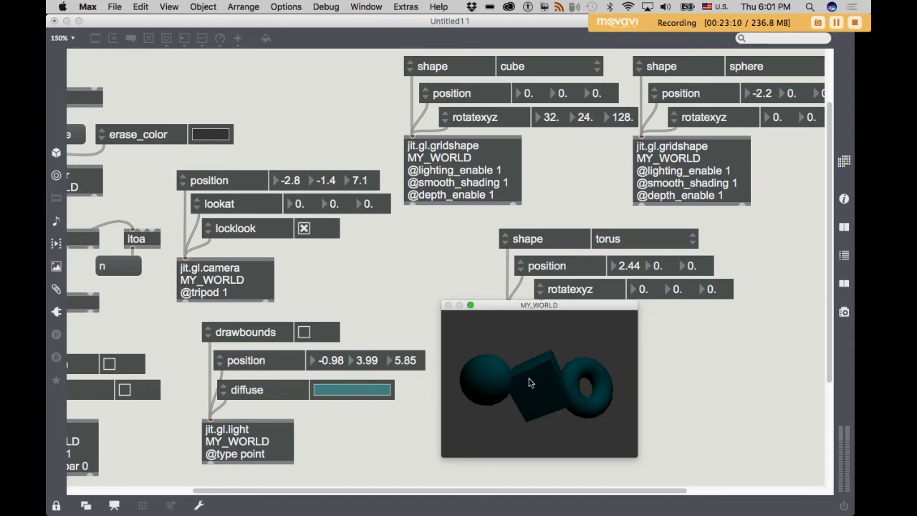
mouse_move(517, 388)
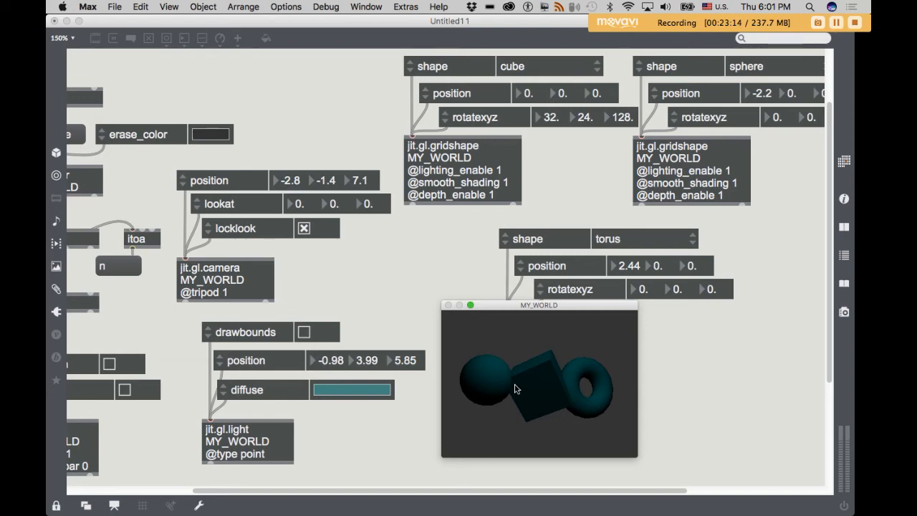
mouse_move(415, 272)
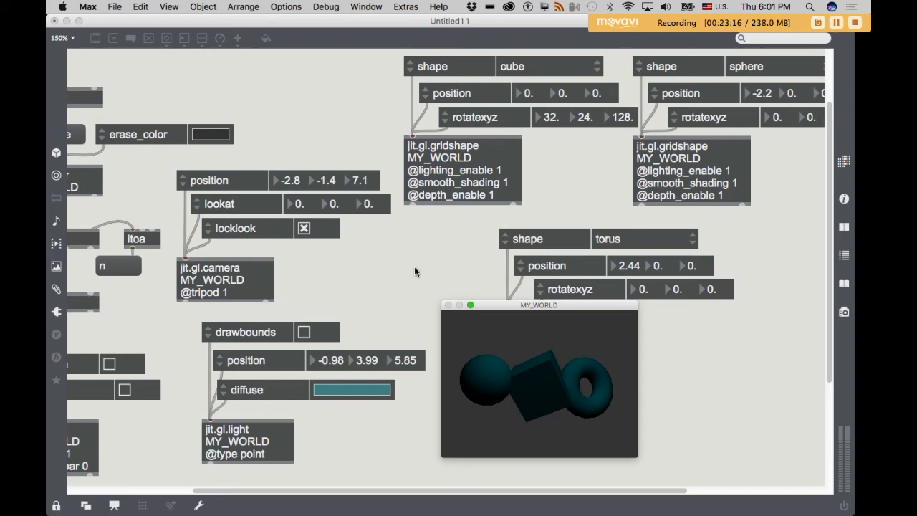
drag(538, 305, 491, 310)
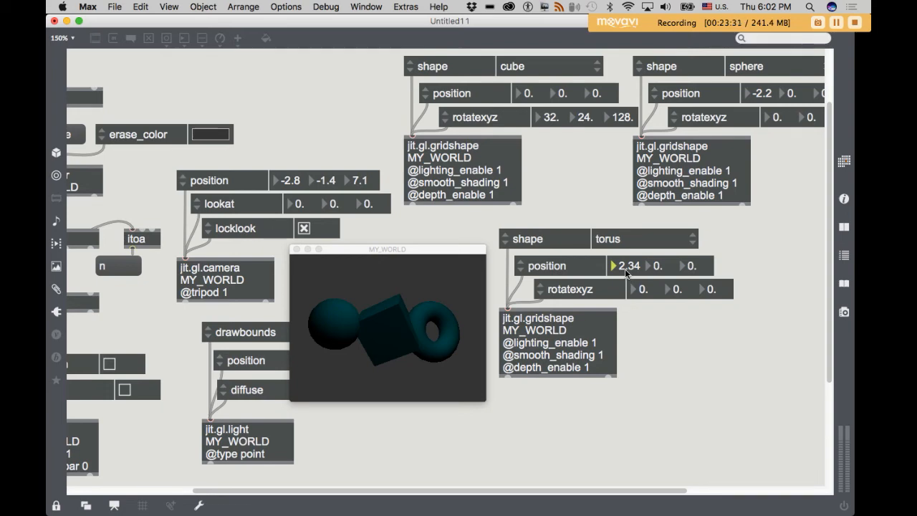
mouse_move(686, 351)
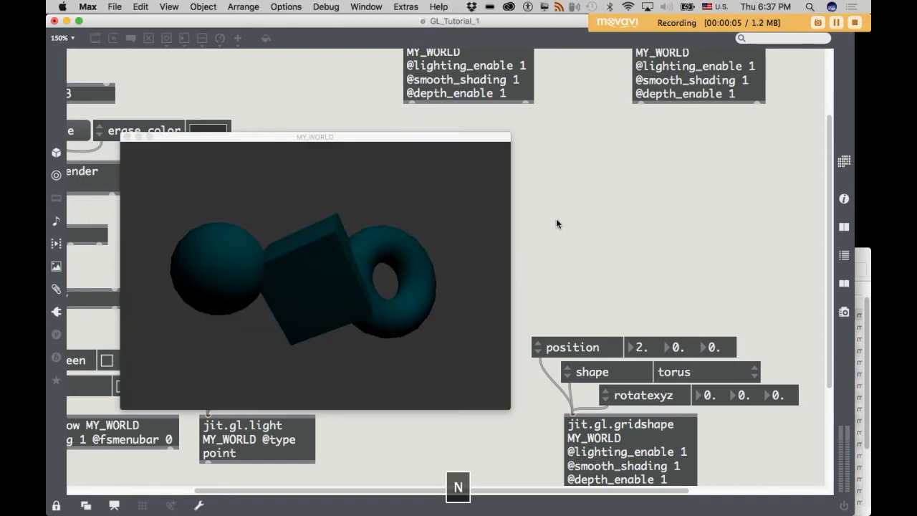
mouse_move(568, 224)
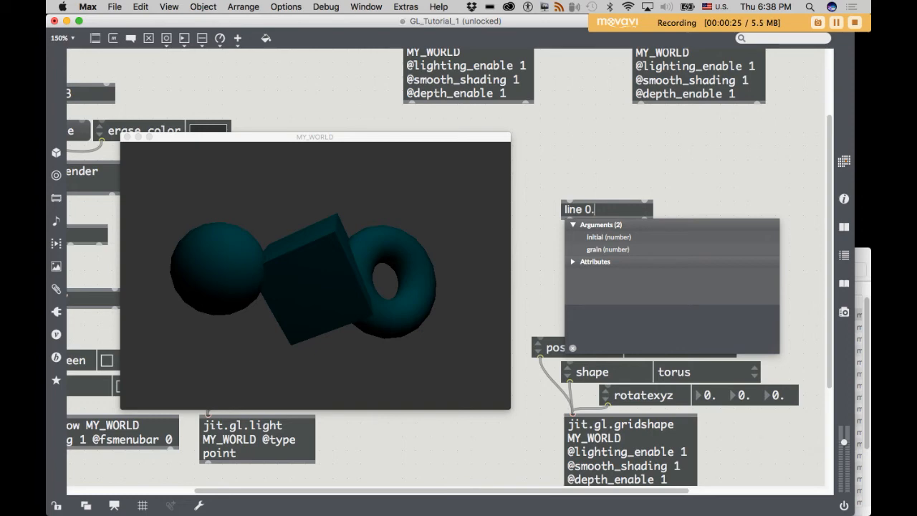
- Create a 'line 0. 20' object above the position control and inspect it
key(space)
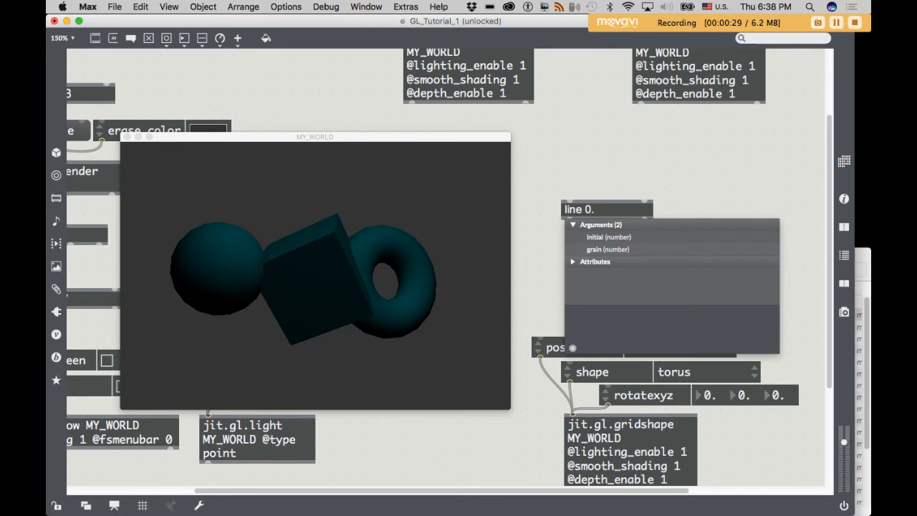
click(595, 209)
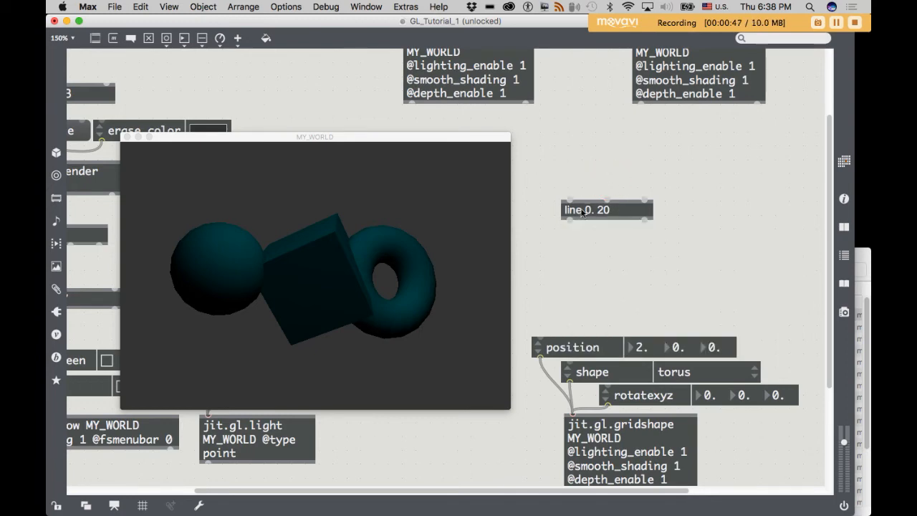
click(606, 209)
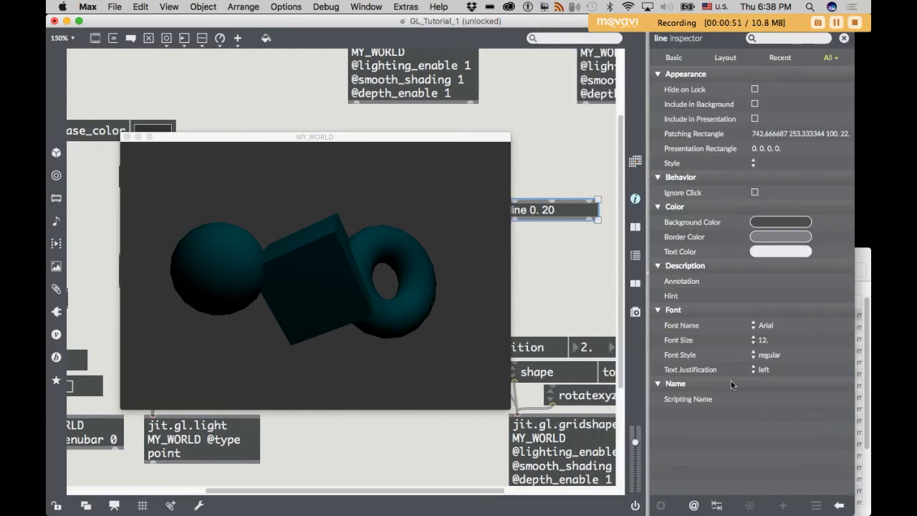
click(765, 324)
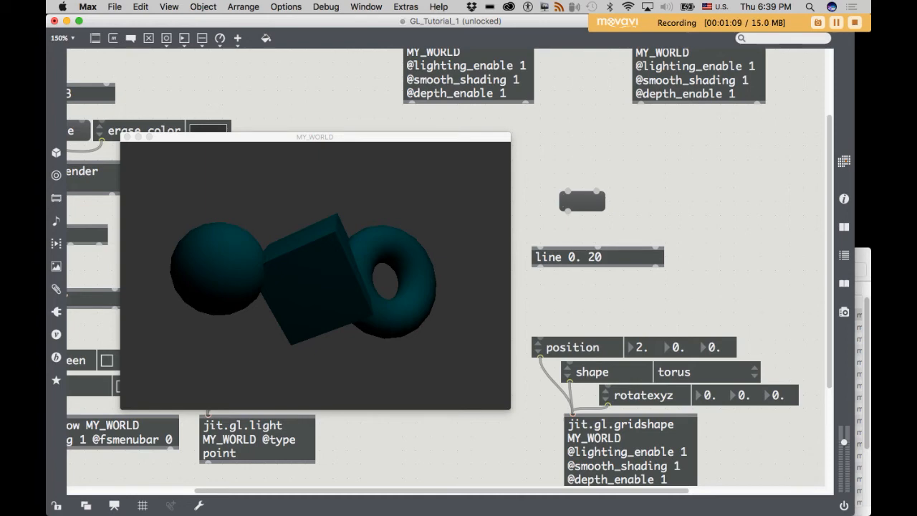
- Build '4. 3000', '0. 3000', '2. 3000' and '-2. 3000' messages wired into line, and test them
text(4. 3000)
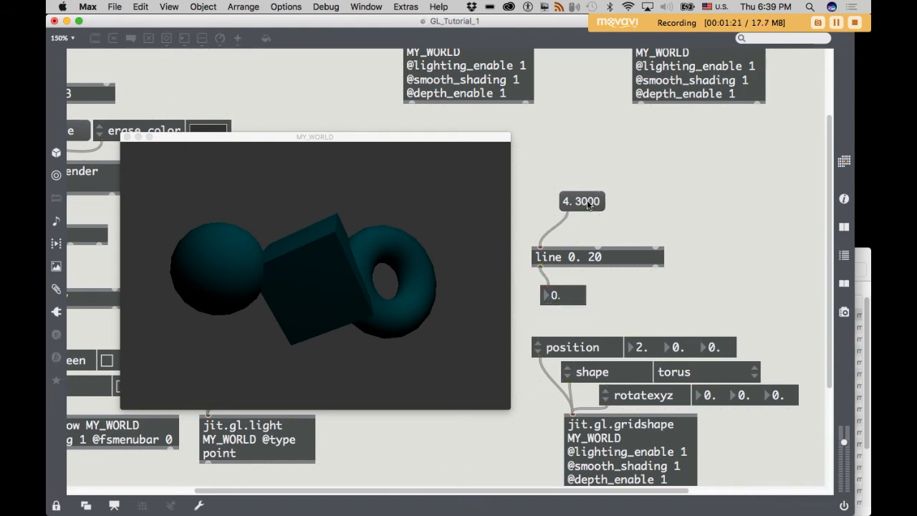
click(581, 201)
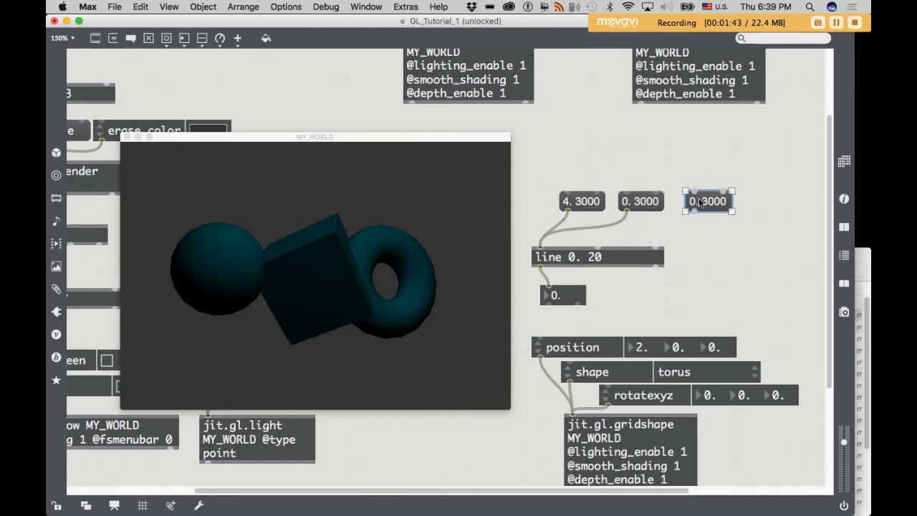
click(708, 200)
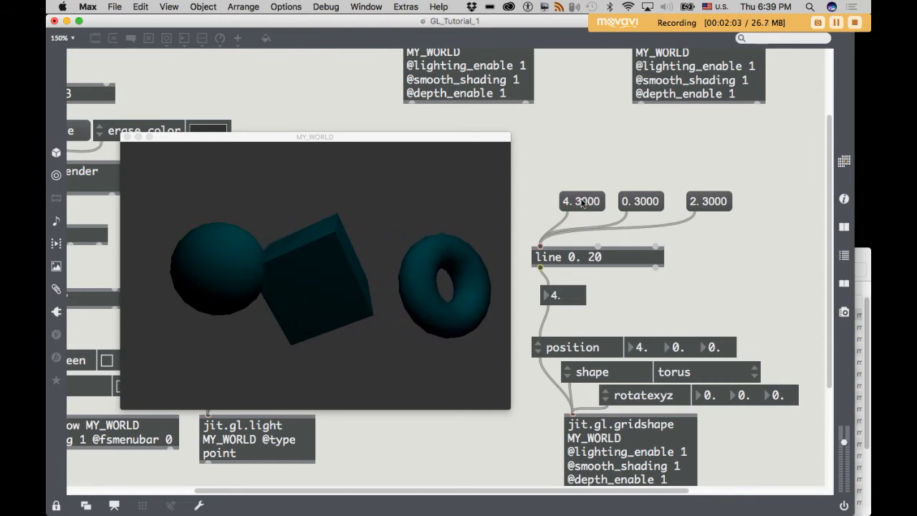
click(709, 201)
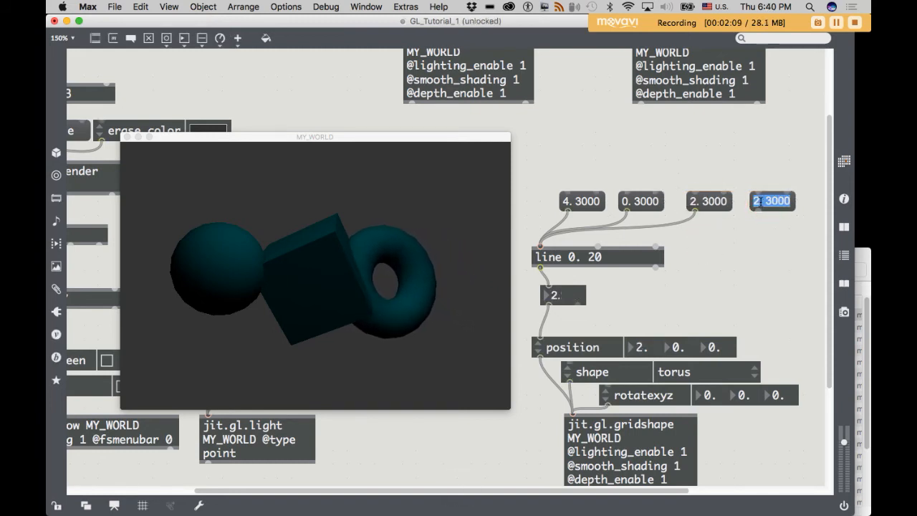
click(772, 201)
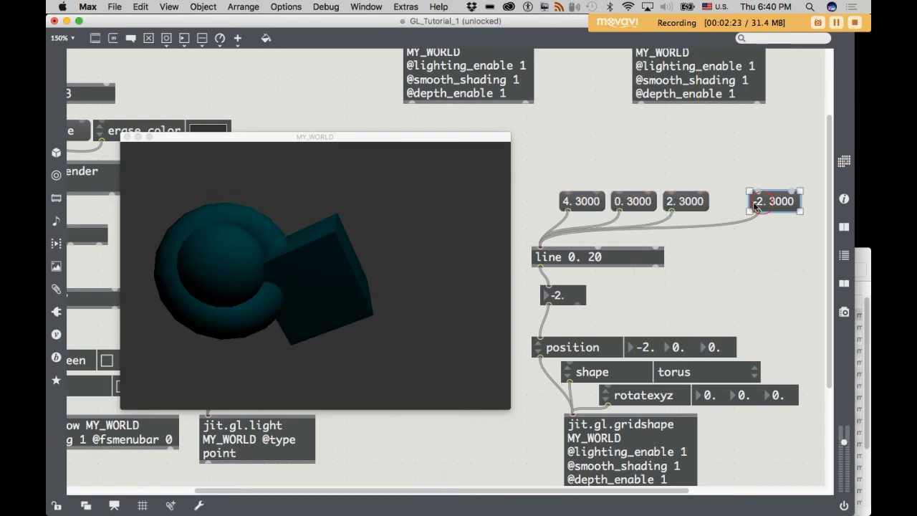
drag(774, 202, 745, 202)
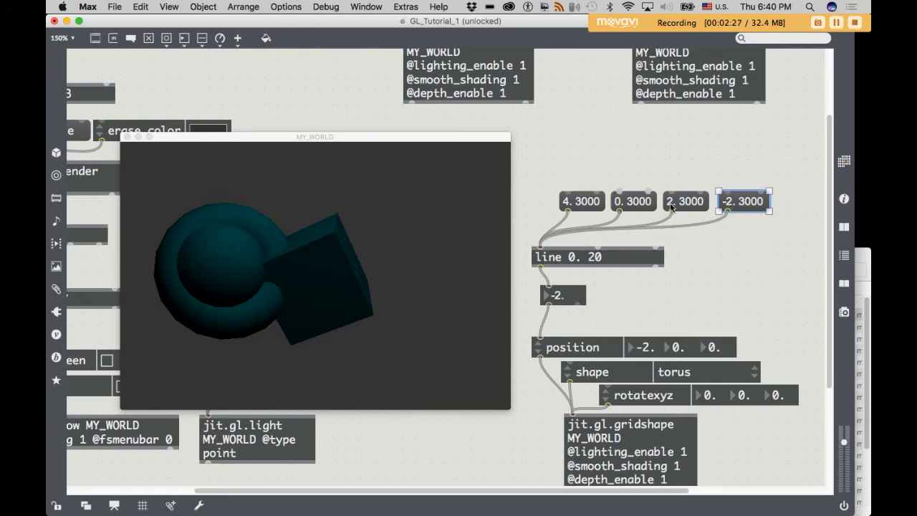
mouse_move(666, 177)
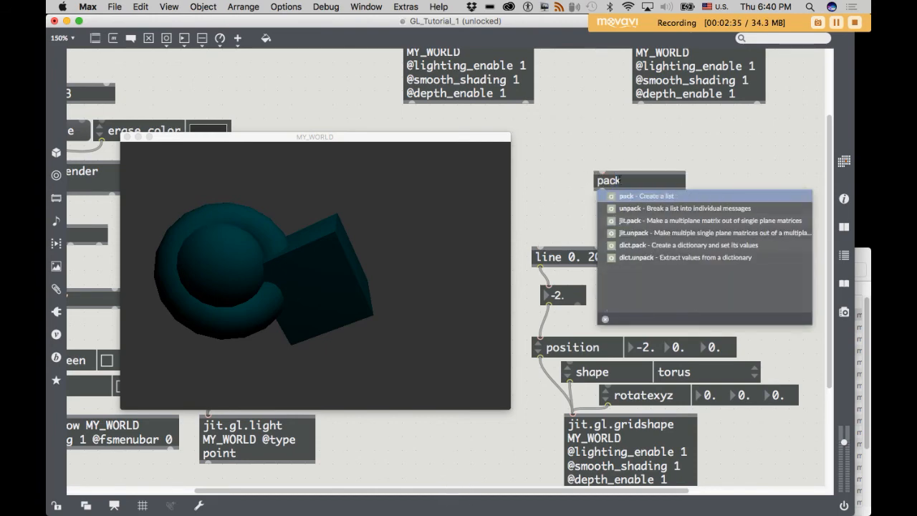
- Add 'join 2' fed by a target float box and a 5000 duration box, then test
text(join)
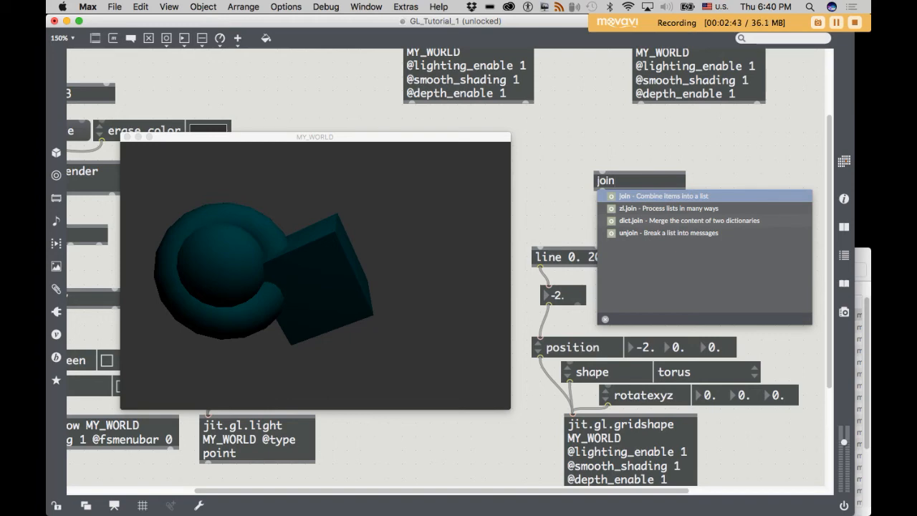
key(space)
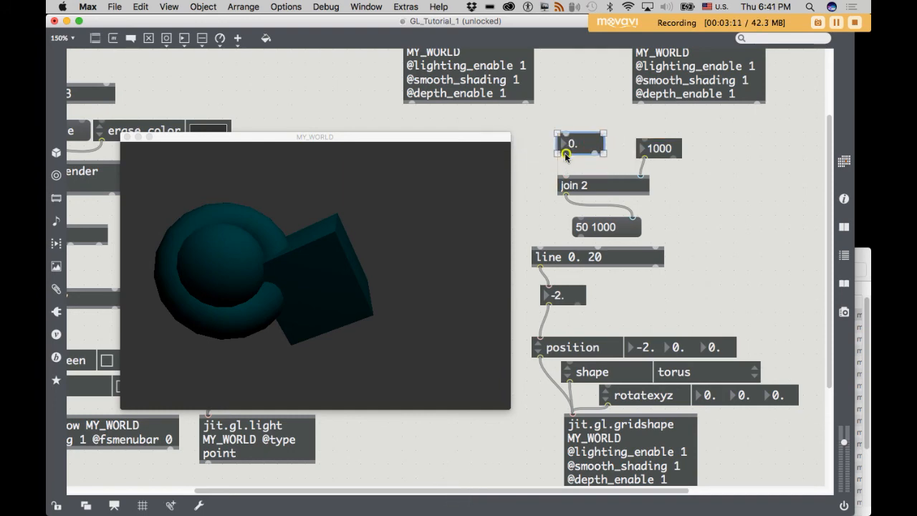
click(606, 227)
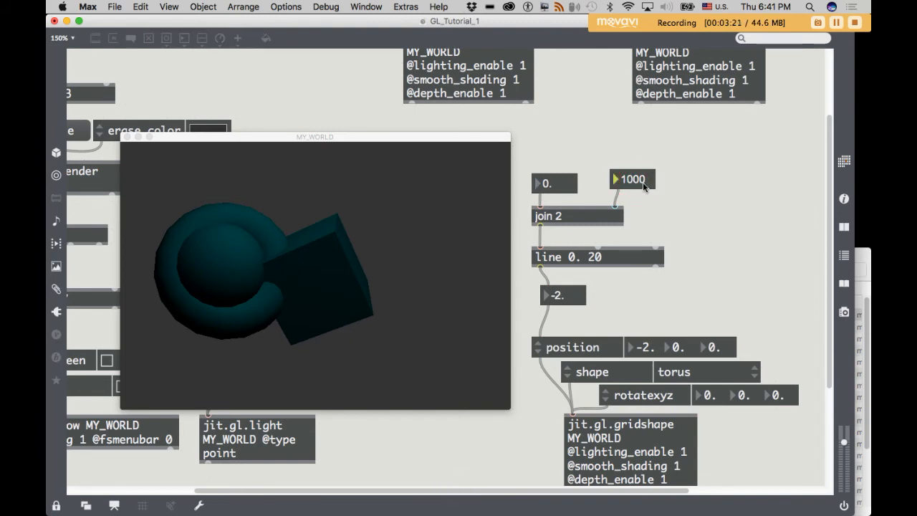
text(5000)
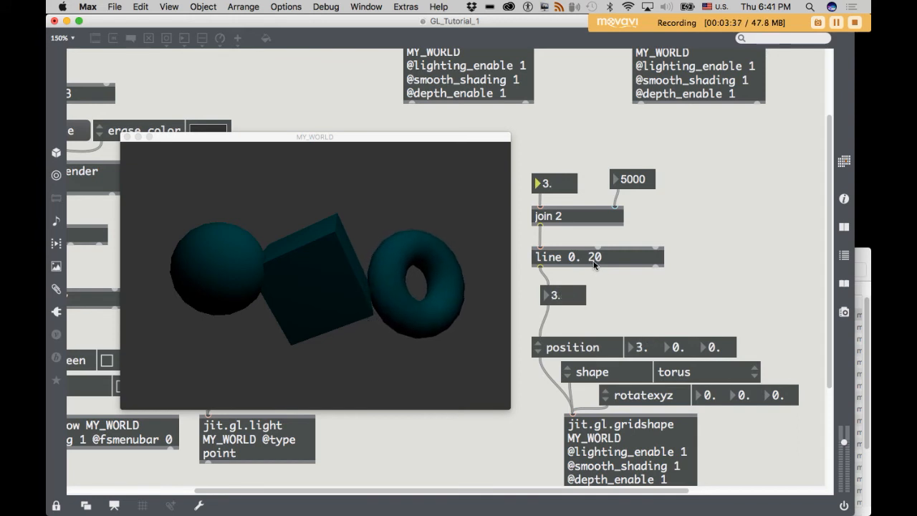
click(553, 183)
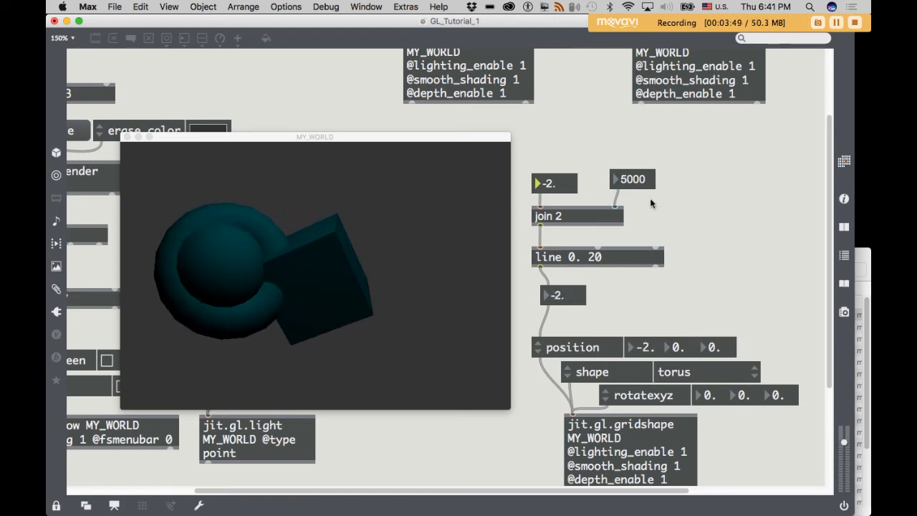
click(629, 183)
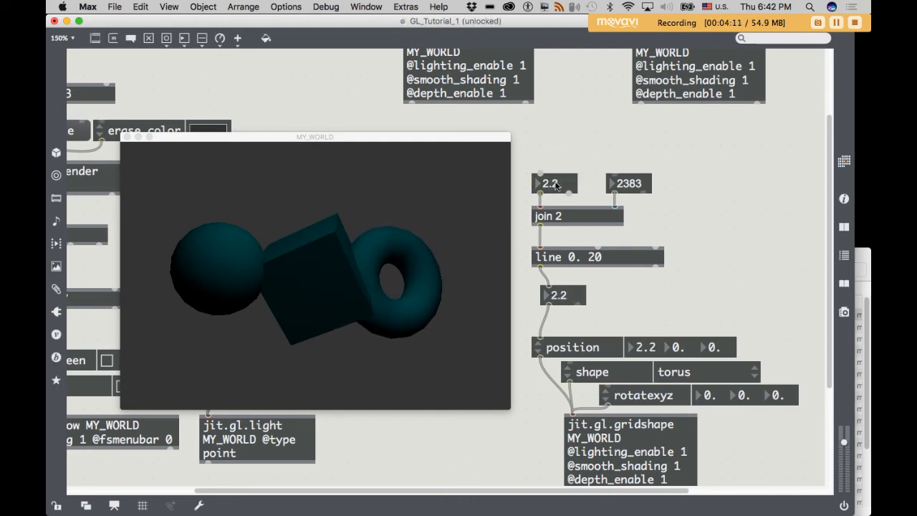
- Turn on 'Send Value on Mouse Up' for the target number box and drag-test it
click(555, 182)
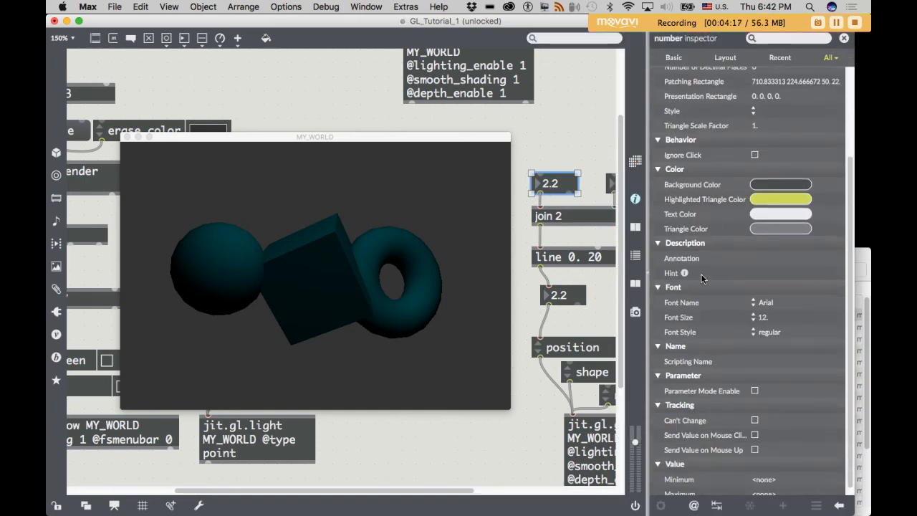
scroll(down, 3)
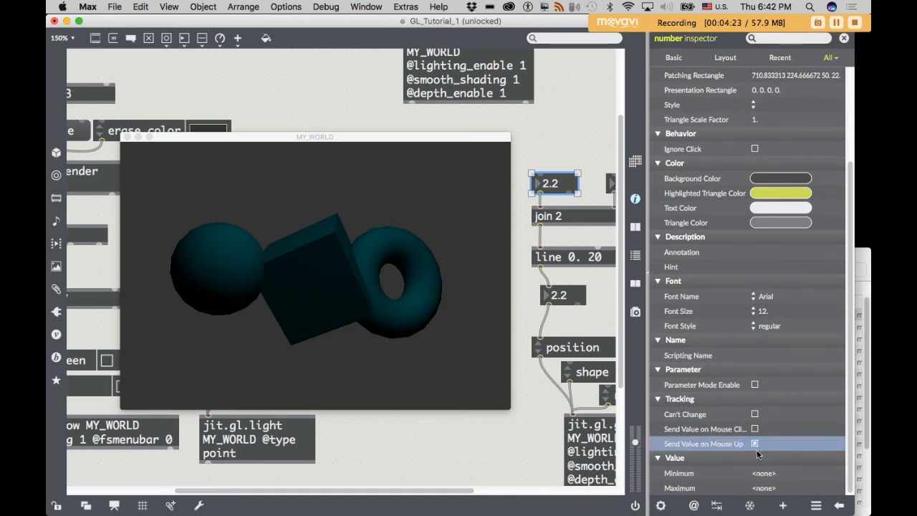
mouse_move(573, 150)
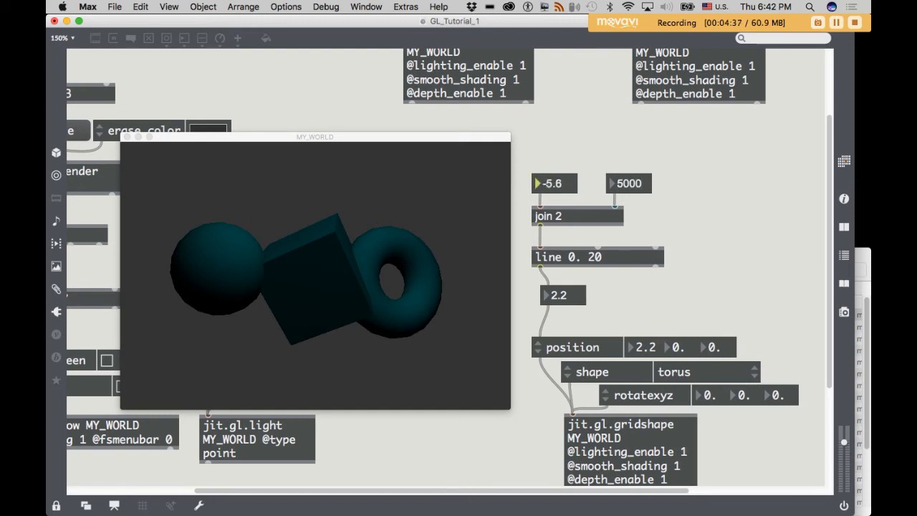
drag(554, 182, 554, 172)
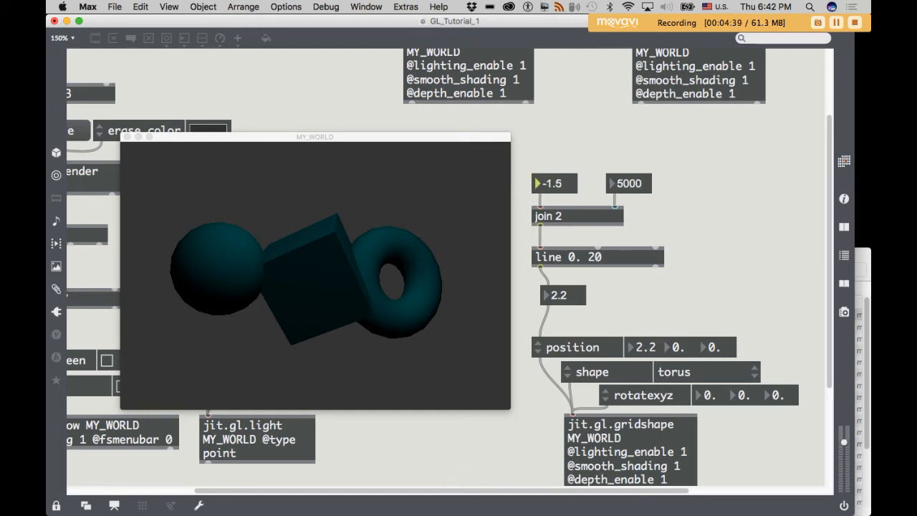
drag(555, 183, 555, 200)
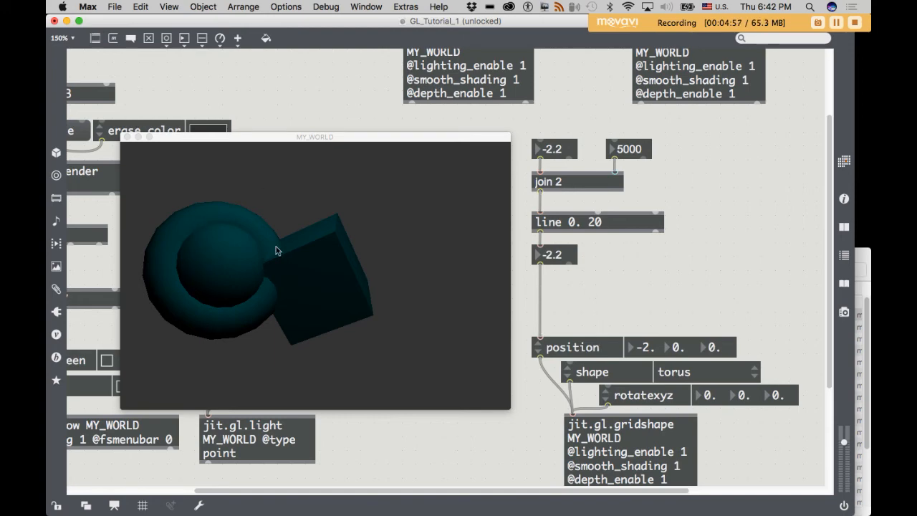
mouse_move(648, 351)
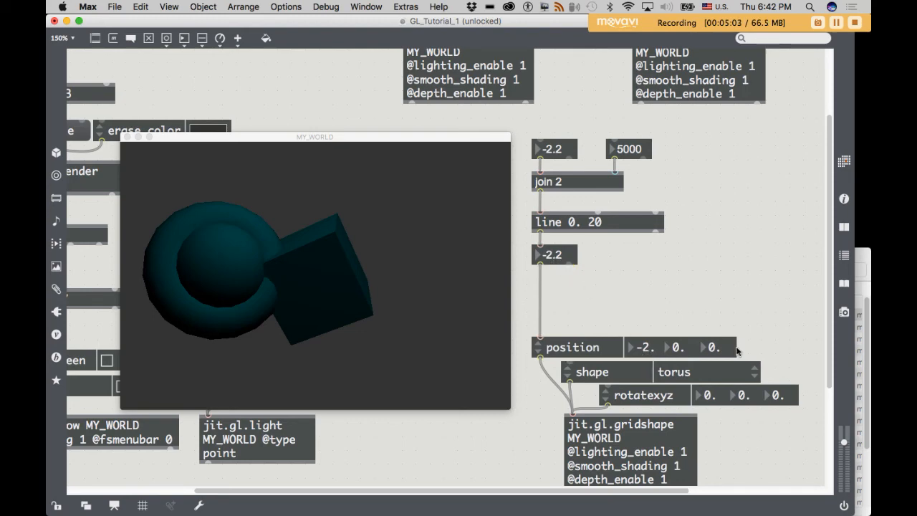
- Create a 'join 3' object between the ramp output number and torus position attrui
click(645, 347)
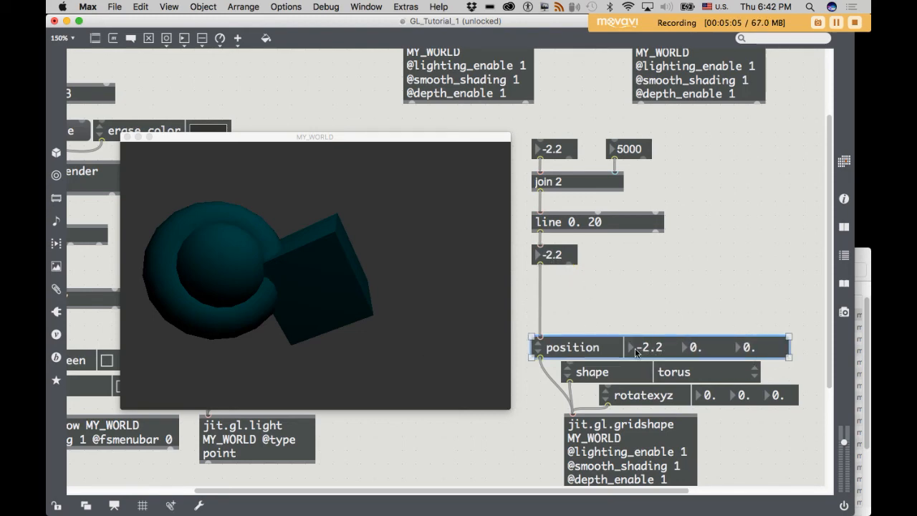
mouse_move(763, 348)
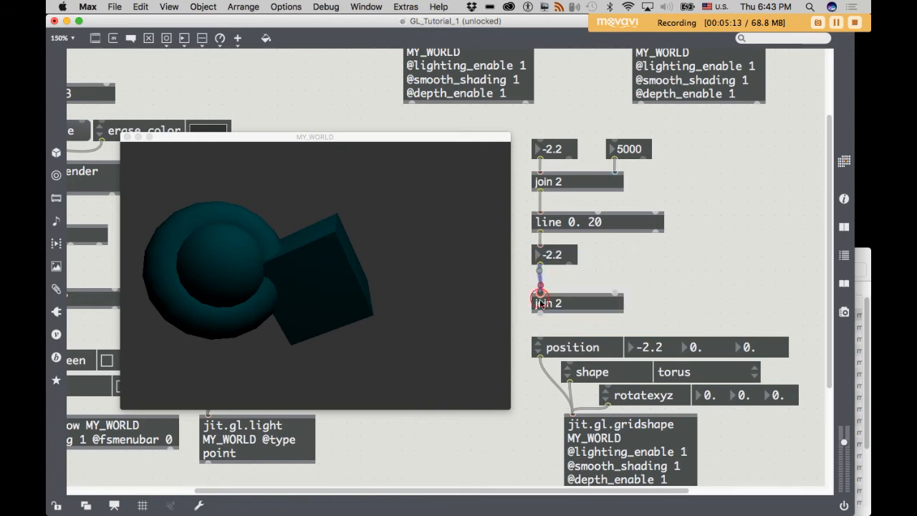
click(577, 303)
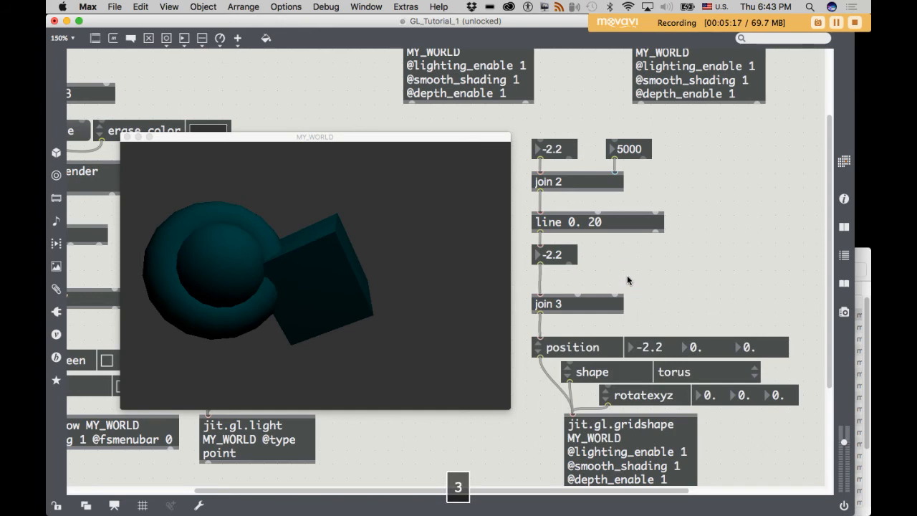
click(578, 304)
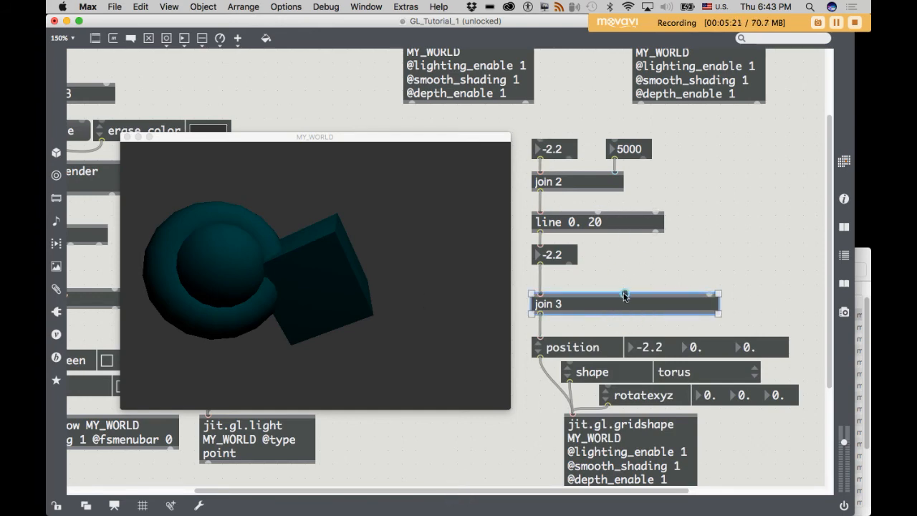
mouse_move(702, 296)
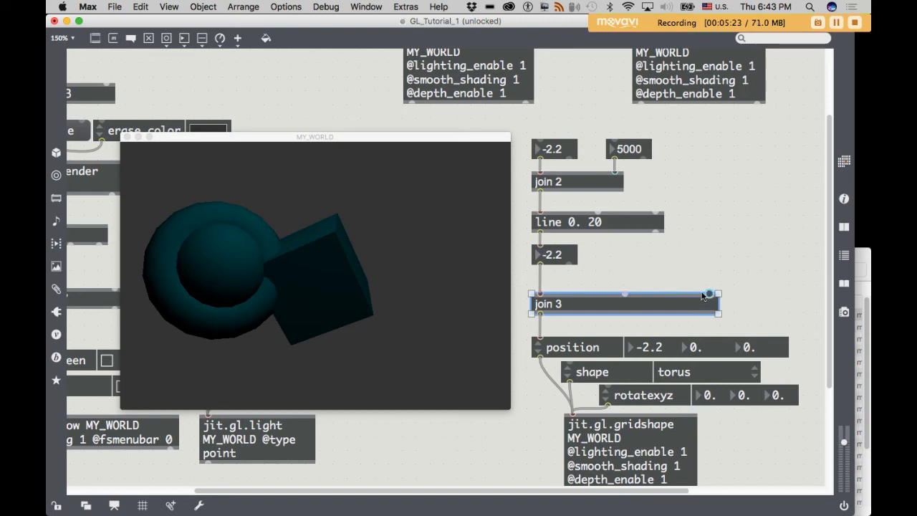
mouse_move(658, 261)
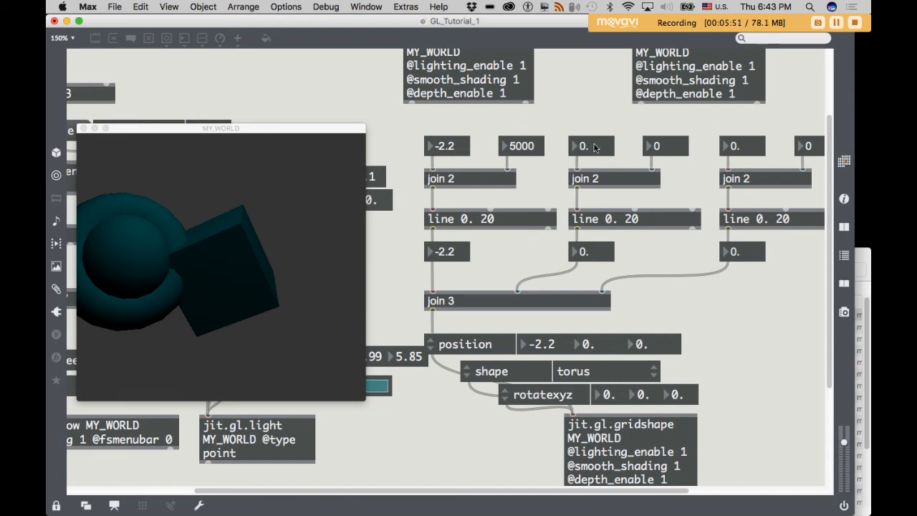
mouse_move(702, 230)
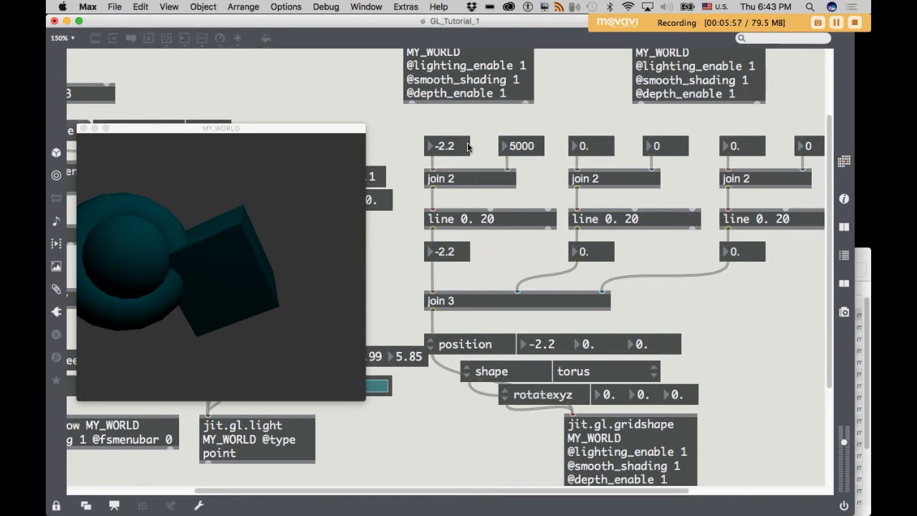
- Add bang objects from the second and third number outputs into join 3's left inlet
click(431, 145)
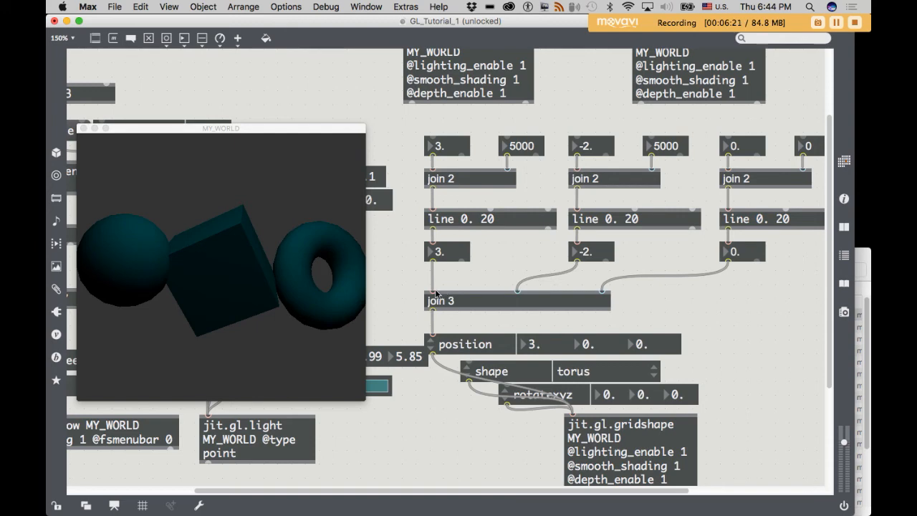
mouse_move(433, 305)
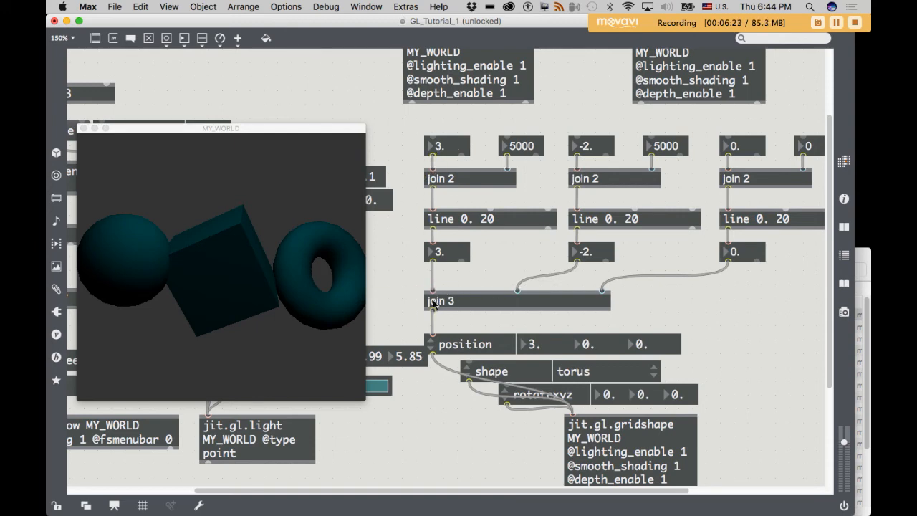
mouse_move(431, 292)
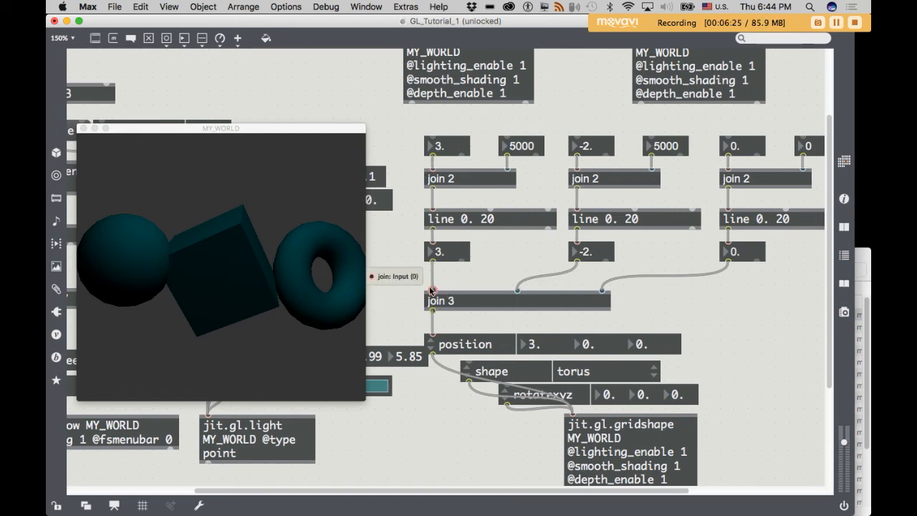
mouse_move(487, 274)
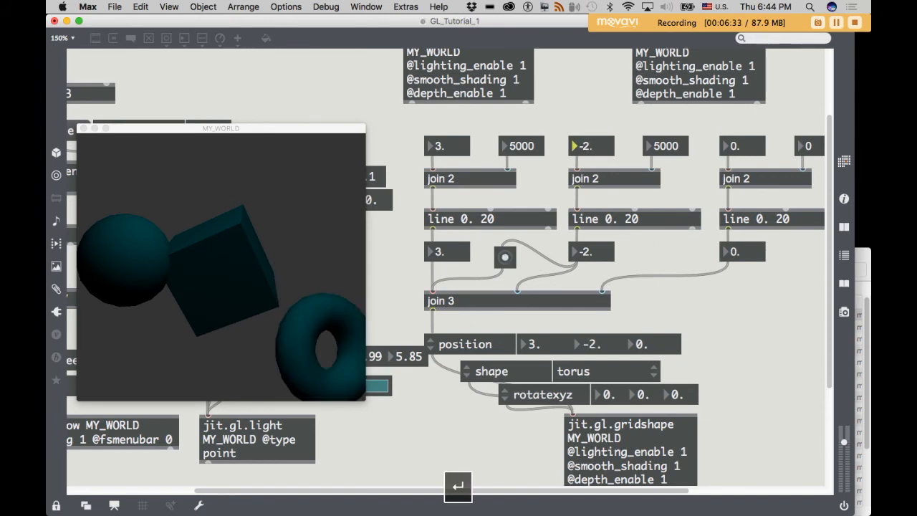
mouse_move(634, 206)
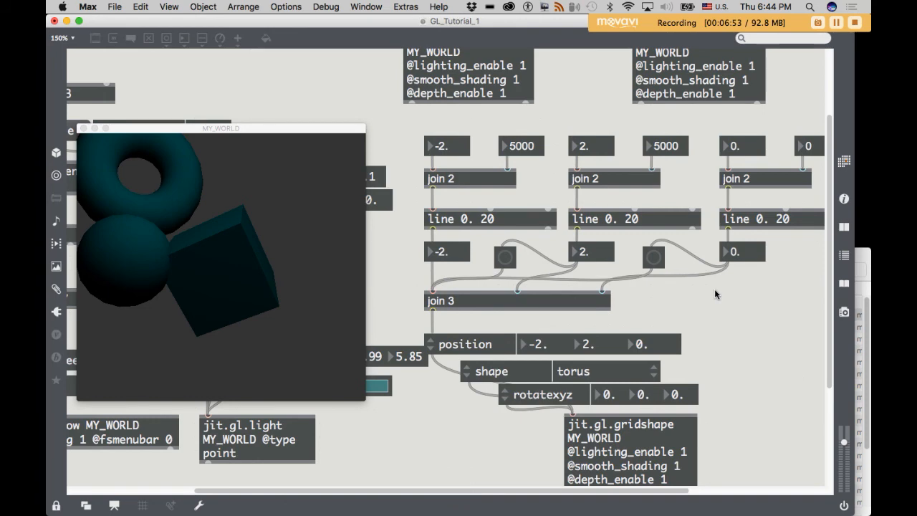
mouse_move(745, 267)
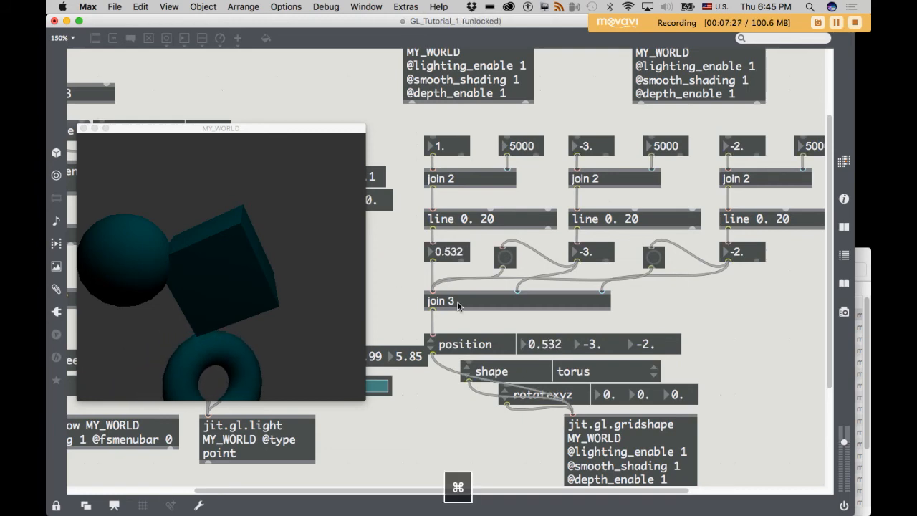
click(515, 300)
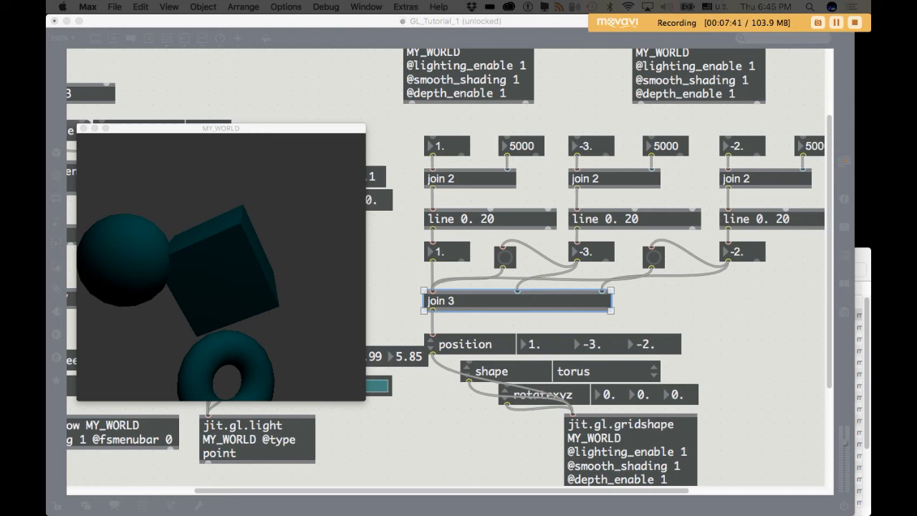
mouse_move(69, 202)
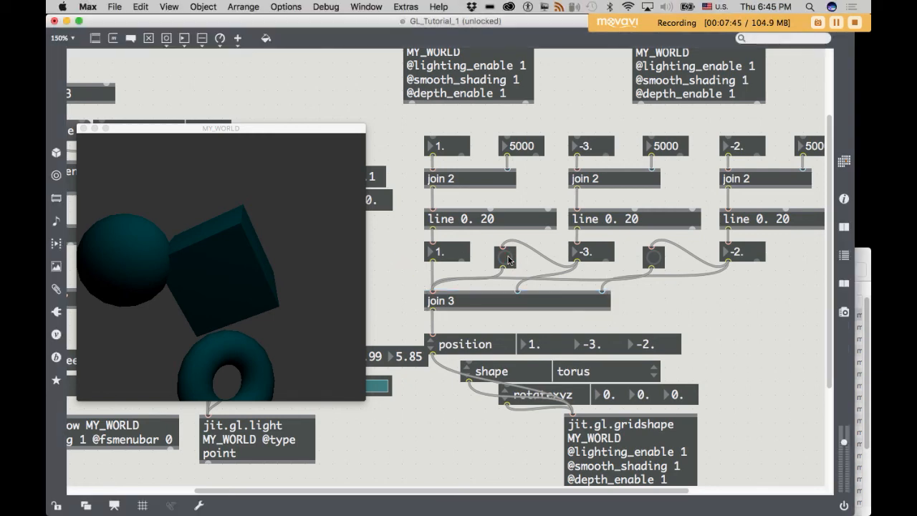
click(504, 257)
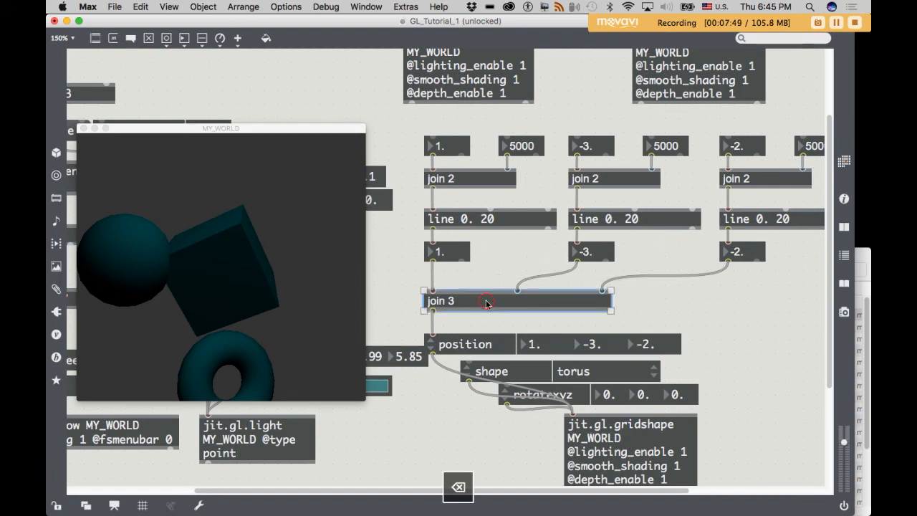
text(@triggers -1)
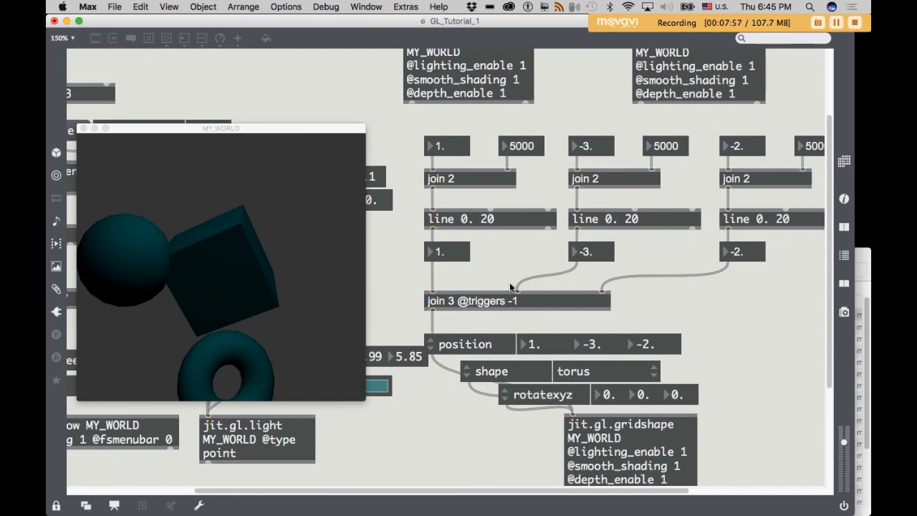
mouse_move(391, 314)
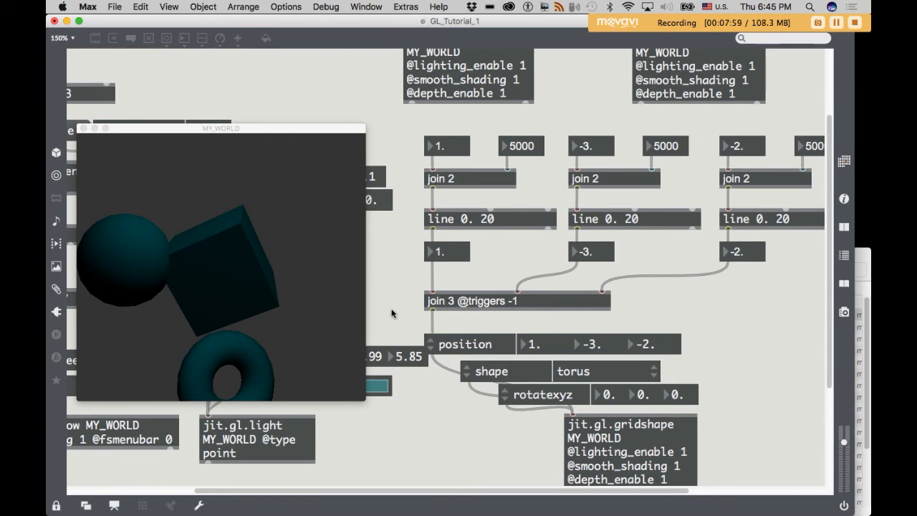
mouse_move(618, 302)
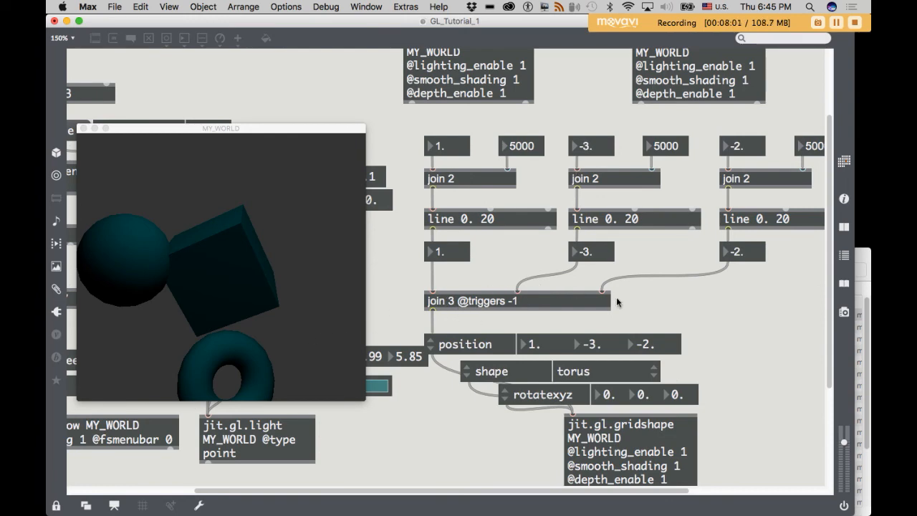
mouse_move(517, 280)
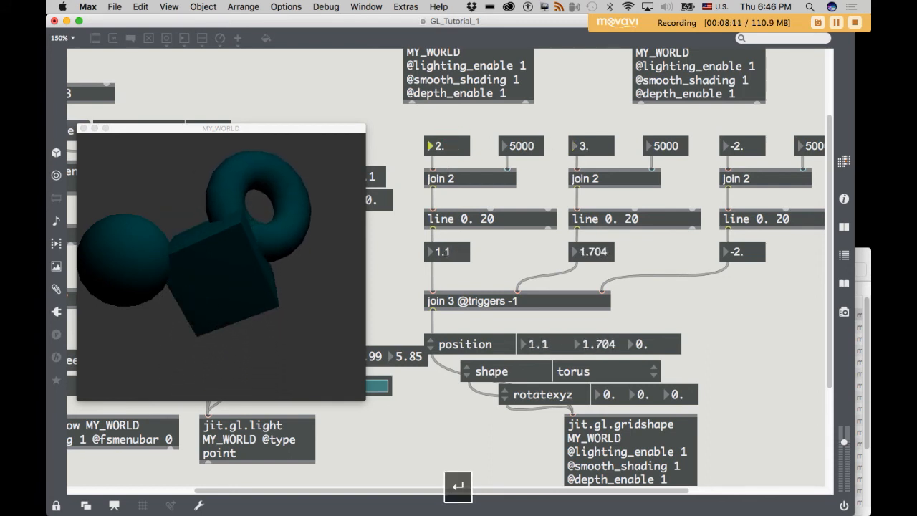
click(725, 145)
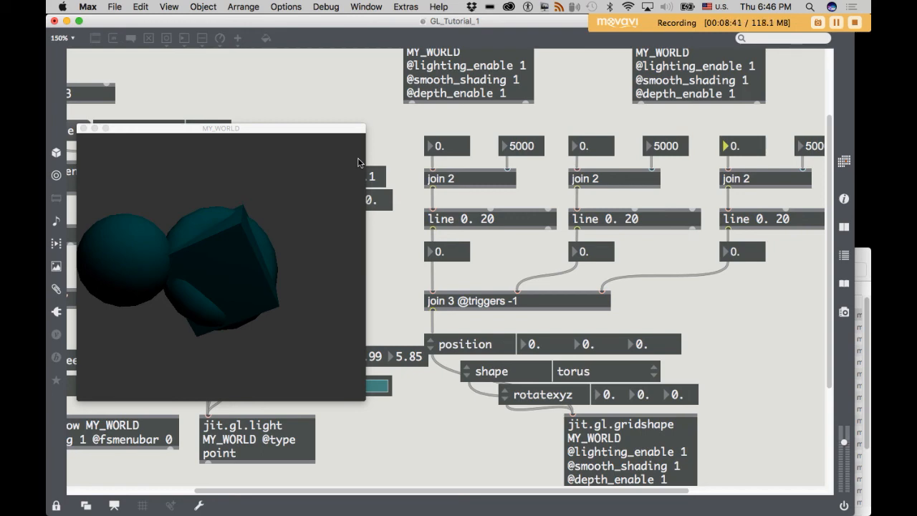
mouse_move(542, 181)
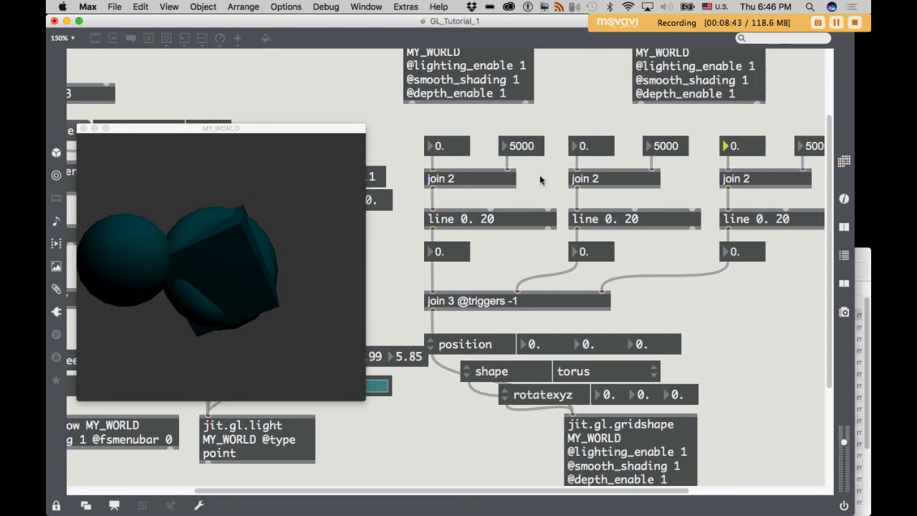
mouse_move(540, 180)
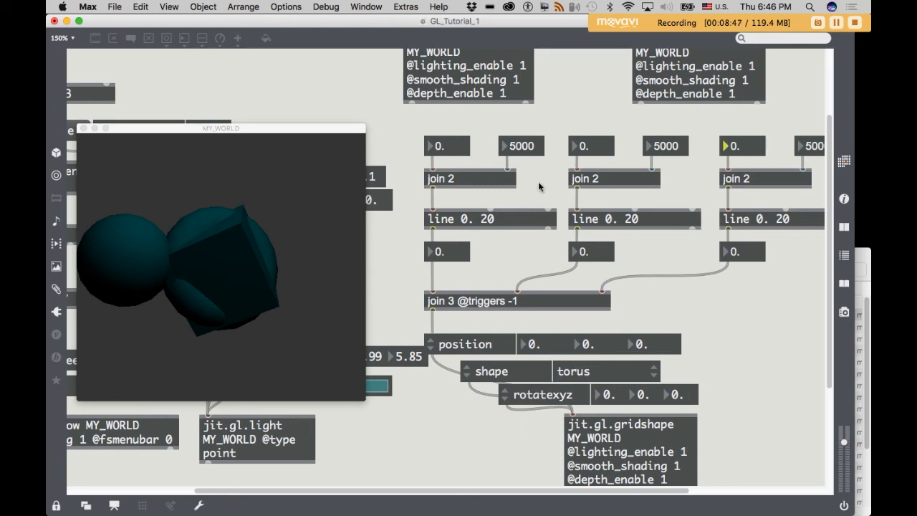
mouse_move(471, 325)
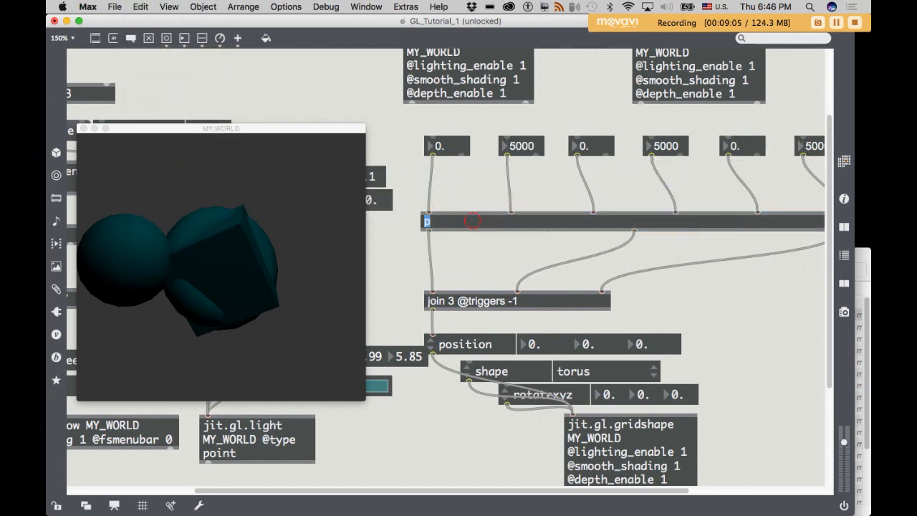
- Name the new subpatcher 'p ANIMATE_TORUS', shrink it and place it above join 3
text(p)
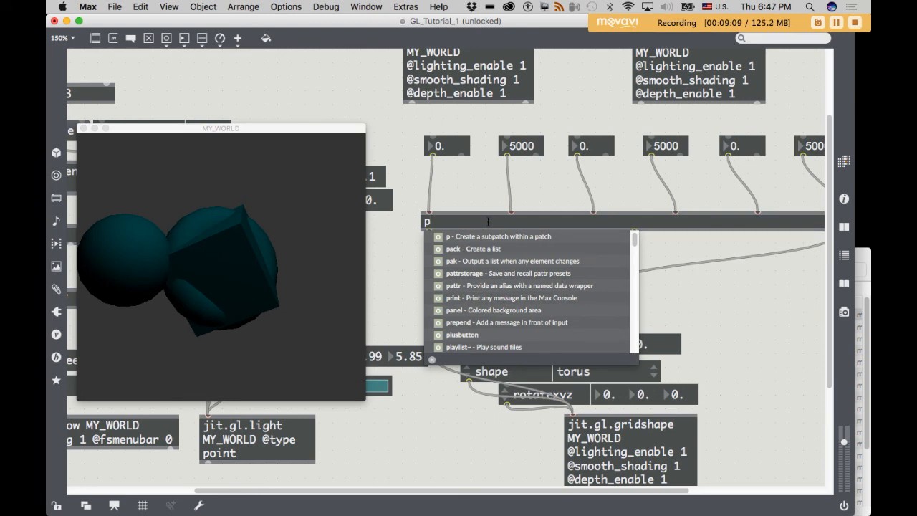
key(space)
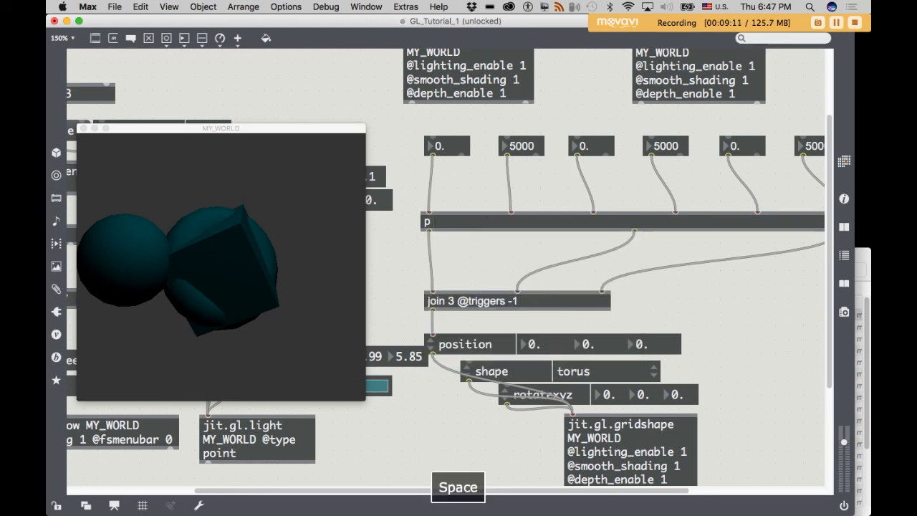
text(C)
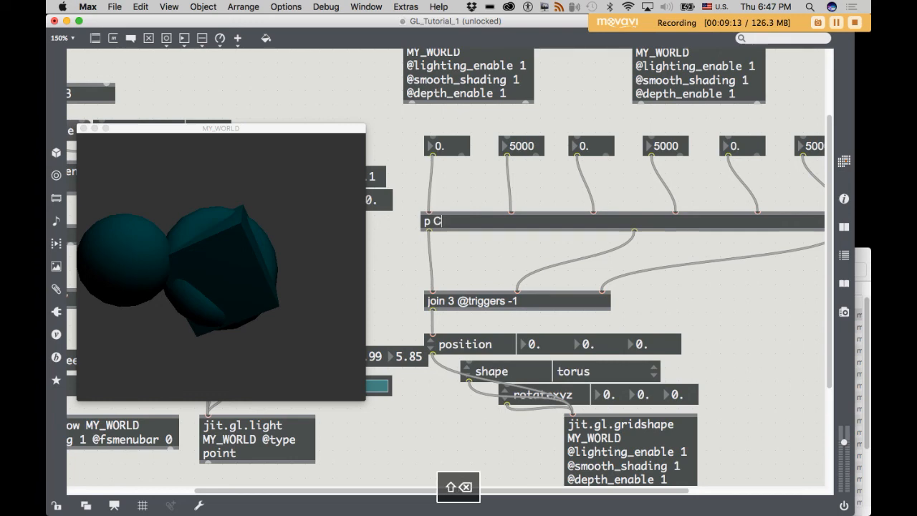
text(ANIMATE)
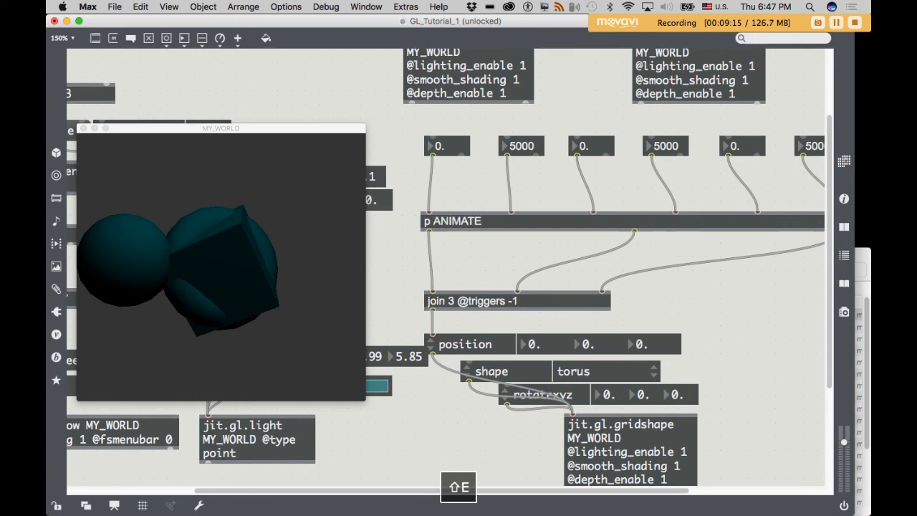
text(_TORUS)
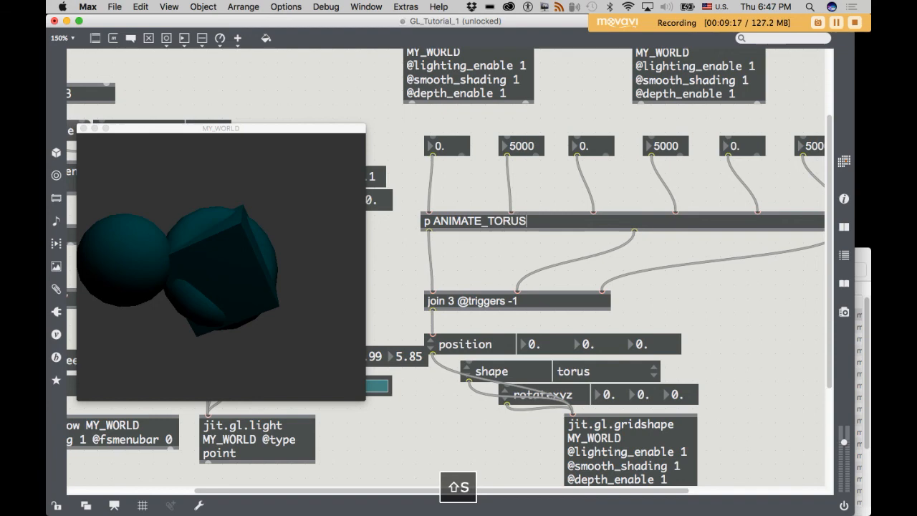
drag(473, 221, 481, 254)
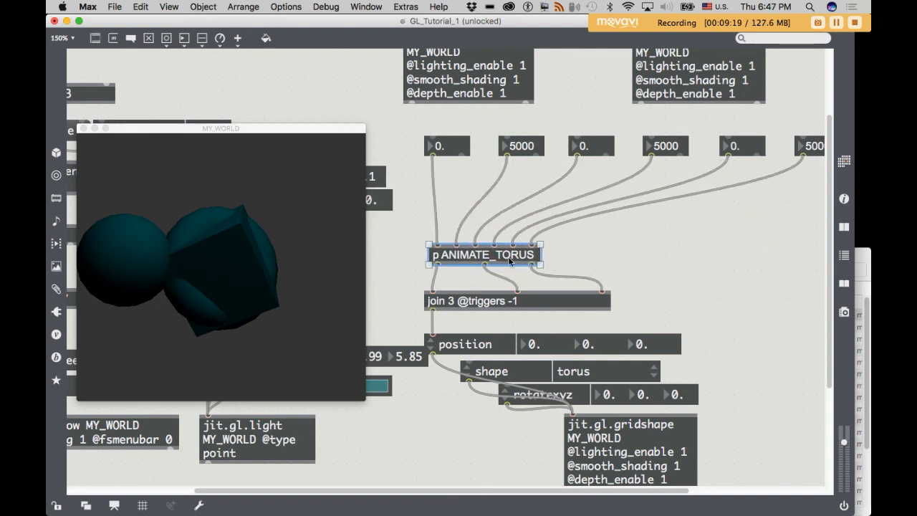
drag(521, 145, 462, 170)
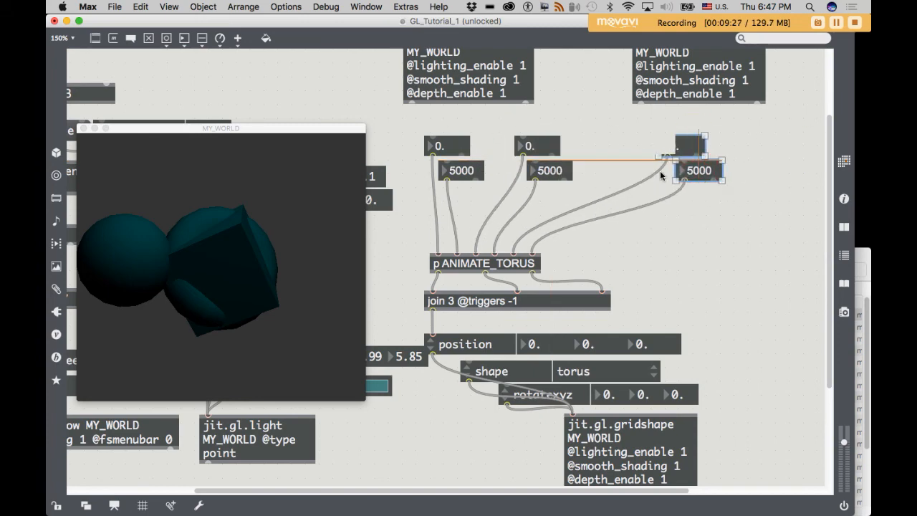
- Move a 5000 duration number box beside its target number box
drag(677, 161, 641, 177)
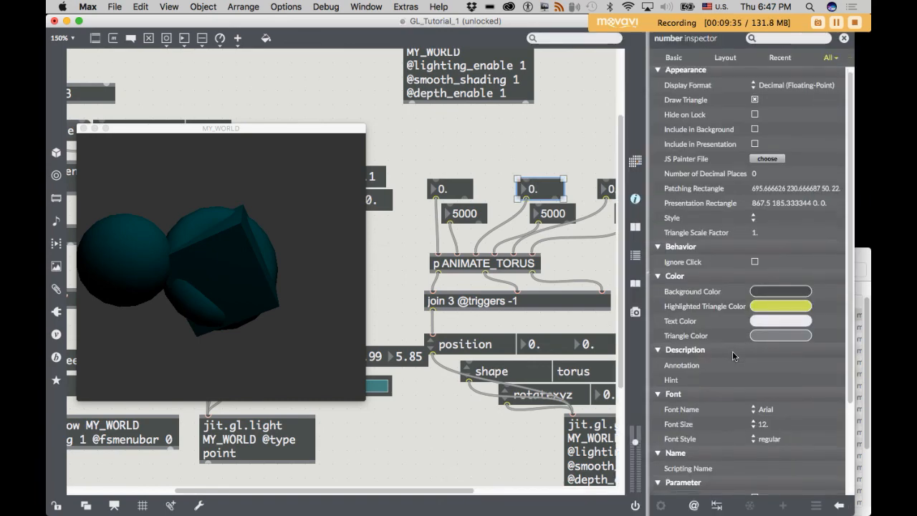
scroll(down, 3)
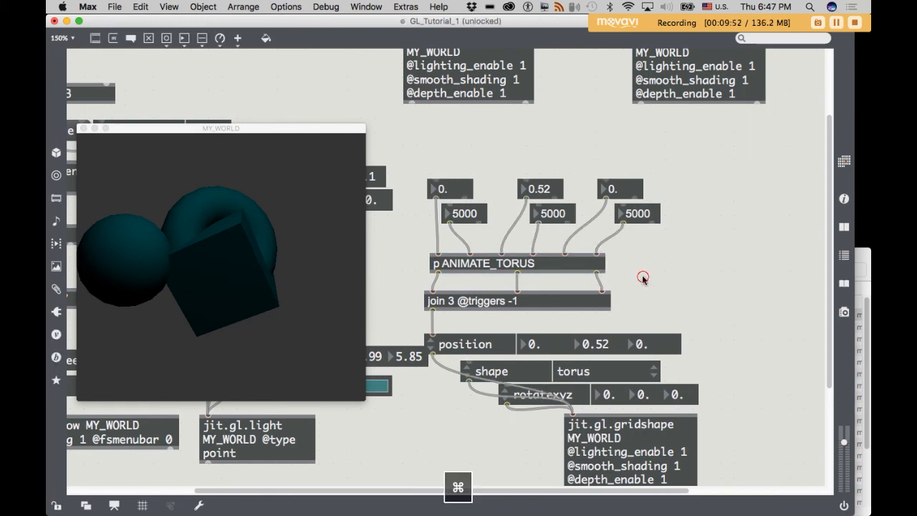
mouse_move(484, 150)
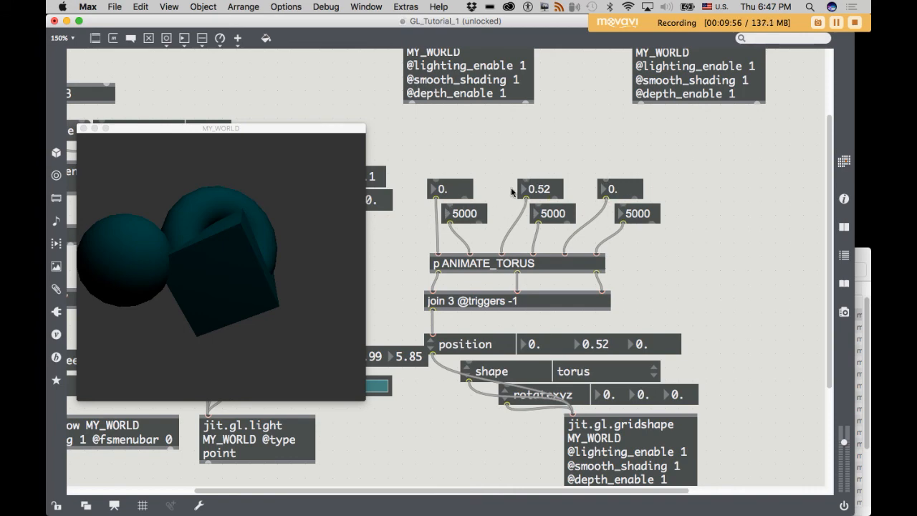
mouse_move(624, 281)
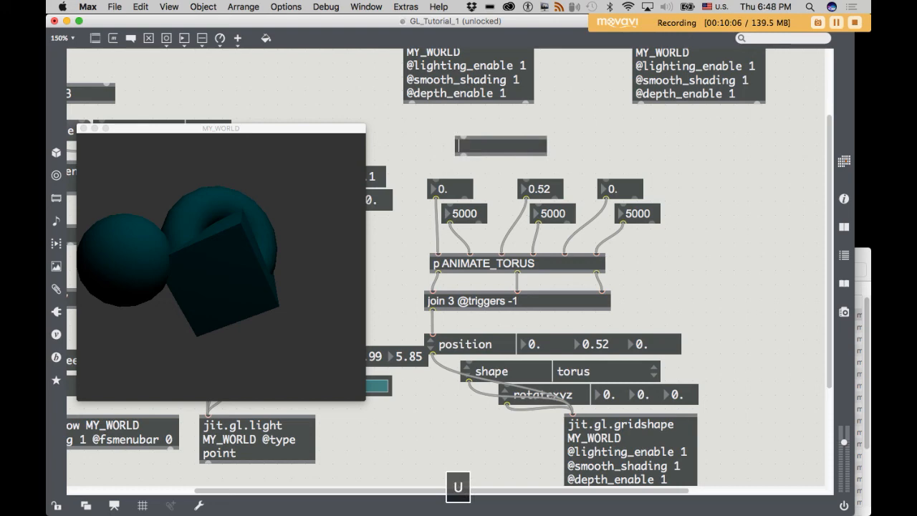
- Create an 'unjoin 6' object, widen it, and wire its outlets to the number boxes
text(unjoin 6)
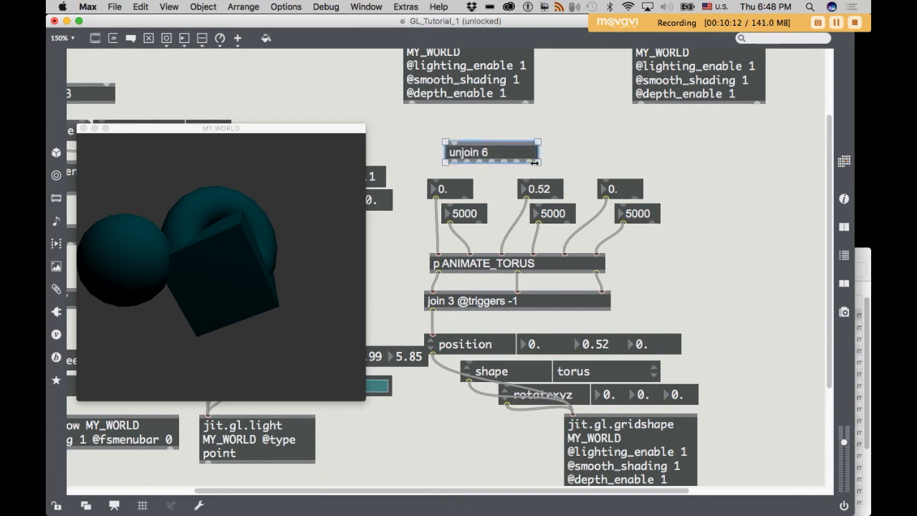
drag(491, 151, 534, 159)
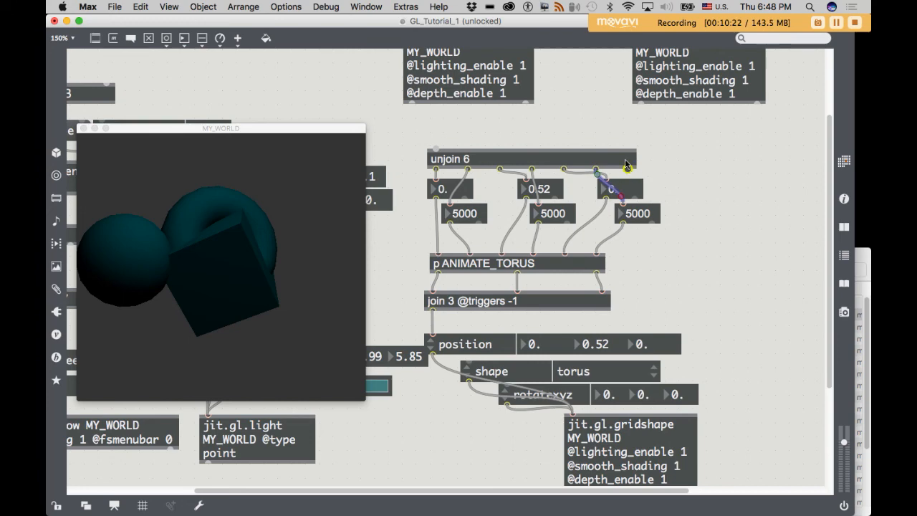
click(552, 159)
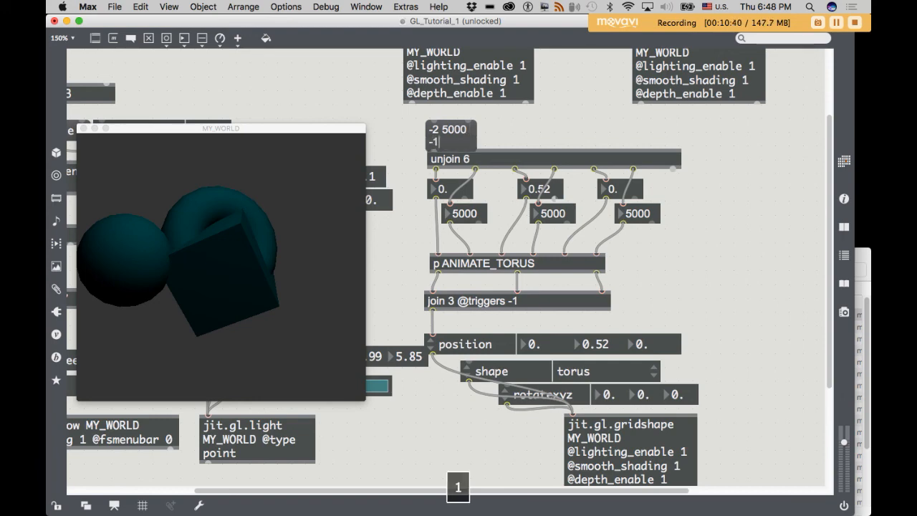
text(3000)
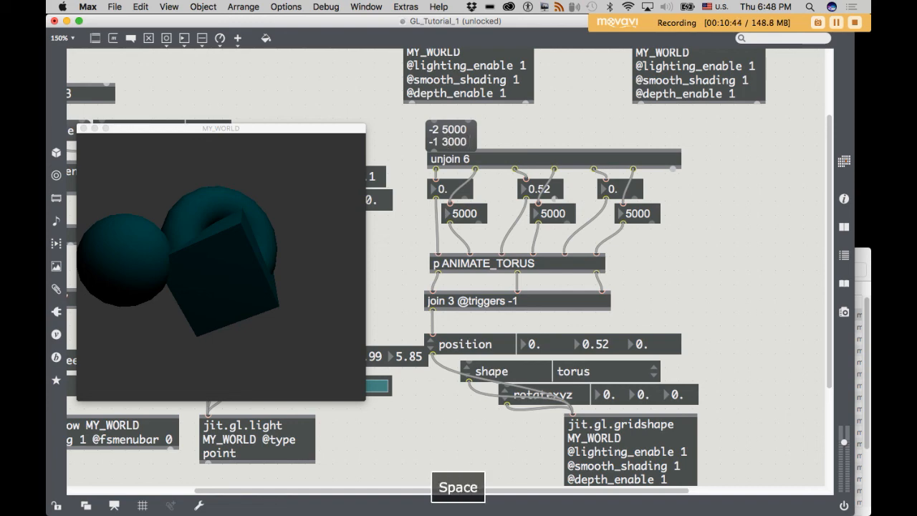
key(space)
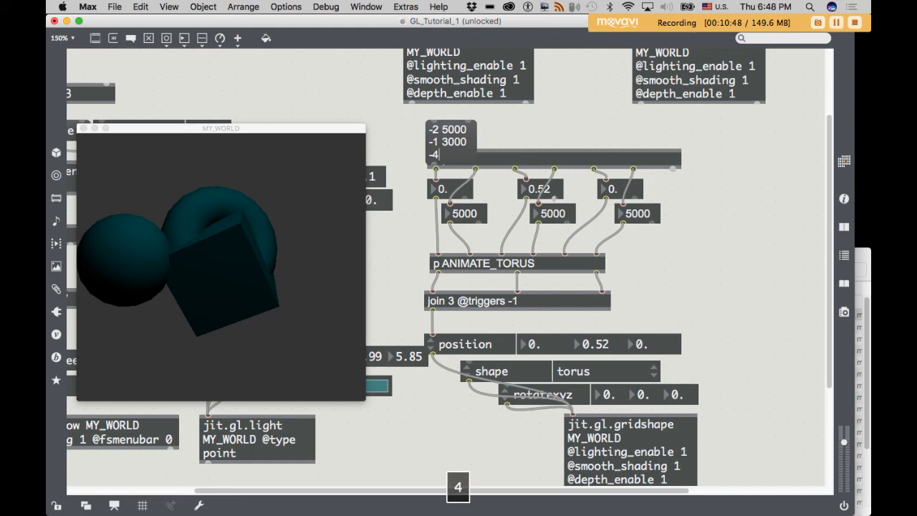
text(5000)
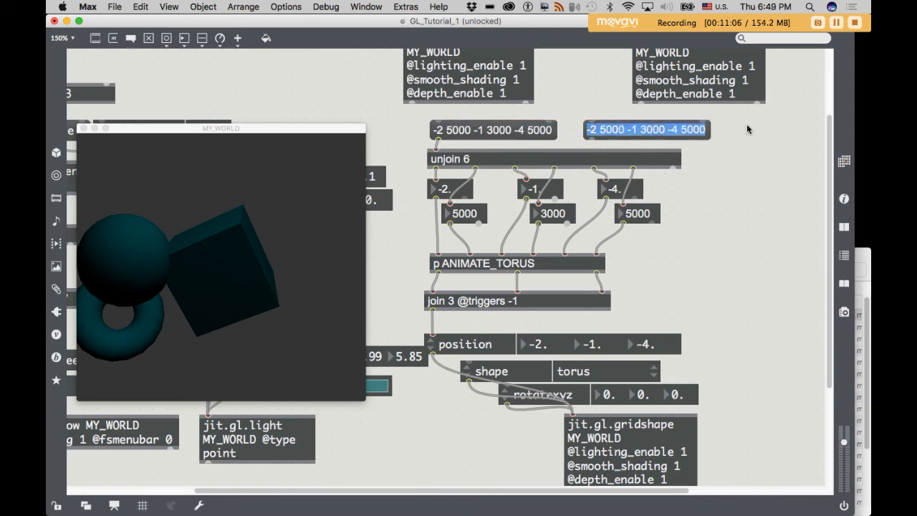
key(space)
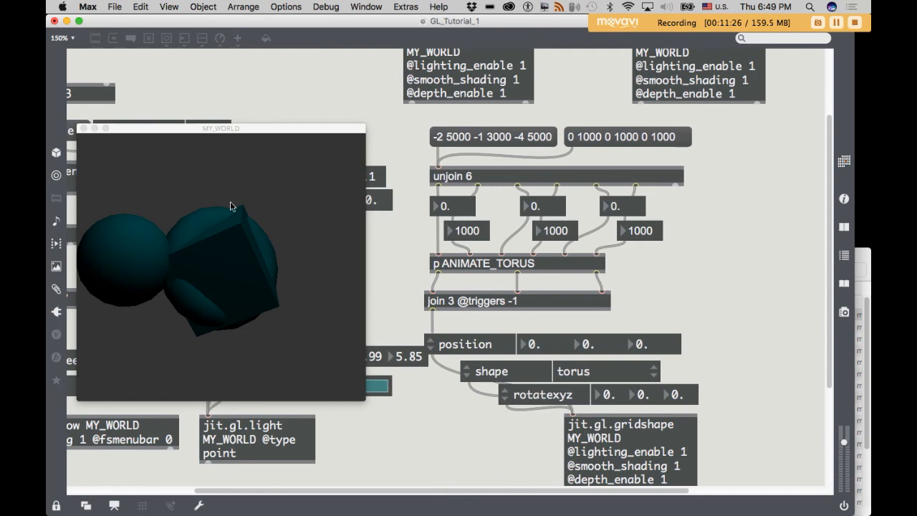
mouse_move(229, 251)
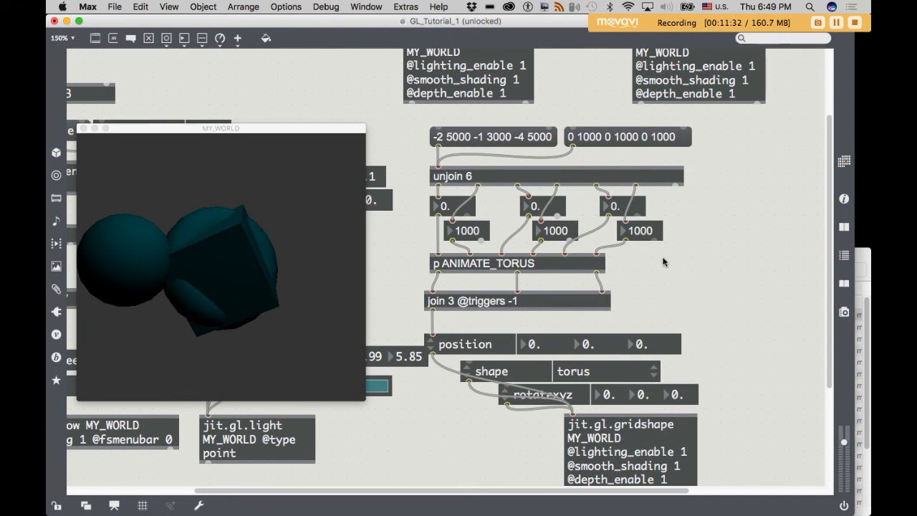
mouse_move(679, 409)
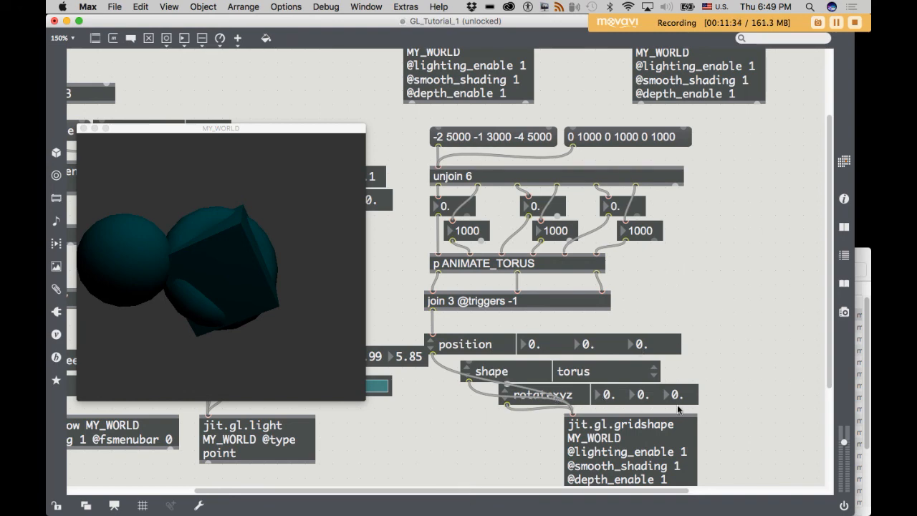
mouse_move(642, 290)
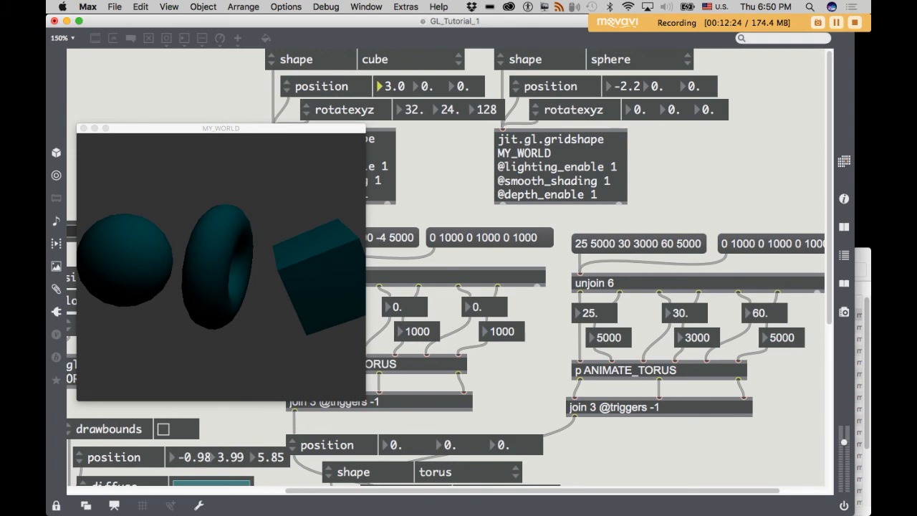
mouse_move(760, 338)
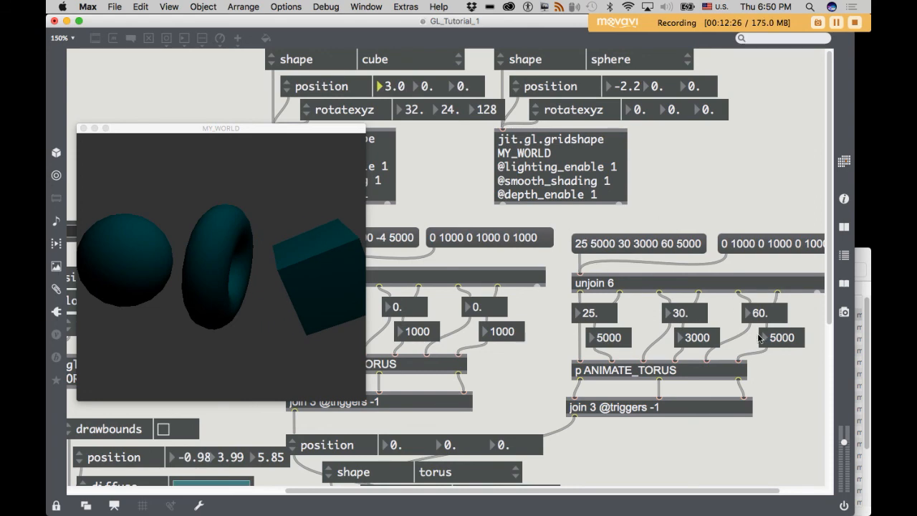
scroll(down, 3)
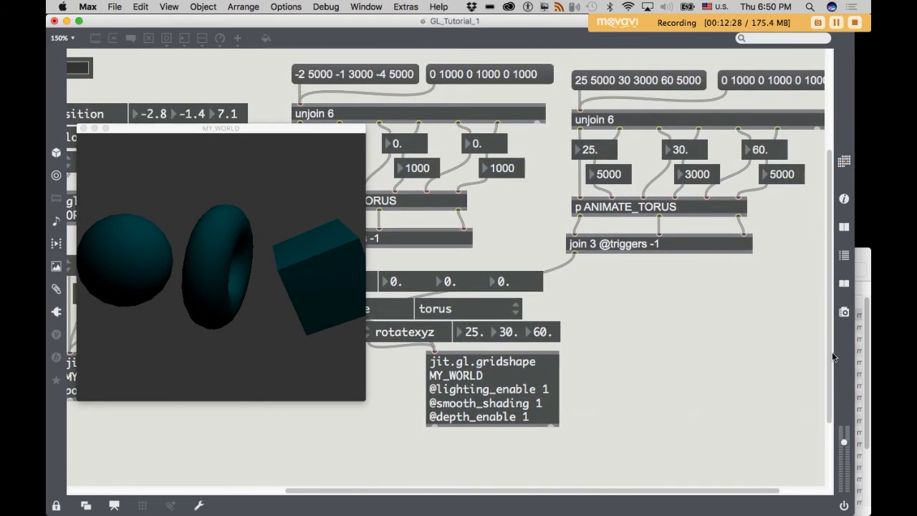
scroll(down, 3)
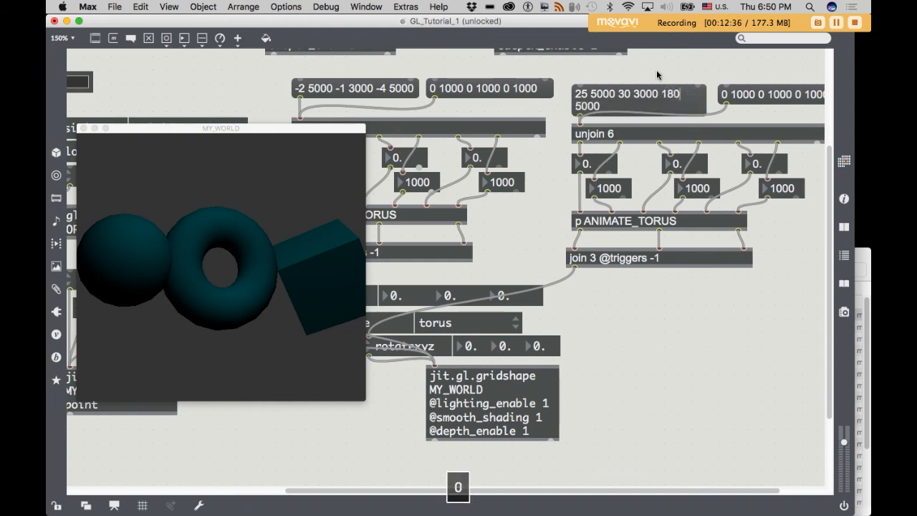
double_click(586, 106)
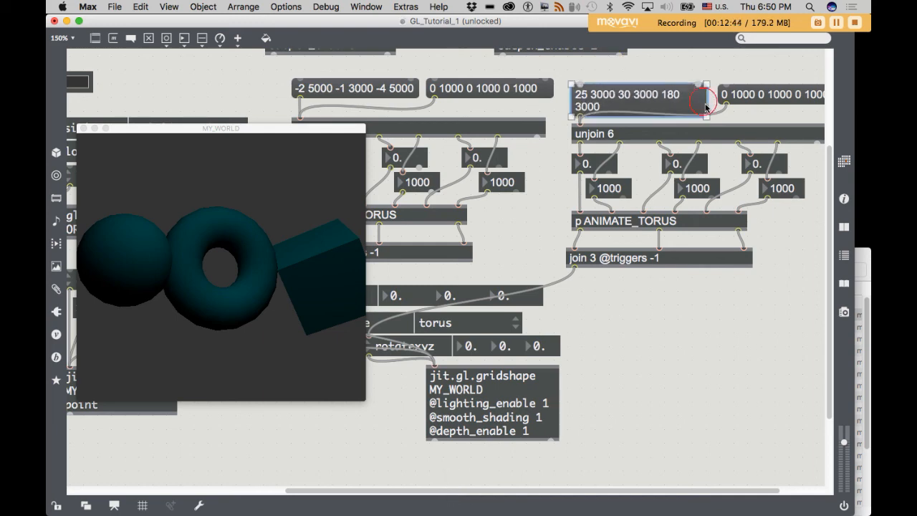
drag(705, 102, 691, 111)
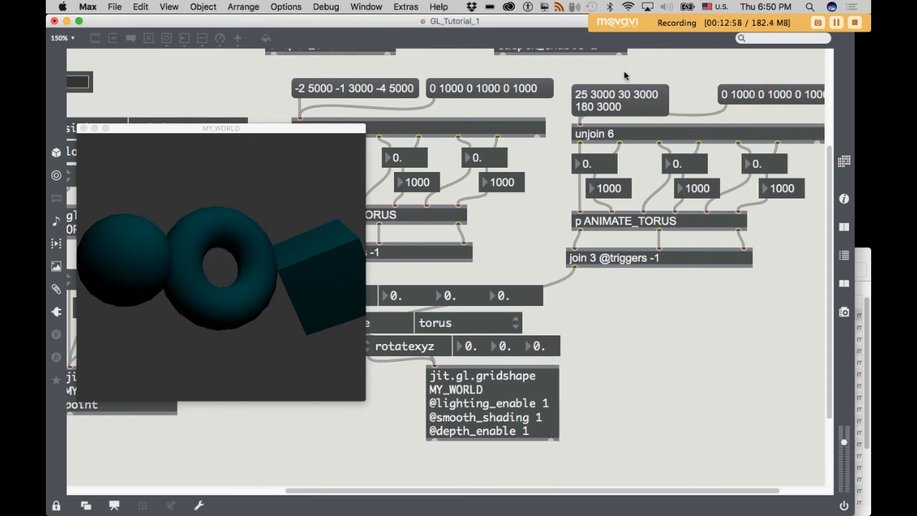
mouse_move(627, 70)
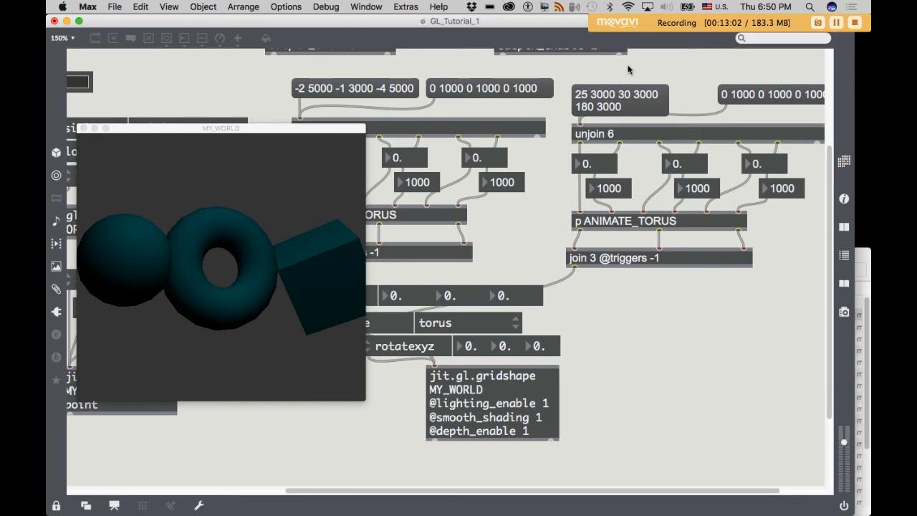
mouse_move(666, 79)
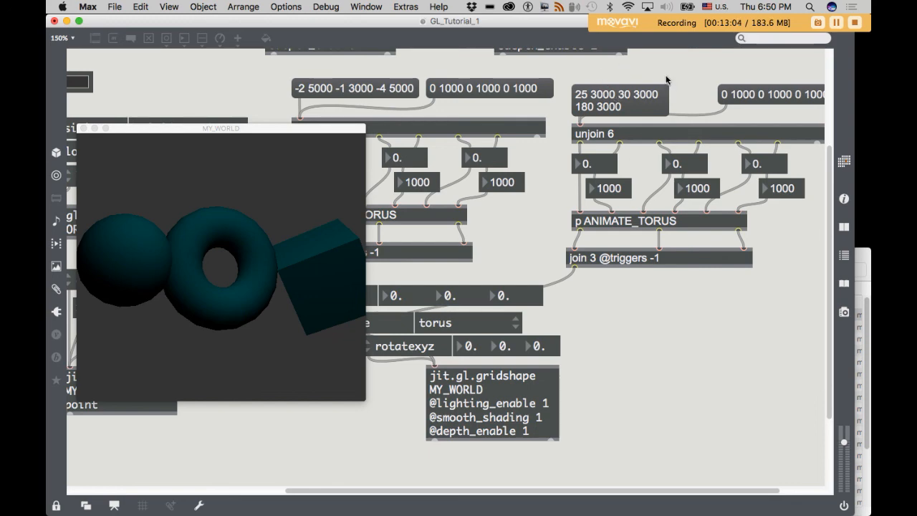
click(618, 94)
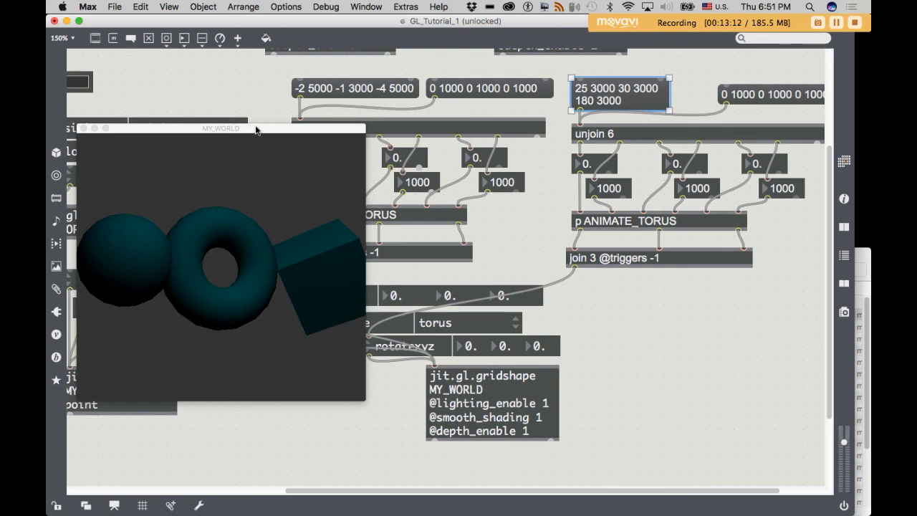
- Encapsulate unjoin 6, the number boxes and p ANIMATE_TORUS as 'p 6_ELEMENT_LIST_ANIMATE'
drag(220, 128, 238, 187)
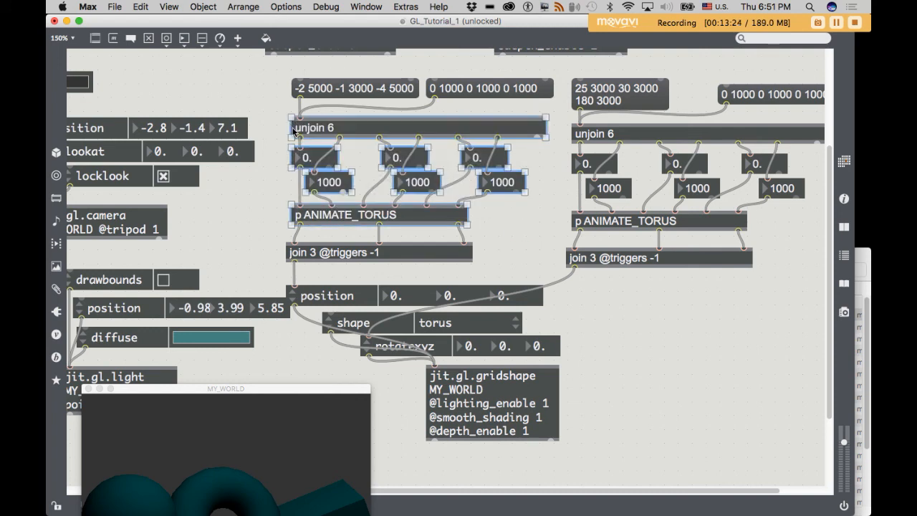
click(114, 6)
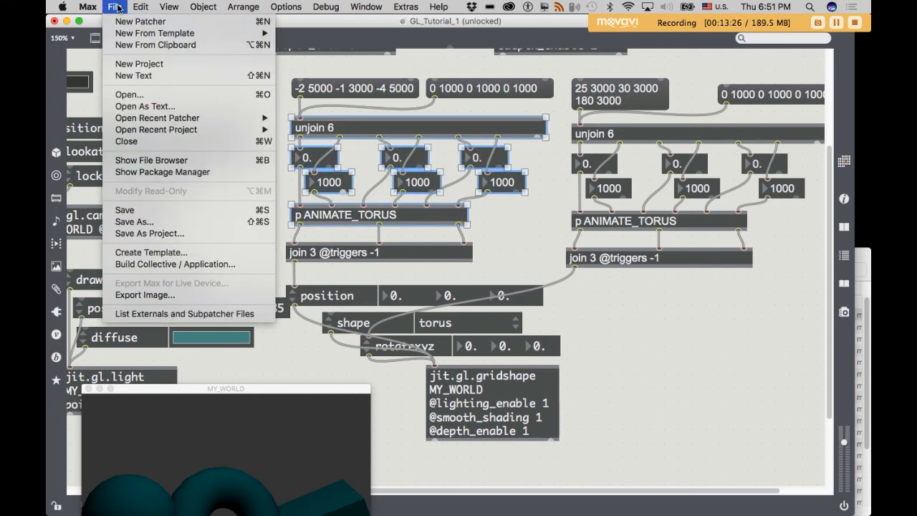
click(169, 6)
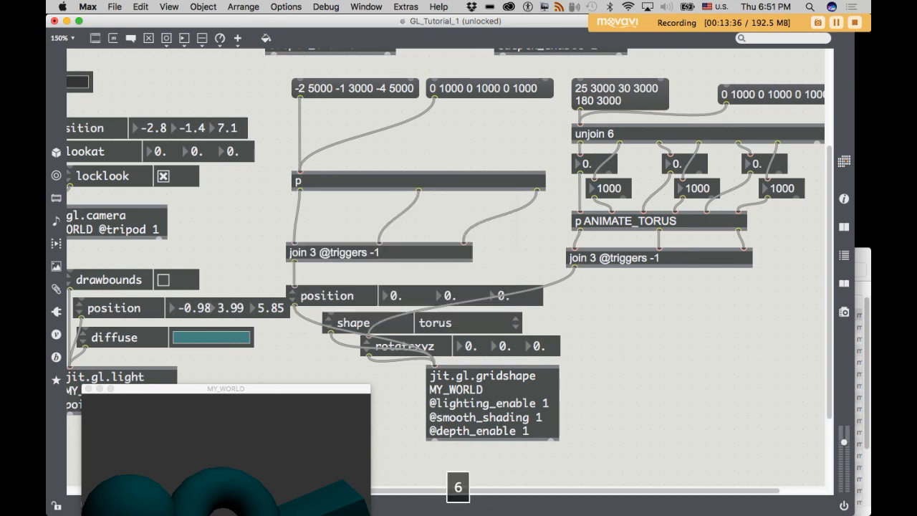
text(6_ELEMENT_LIST)
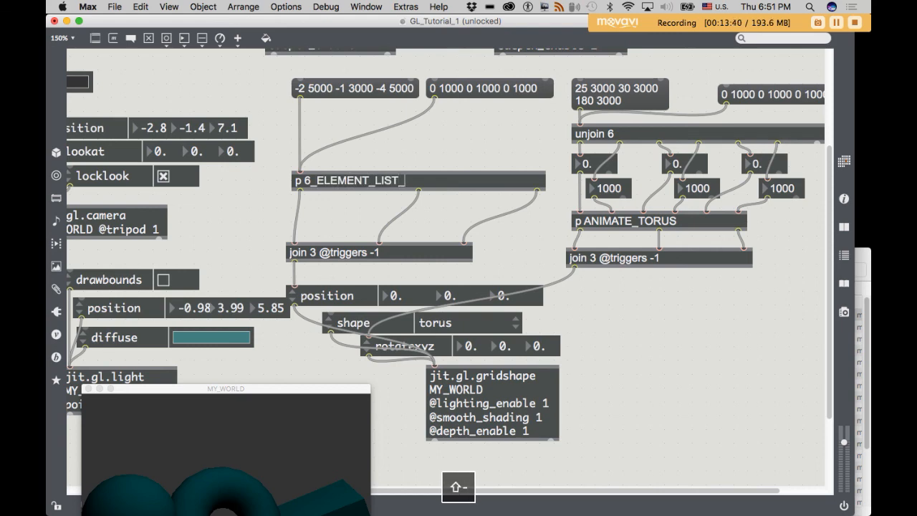
text(_ANIMATE)
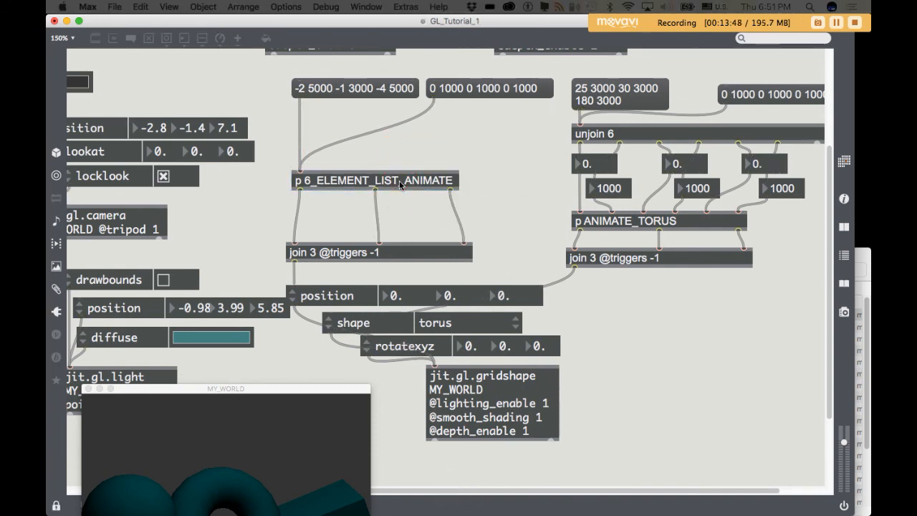
double_click(374, 180)
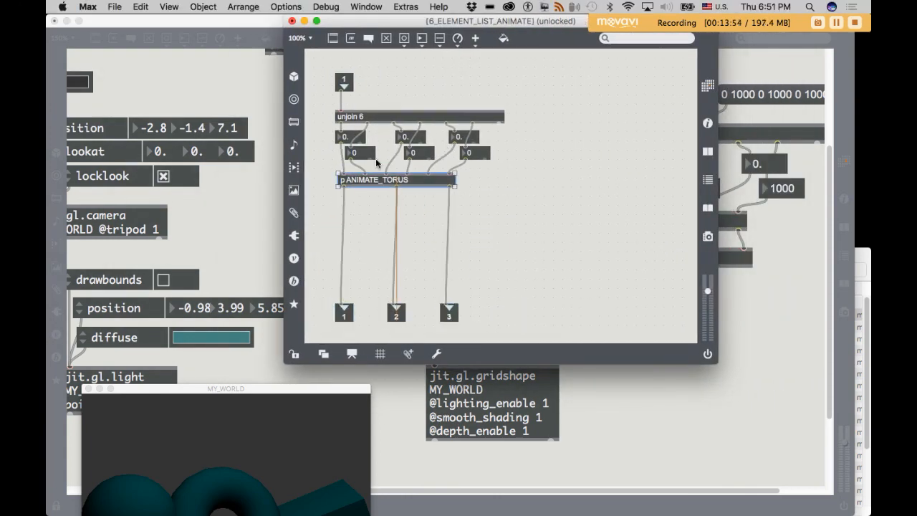
click(141, 6)
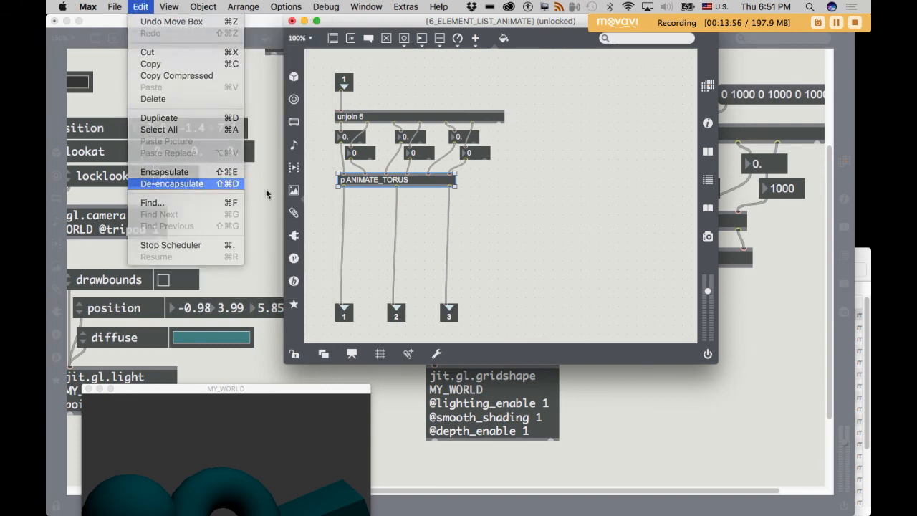
click(172, 183)
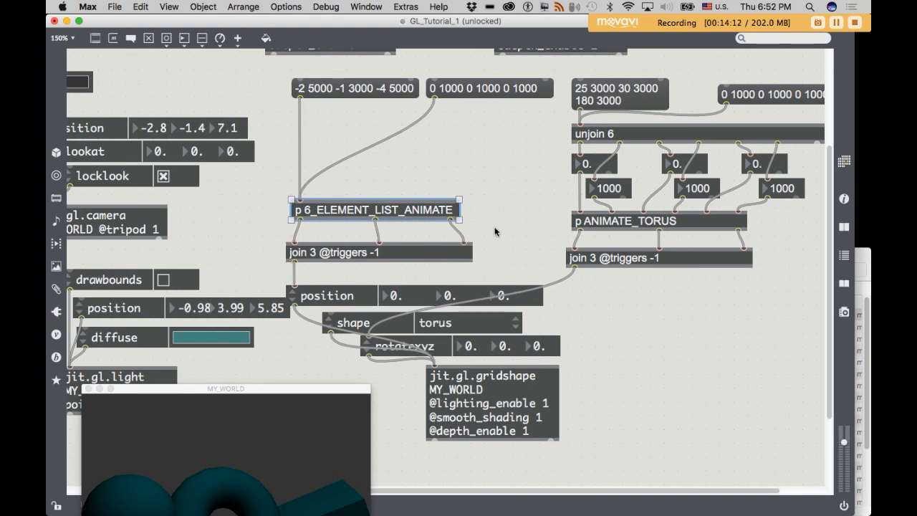
click(379, 251)
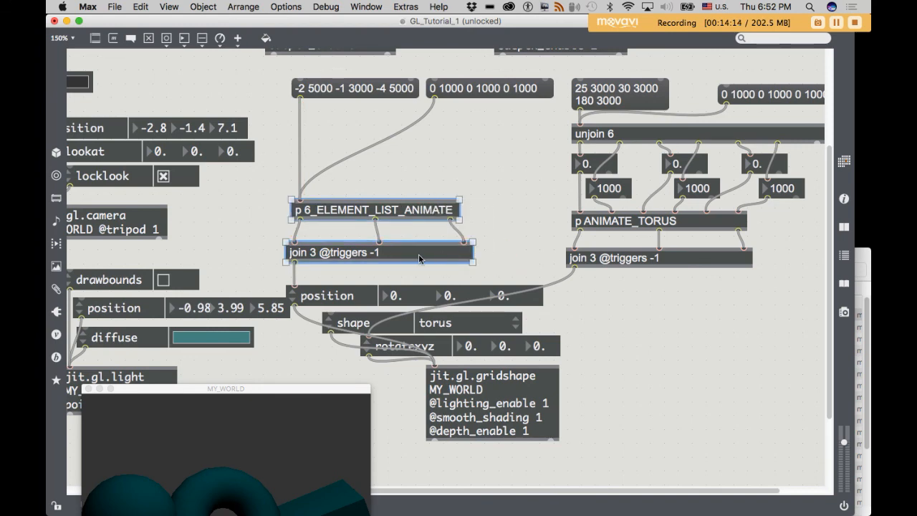
click(140, 6)
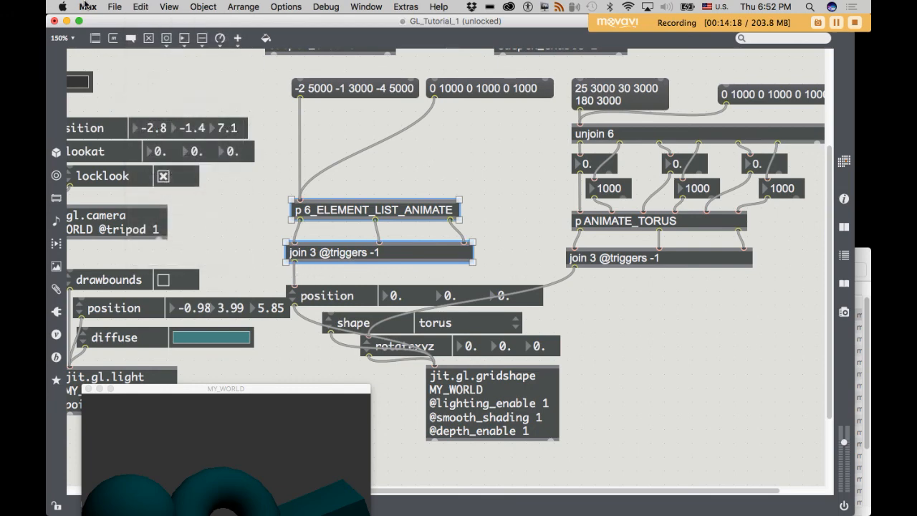
click(140, 7)
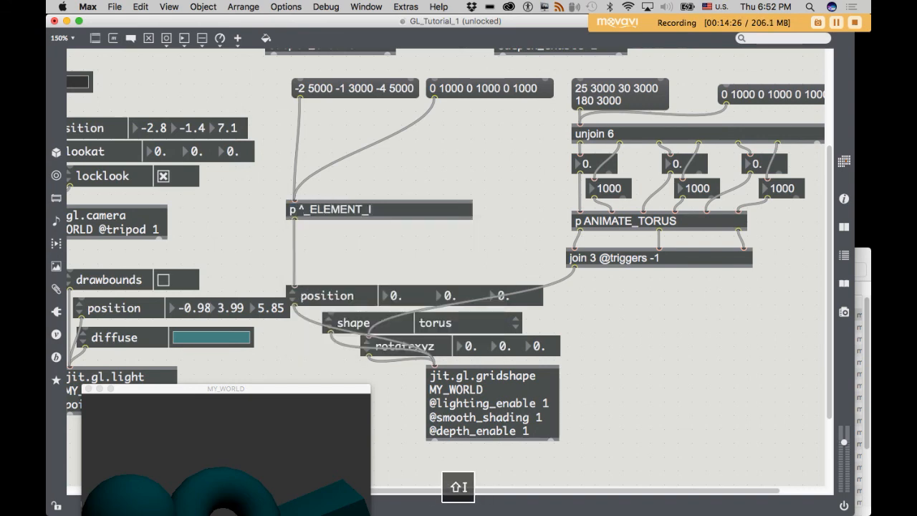
text(LIST)
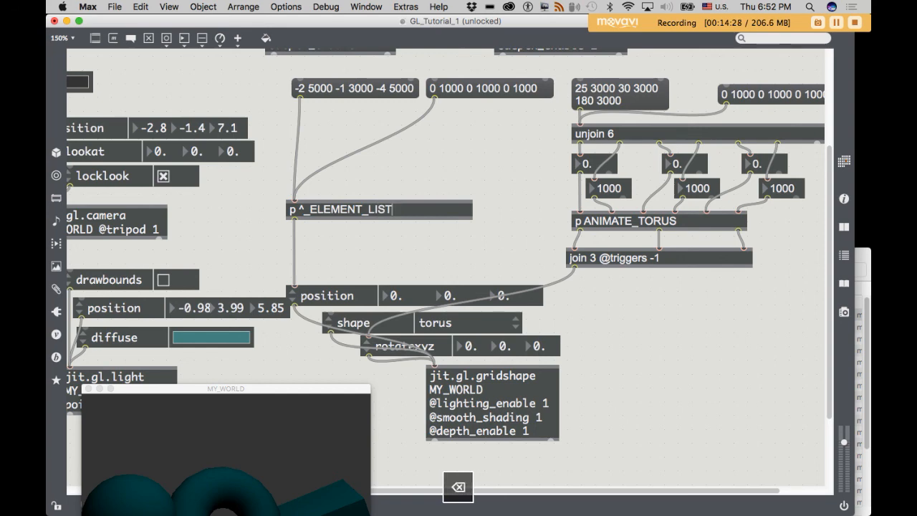
text(_ANIMATE)
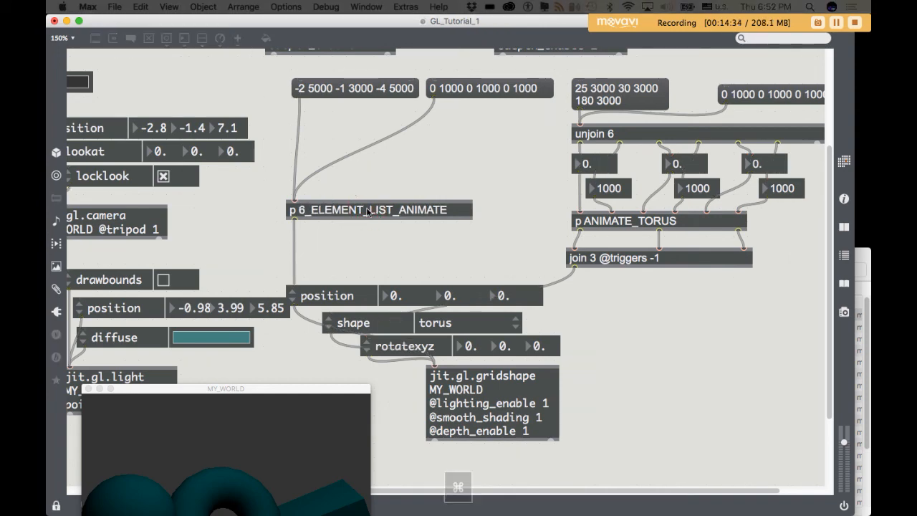
double_click(378, 209)
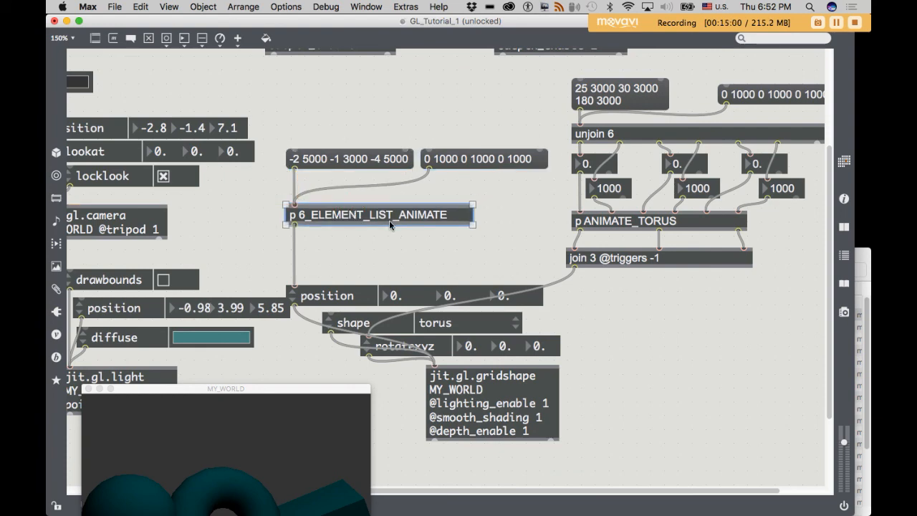
mouse_move(356, 291)
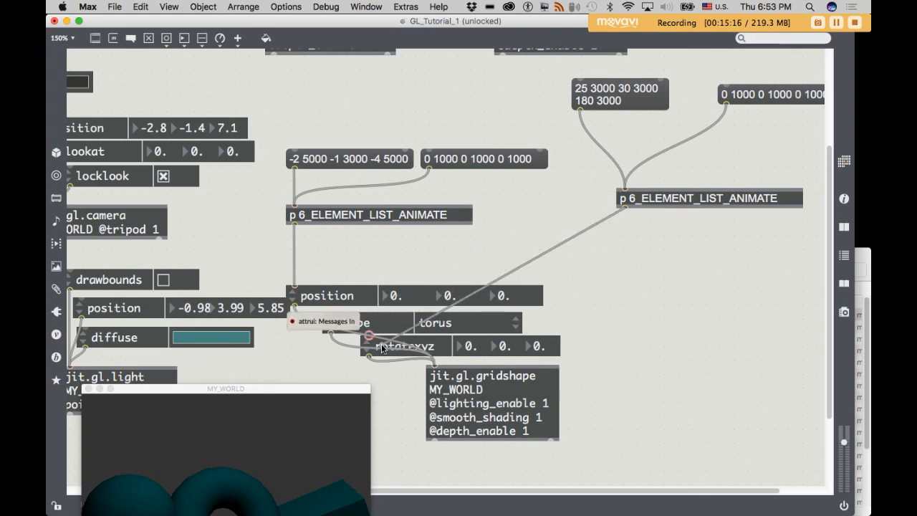
- Move the rotation message nearer its 6_ELEMENT_LIST_ANIMATE subpatcher
drag(620, 94, 647, 127)
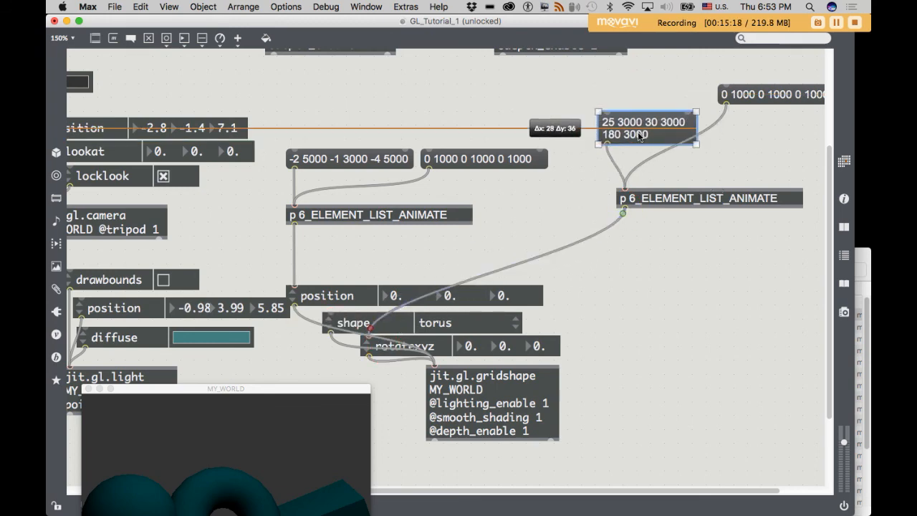